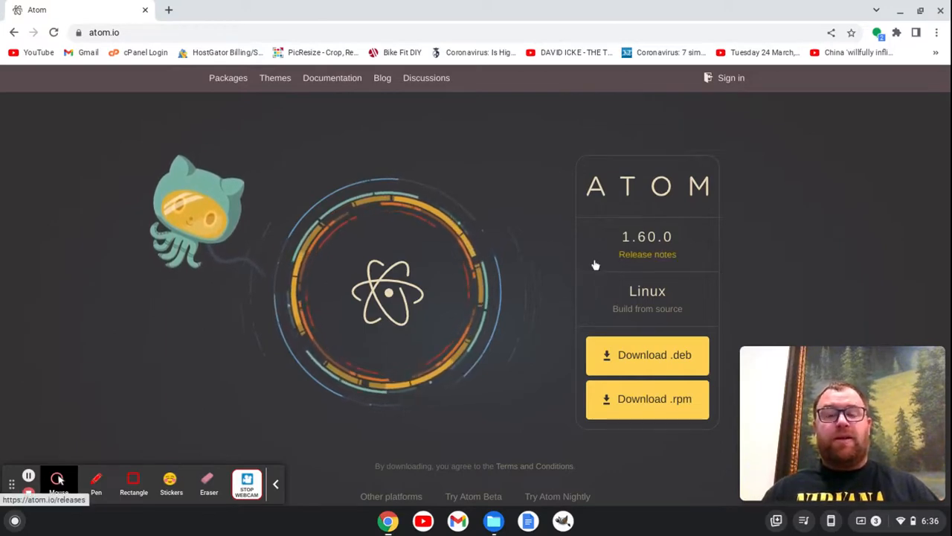
mouse_move(539, 250)
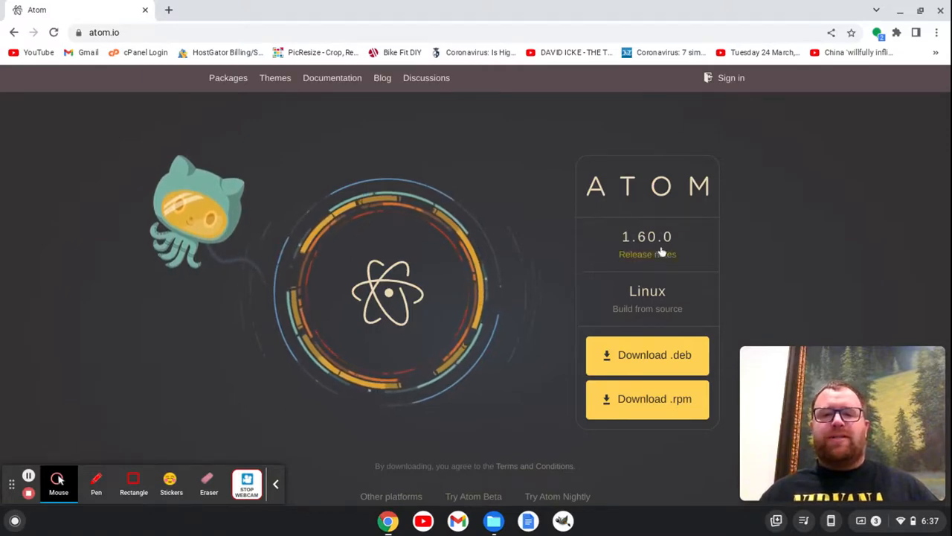
- Open the Atom beta page from atom.io and request its .deb installer download
scroll("down", 3)
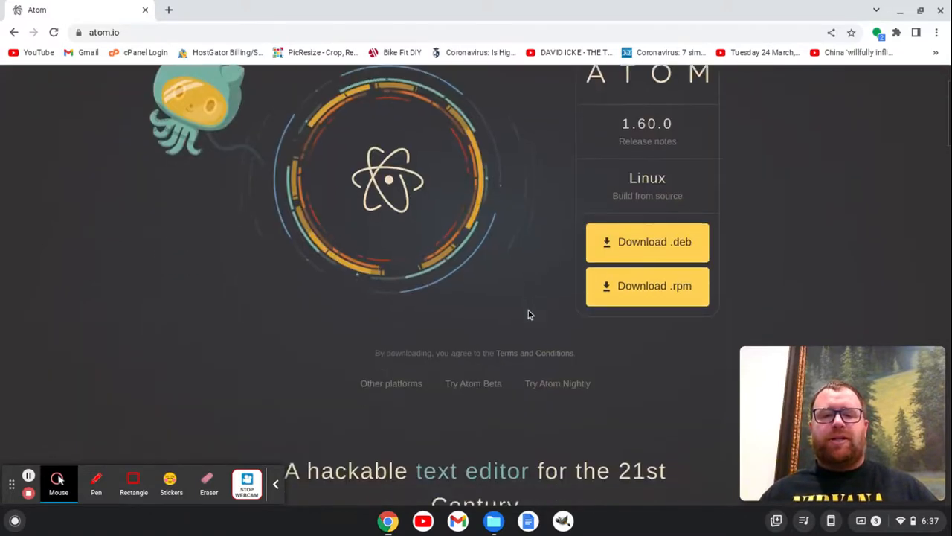
mouse_move(474, 383)
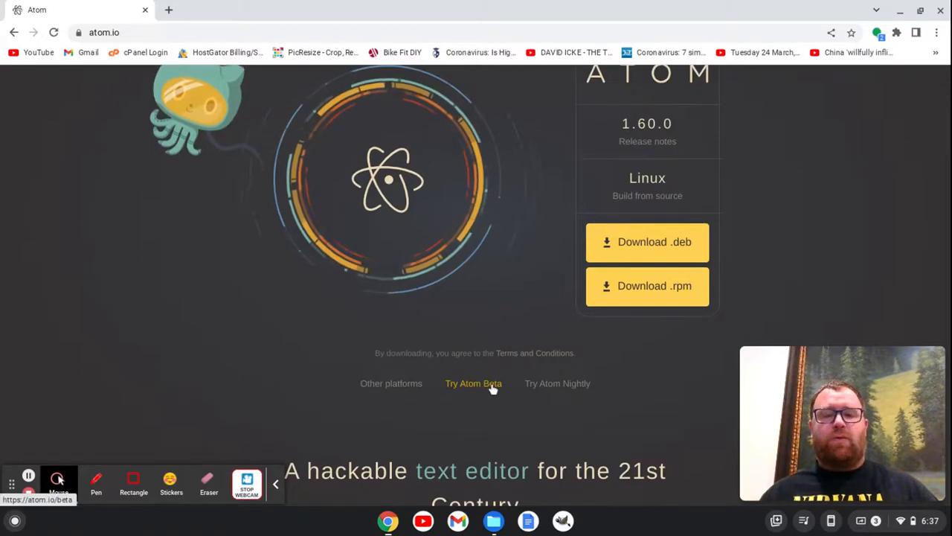
left_click(473, 384)
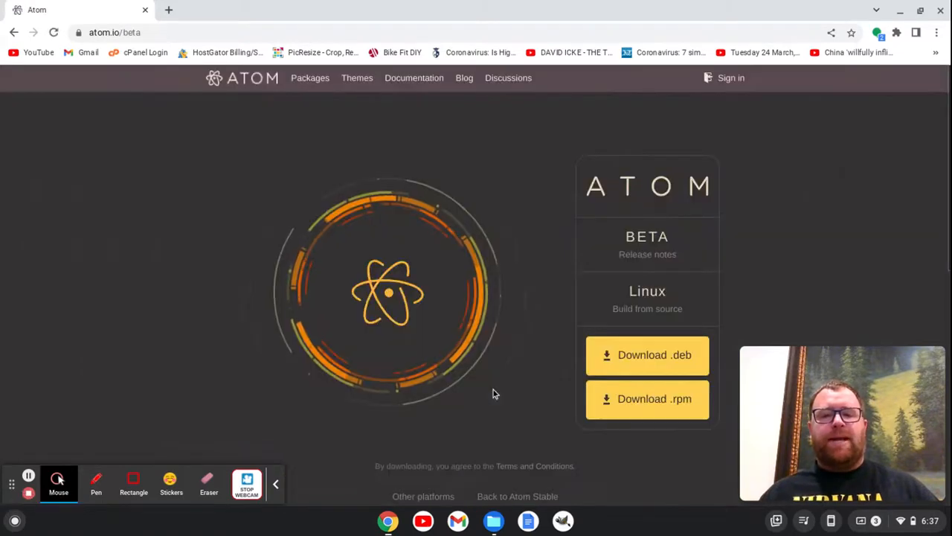
mouse_move(380, 305)
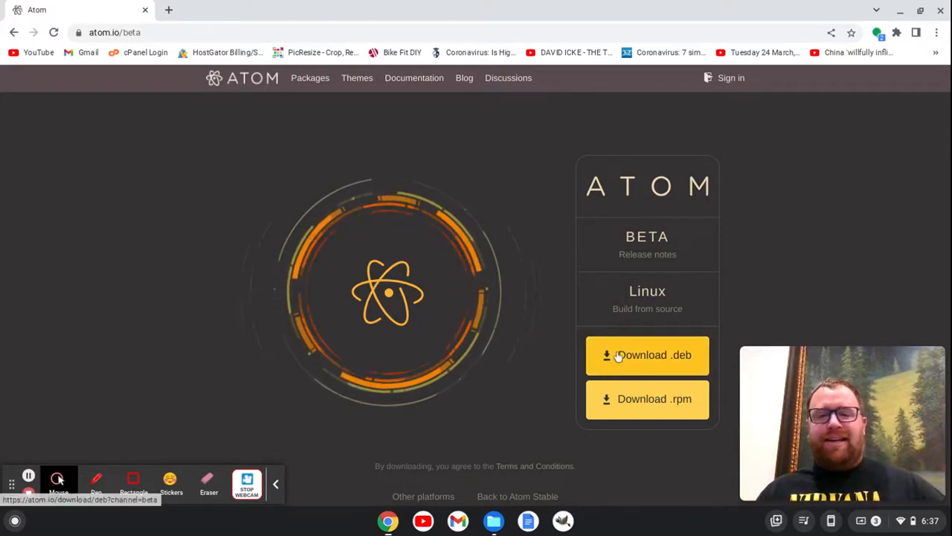
left_click(648, 355)
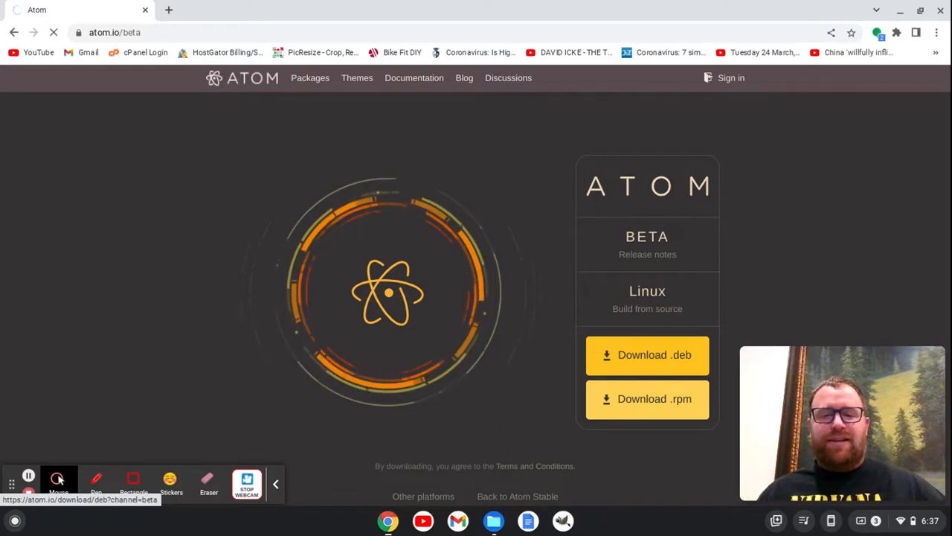
mouse_move(521, 363)
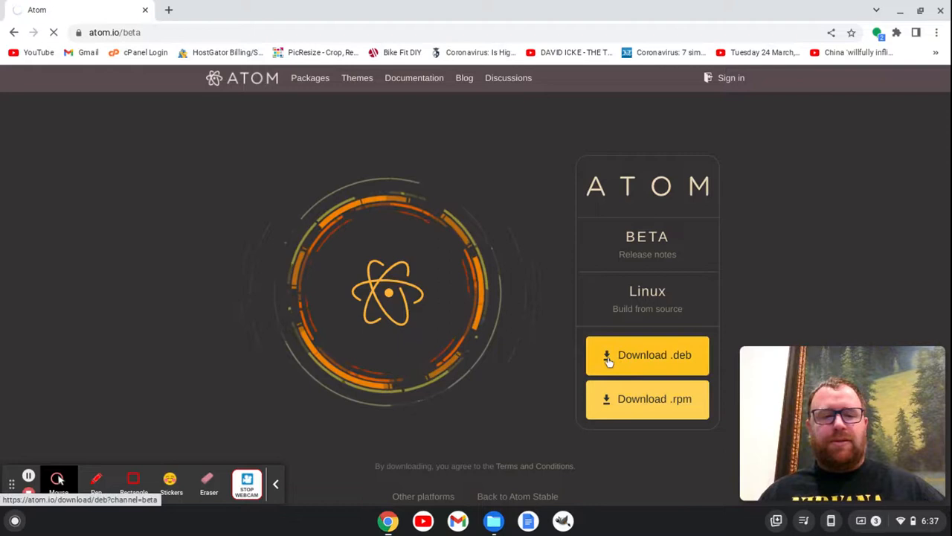
- Install atom-amd64.deb from Downloads with Linux and dismiss the installation notice
left_click(647, 354)
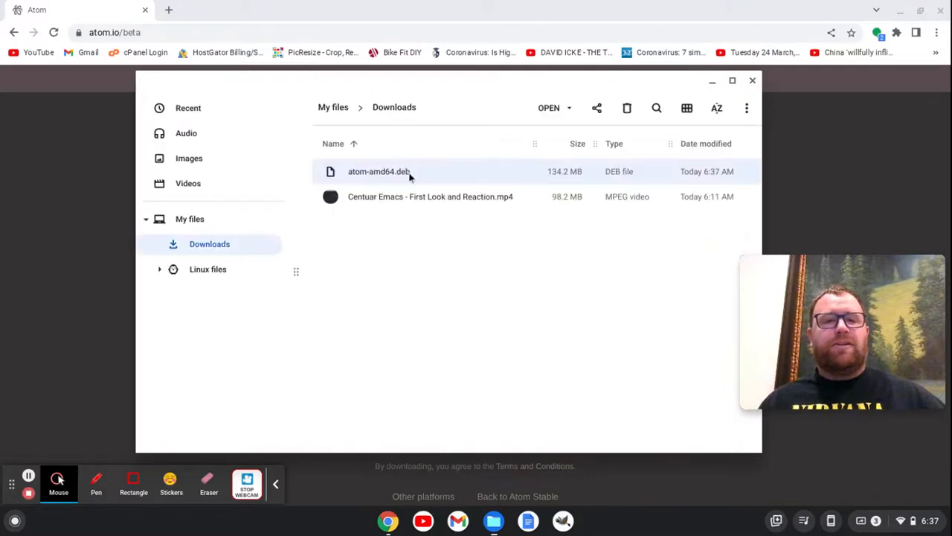
double_click(378, 171)
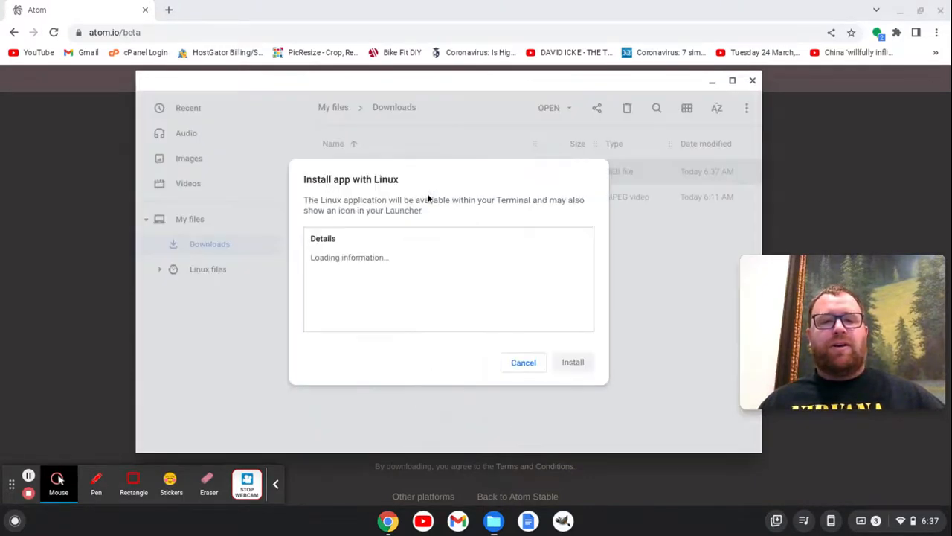
left_click(573, 362)
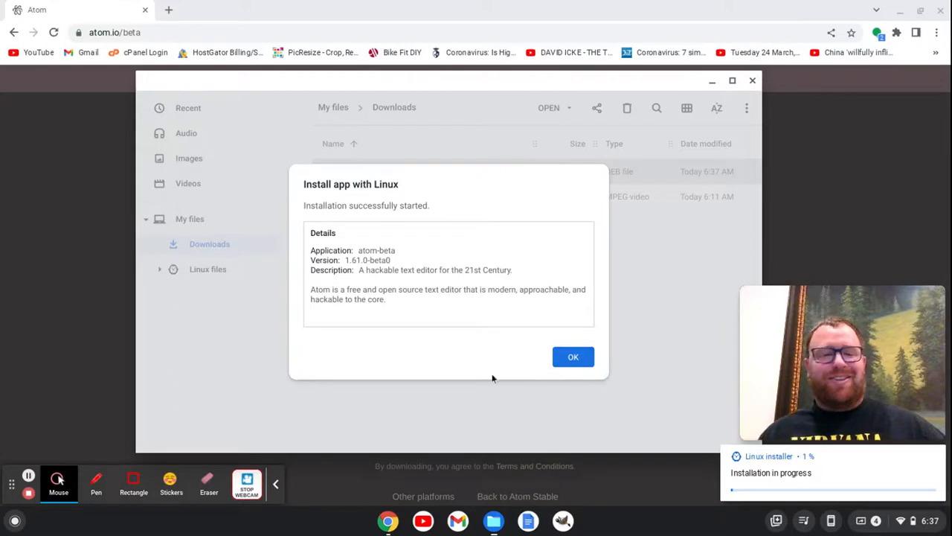
left_click(573, 356)
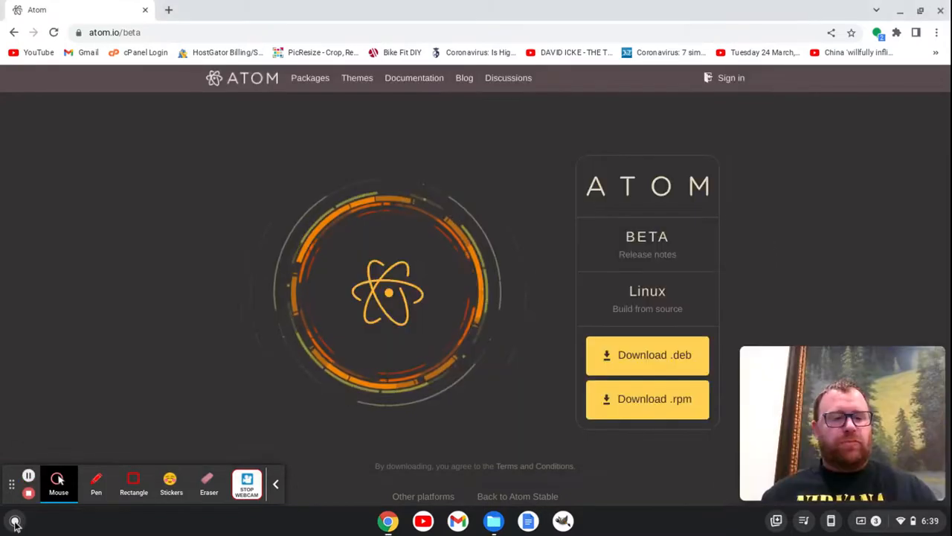
- Launch Atom from the app launcher and set a new default keyring password
left_click(14, 520)
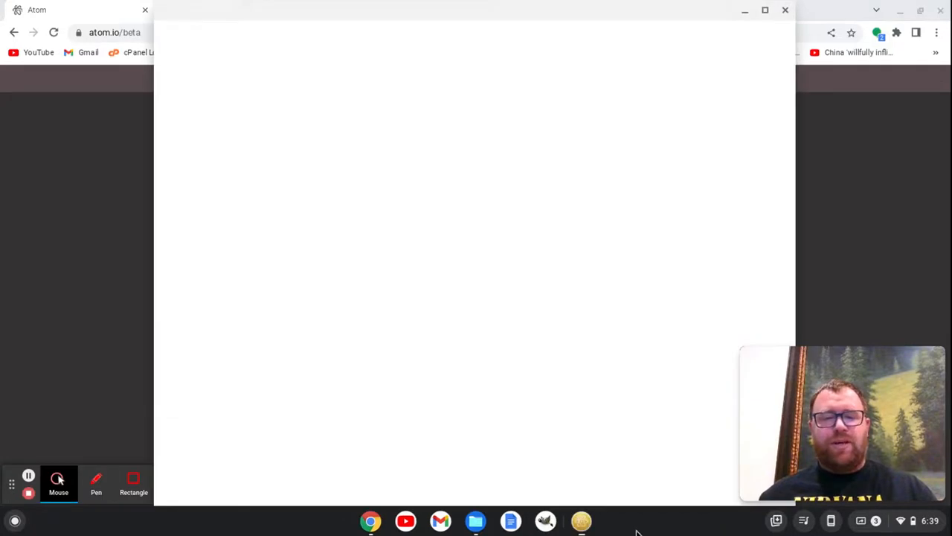
left_click(581, 521)
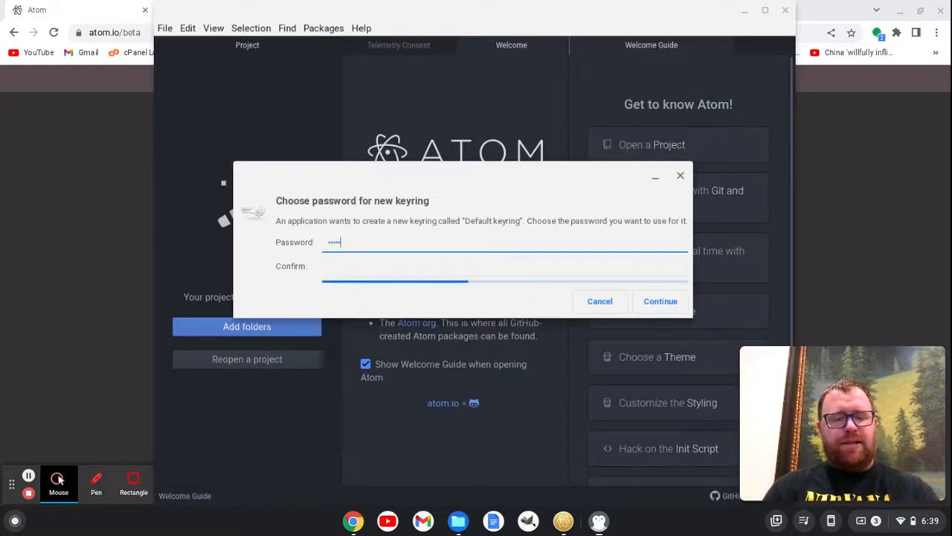
type("password")
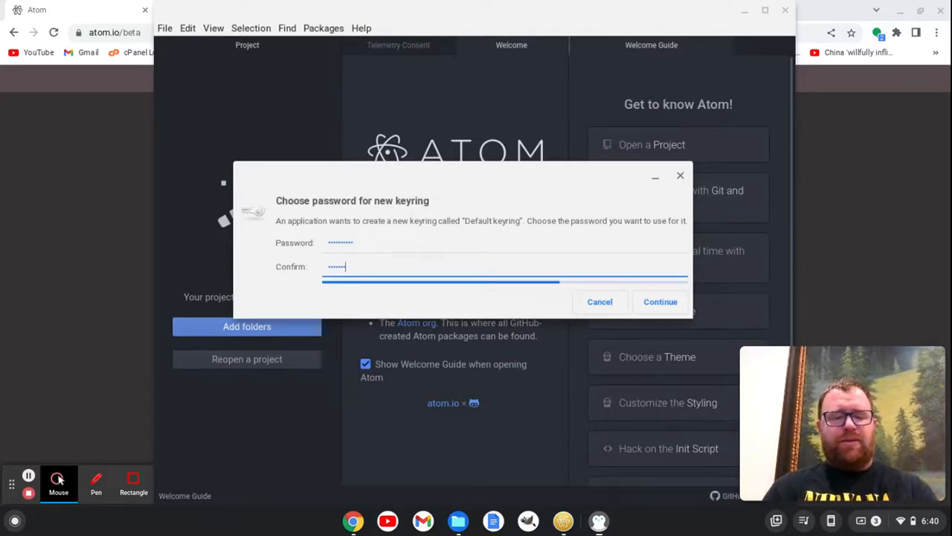
type("••••")
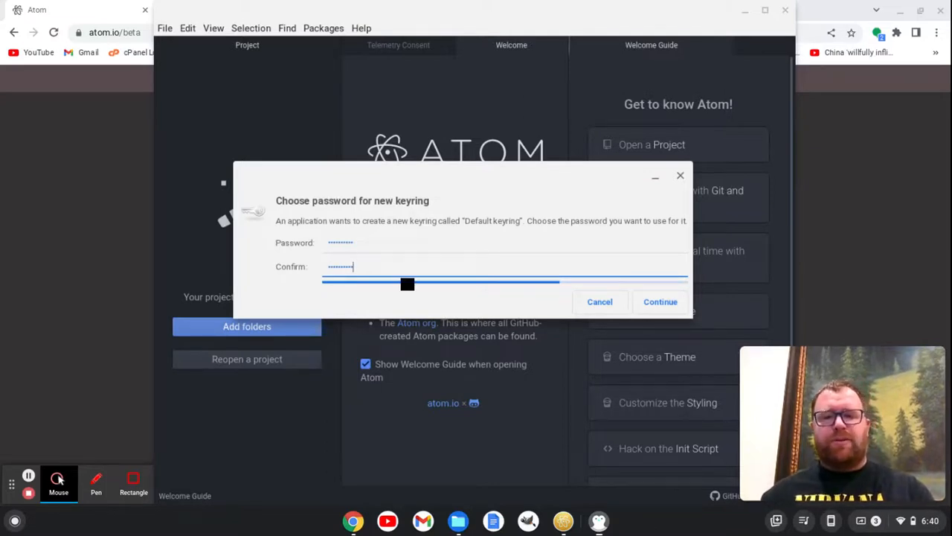
left_click(660, 301)
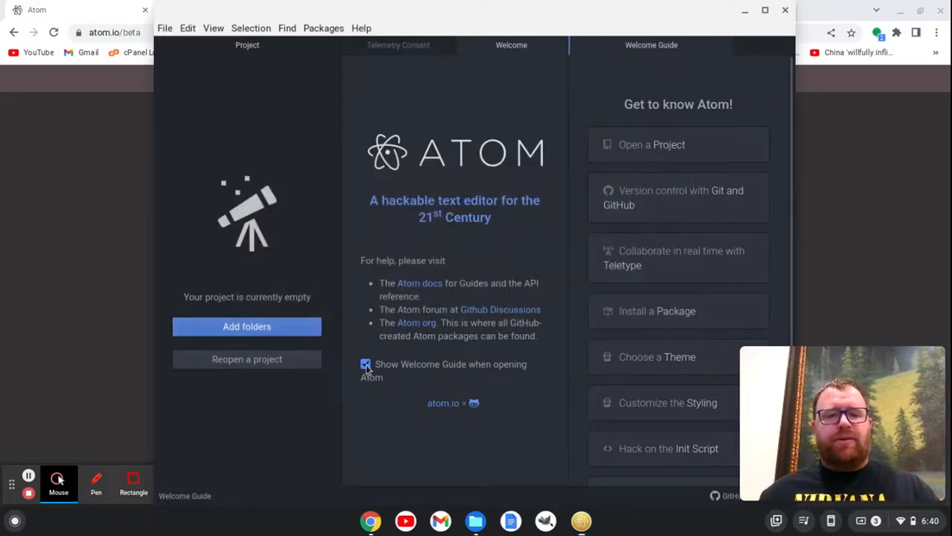
- Uncheck 'Show Welcome Guide when opening Atom', close both welcome tabs, and accept sending usage data
left_click(365, 364)
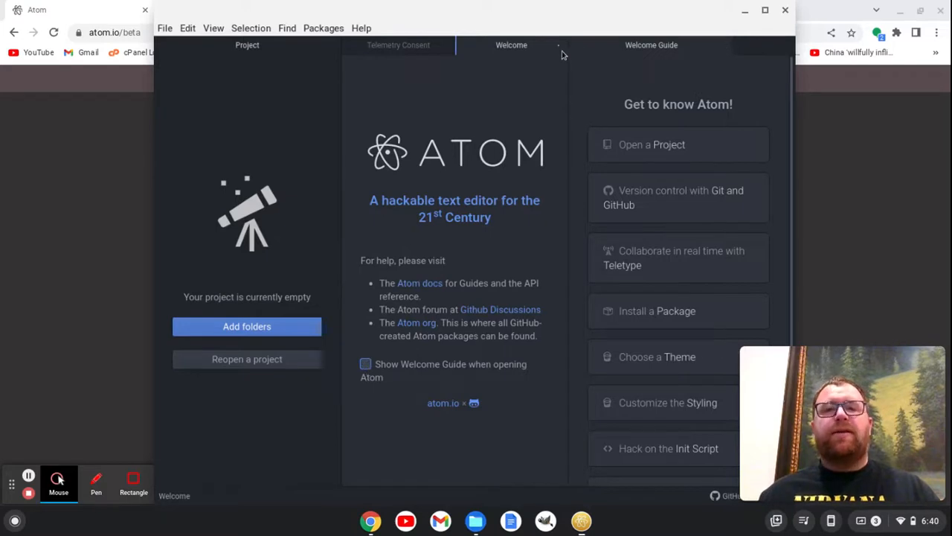
left_click(398, 45)
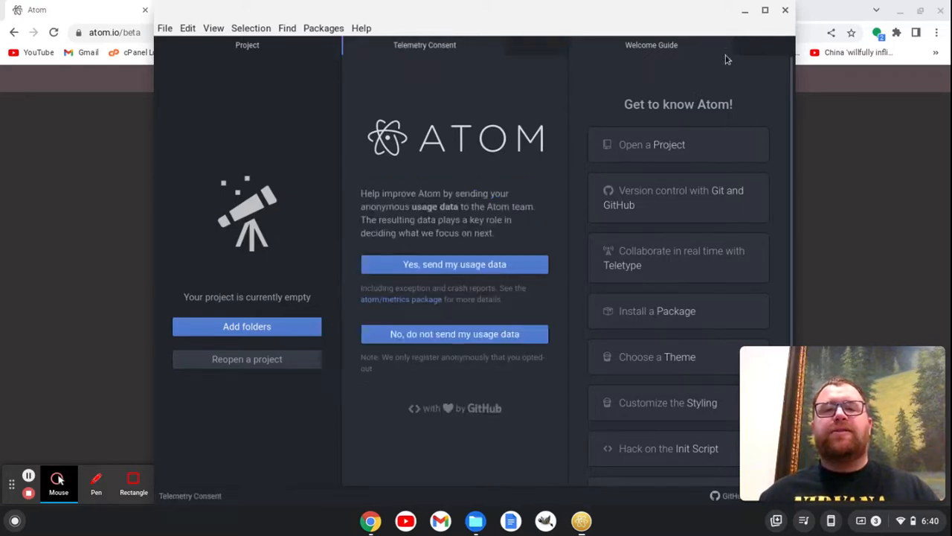
left_click(651, 44)
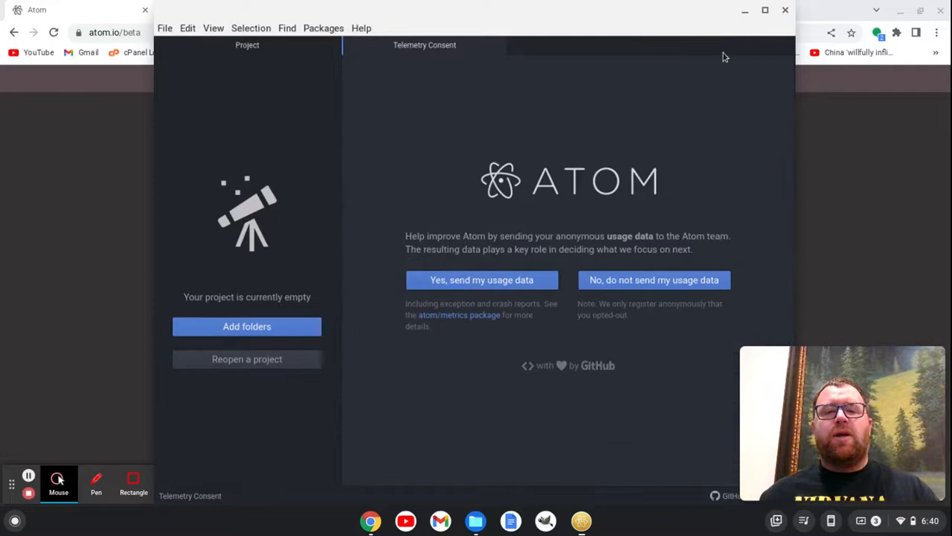
mouse_move(477, 290)
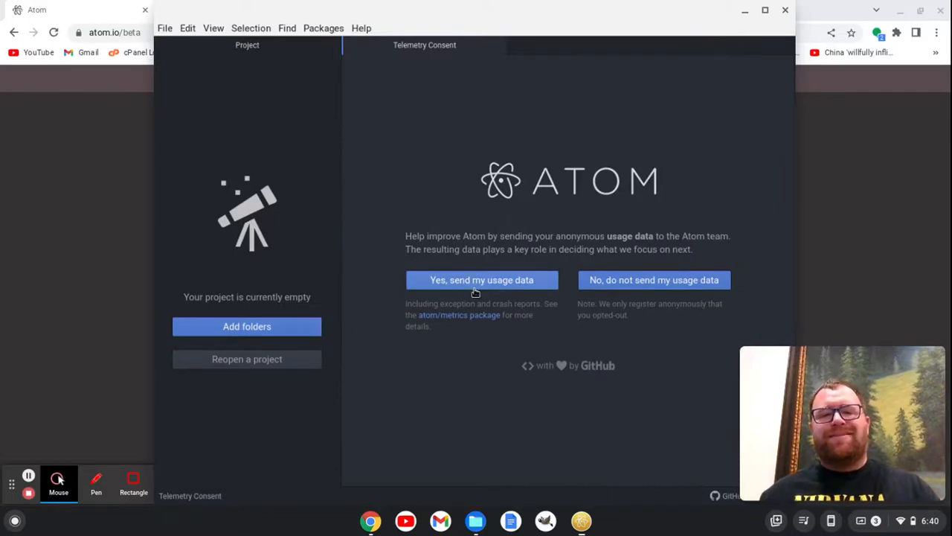
mouse_move(483, 286)
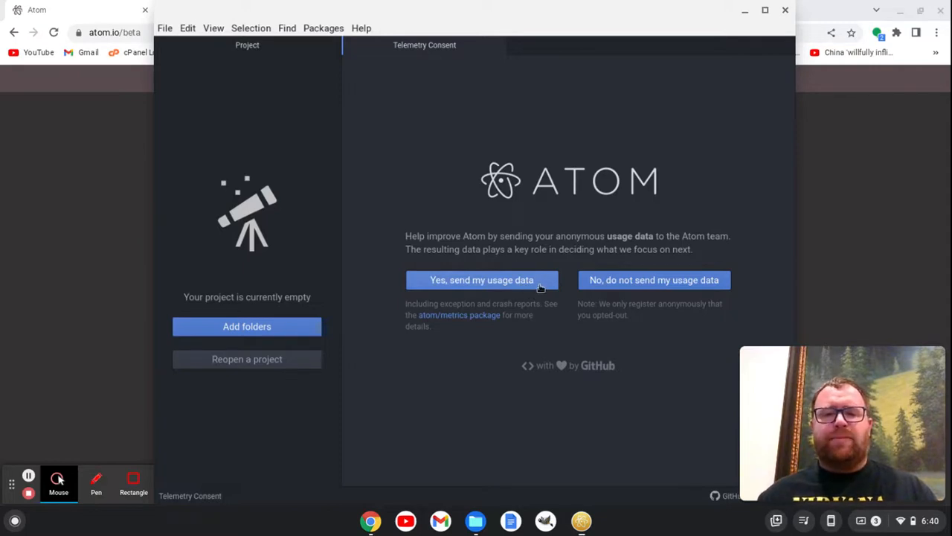
left_click(482, 279)
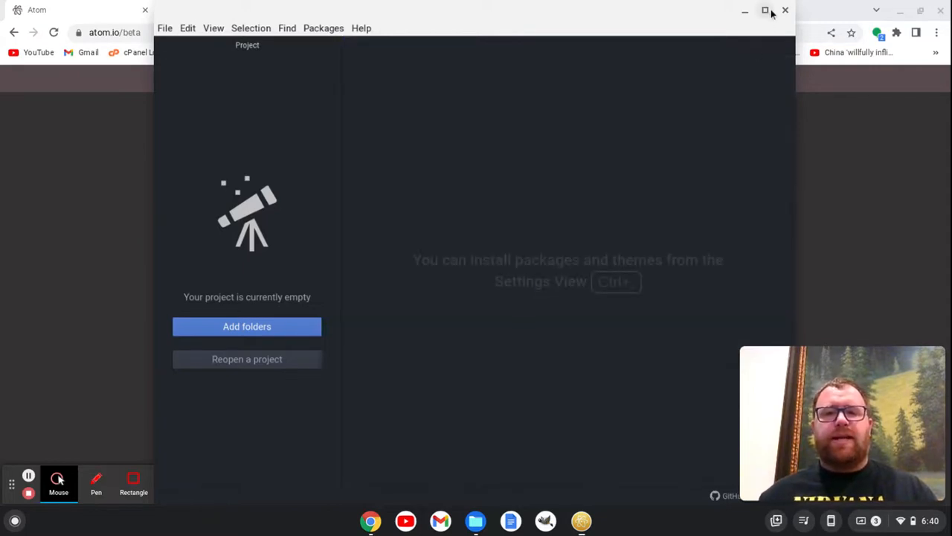
mouse_move(765, 11)
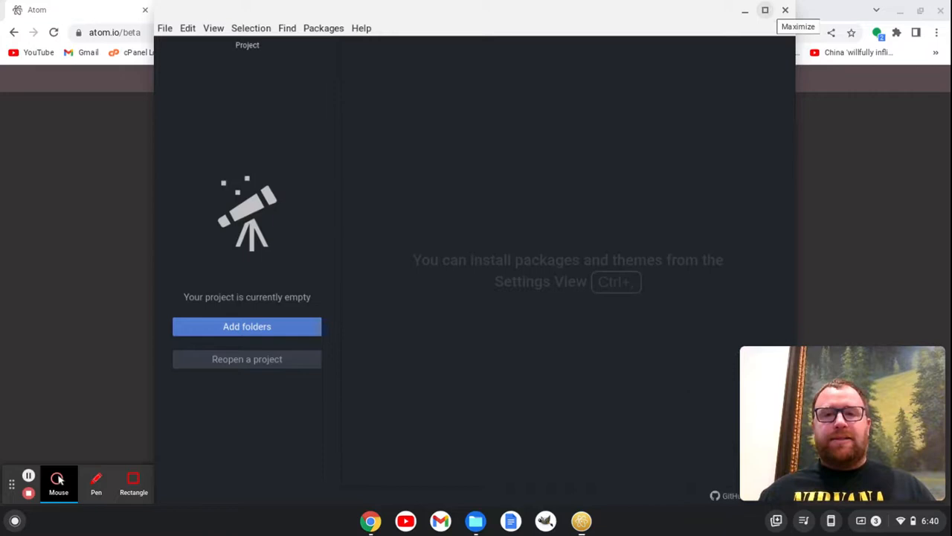
- Maximize Atom and add a new Home folder named 'test' as the project
left_click(765, 10)
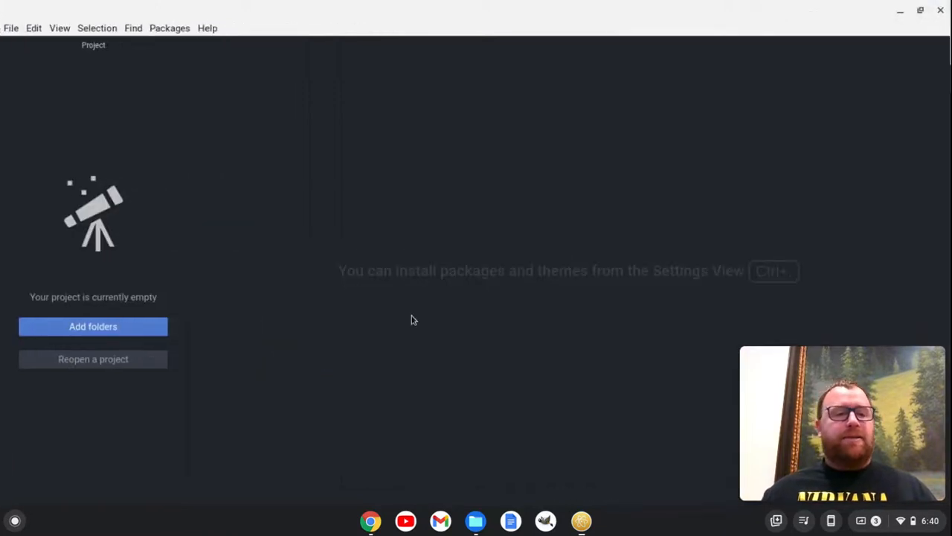
left_click(92, 326)
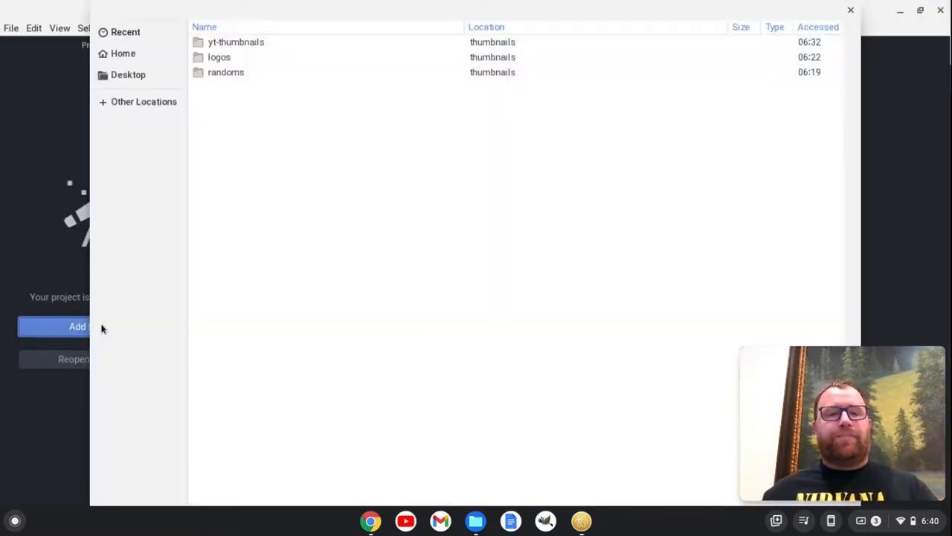
mouse_move(156, 113)
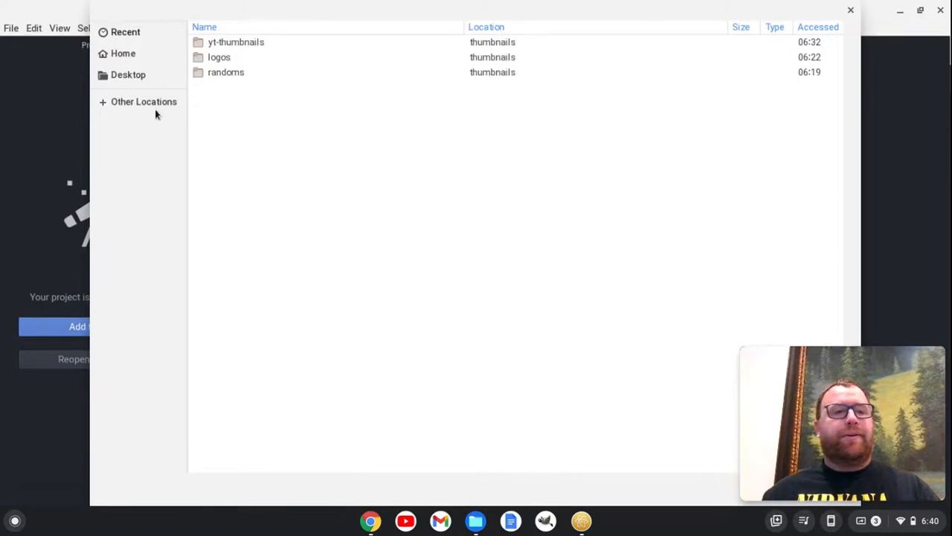
left_click(123, 53)
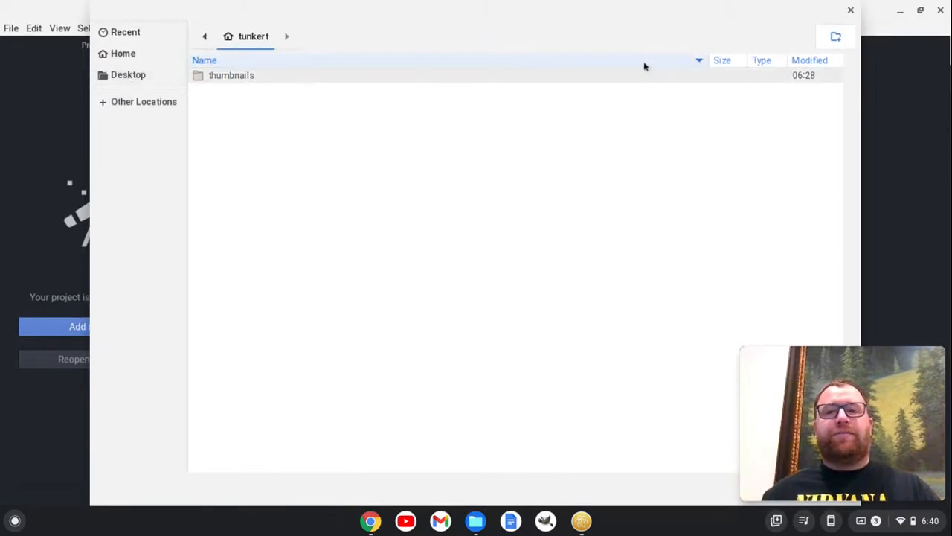
left_click(834, 36)
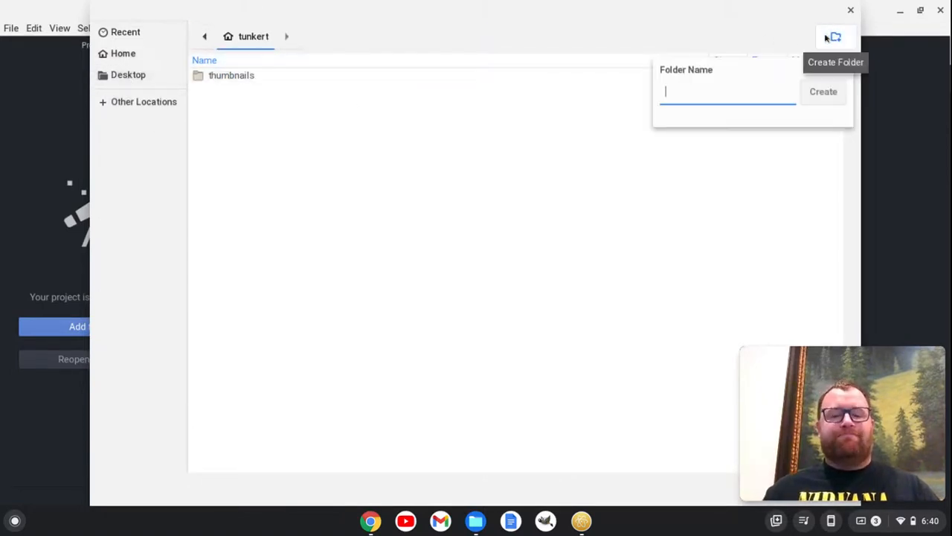
left_click(823, 91)
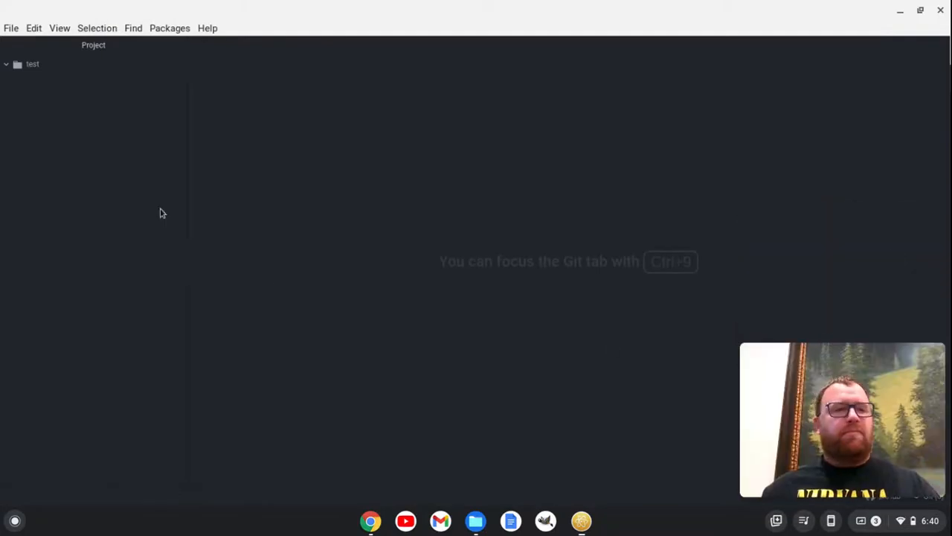
- Type the heading and bullet list, numbering items up to item 6
left_click(32, 64)
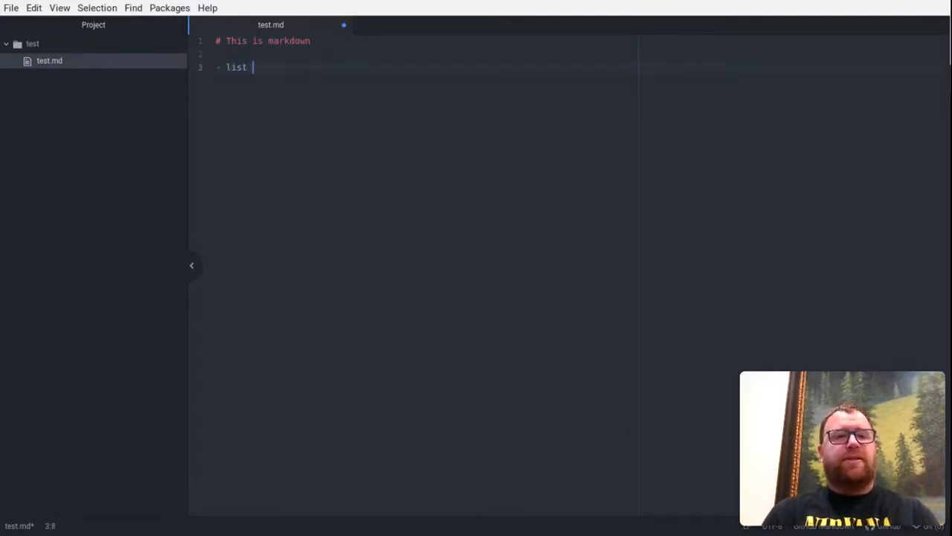
type("item 1")
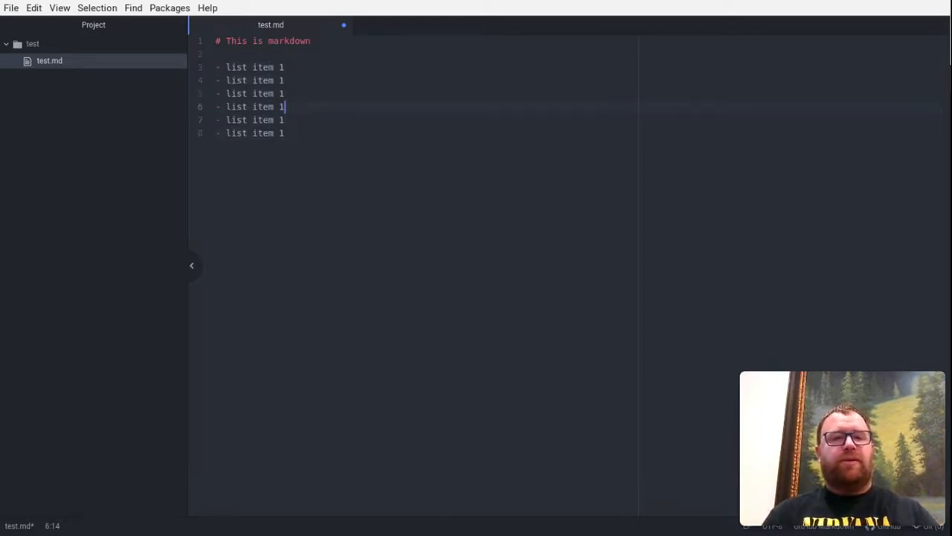
type("2")
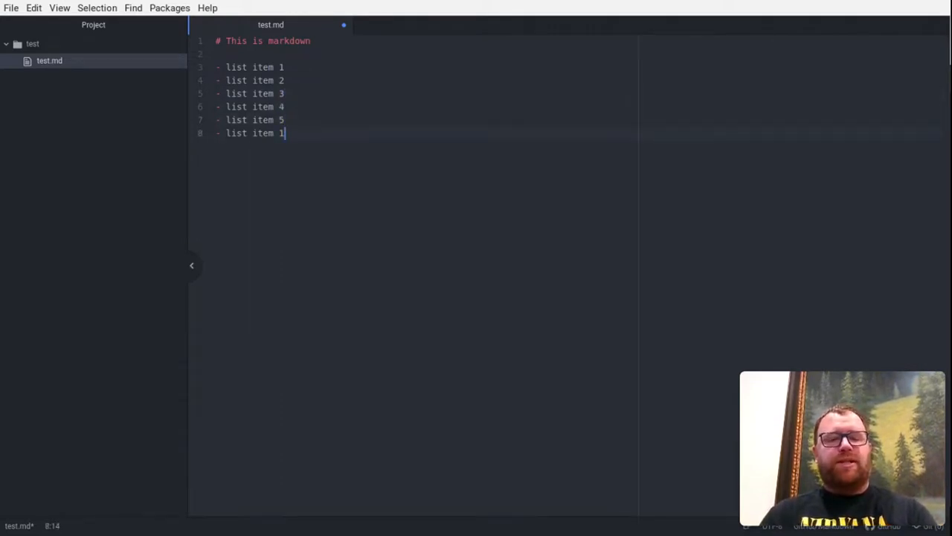
type("6")
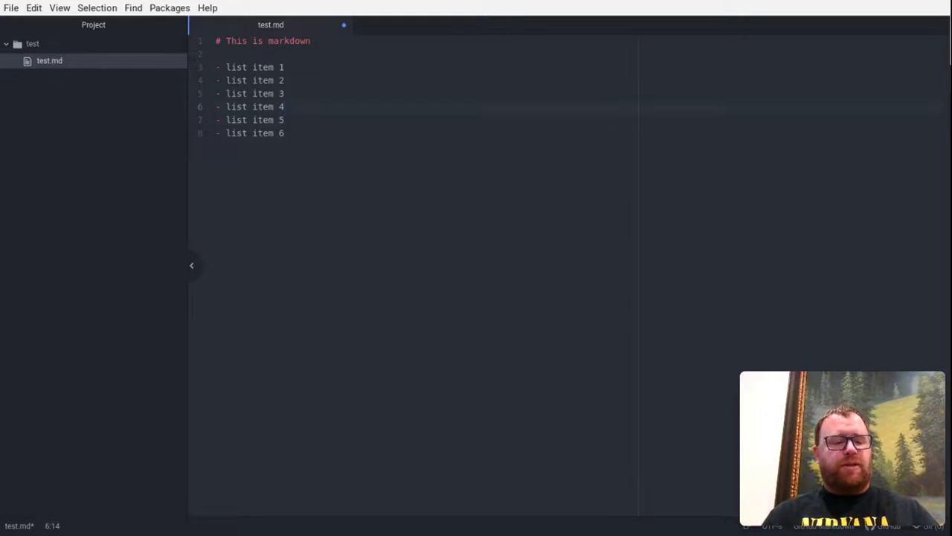
key("ctrl+up")
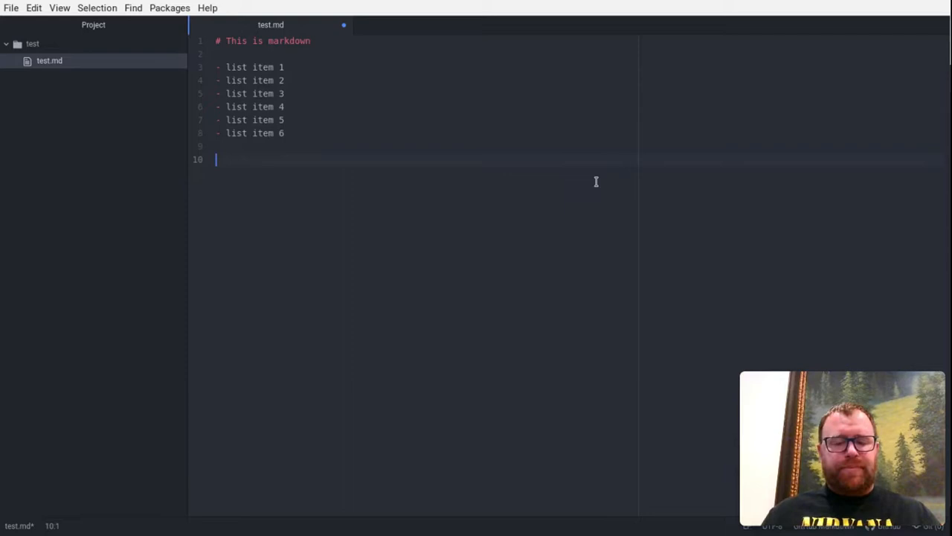
type("link to Goog]")
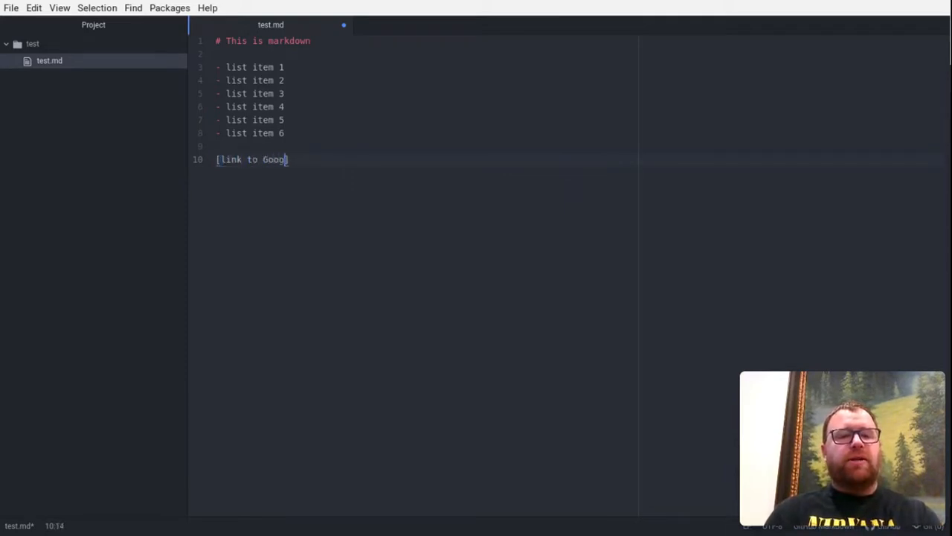
type("le]()")
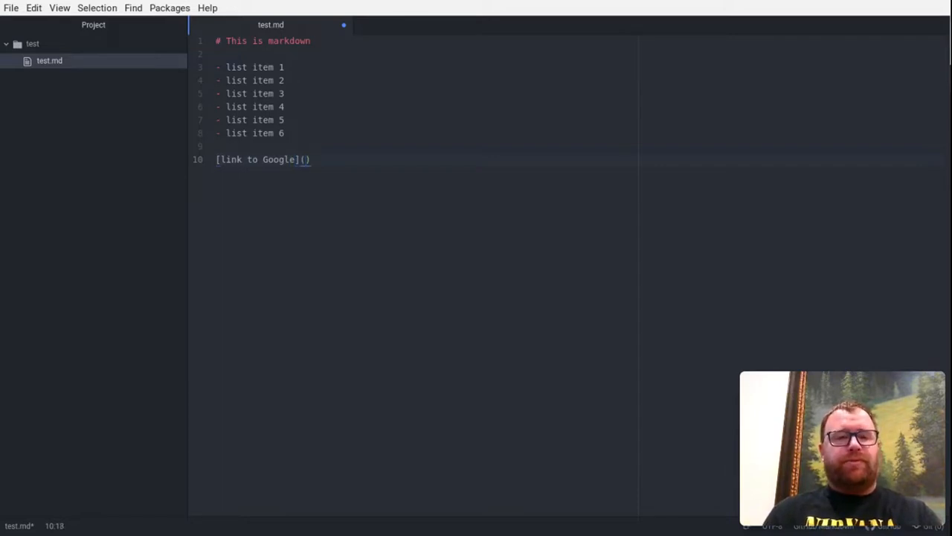
type("https://")
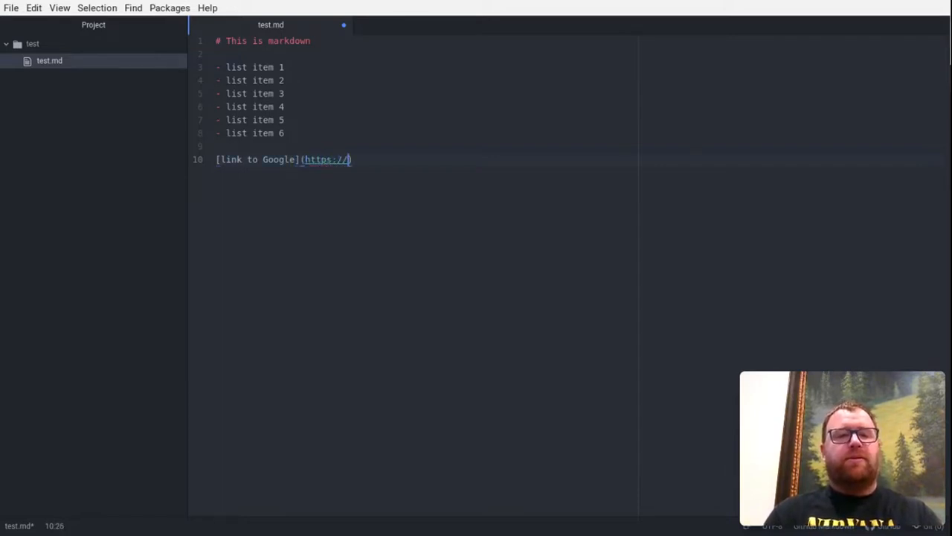
type("google.com")
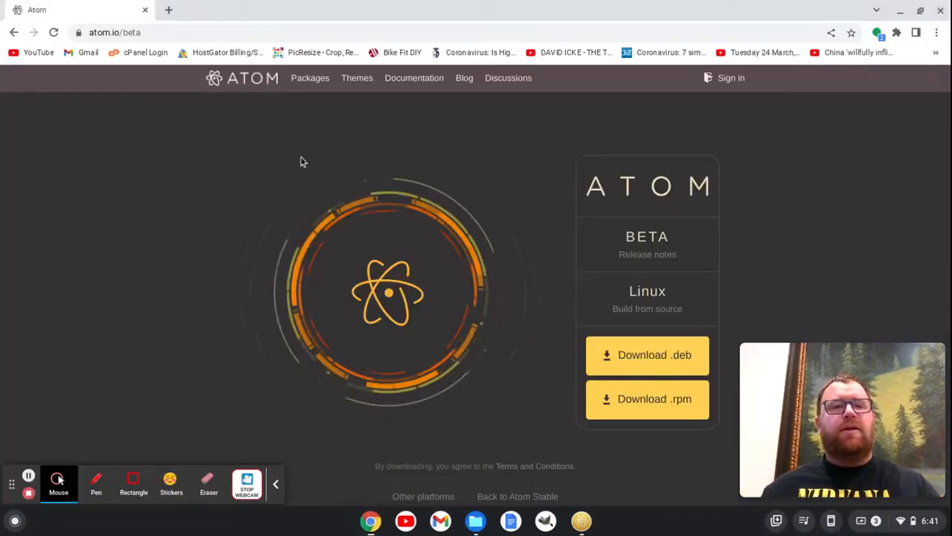
- Find Wikimedia Commons through a Google search in a new tab
left_click(168, 10)
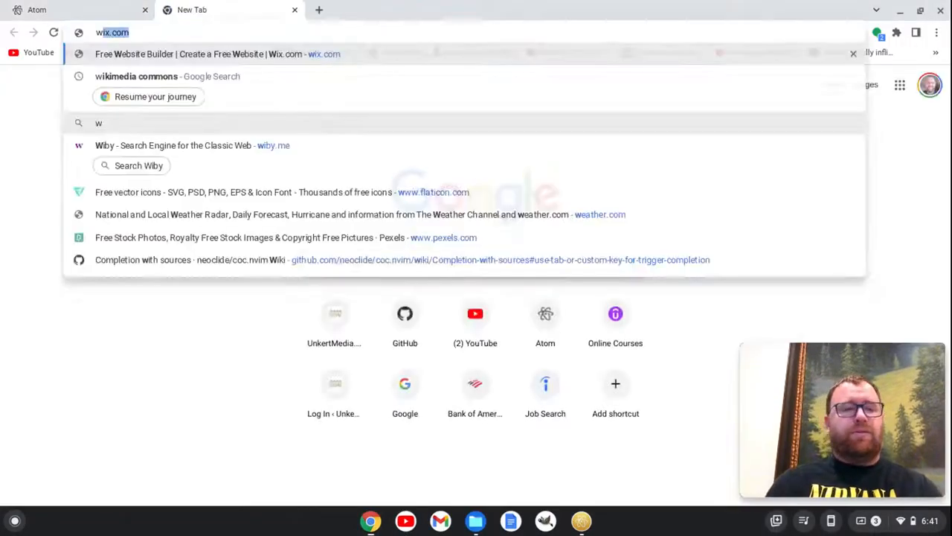
left_click(145, 76)
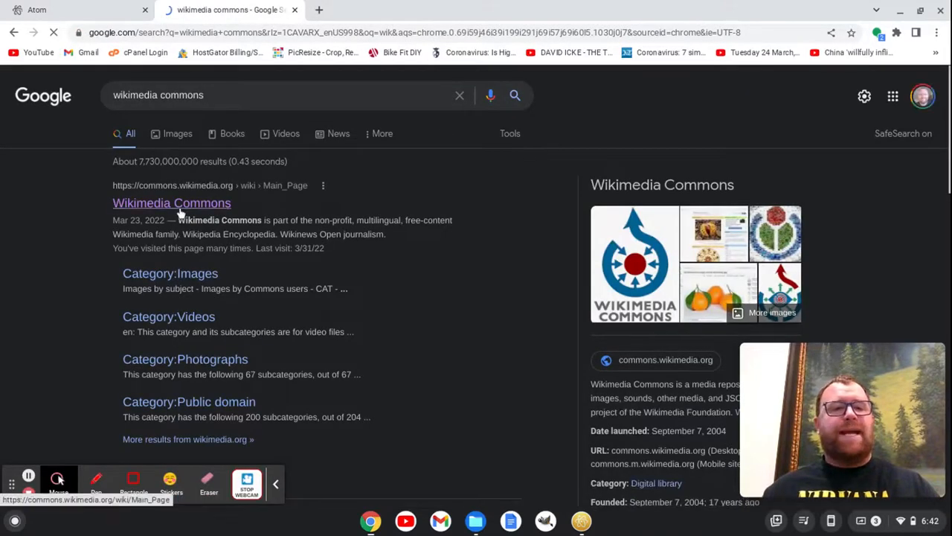
left_click(171, 203)
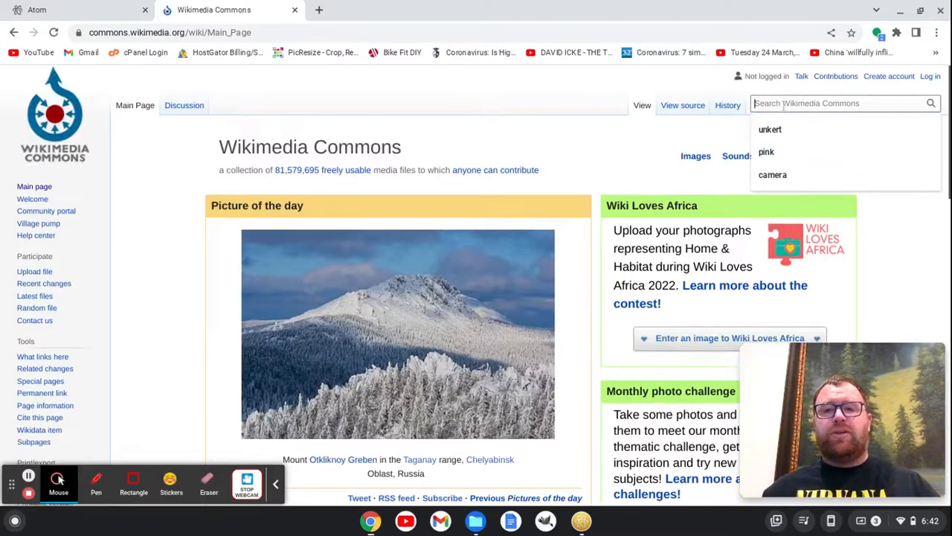
- Search Commons for 'atom text editor' and open Icon Atom.svg's full details
type("atom")
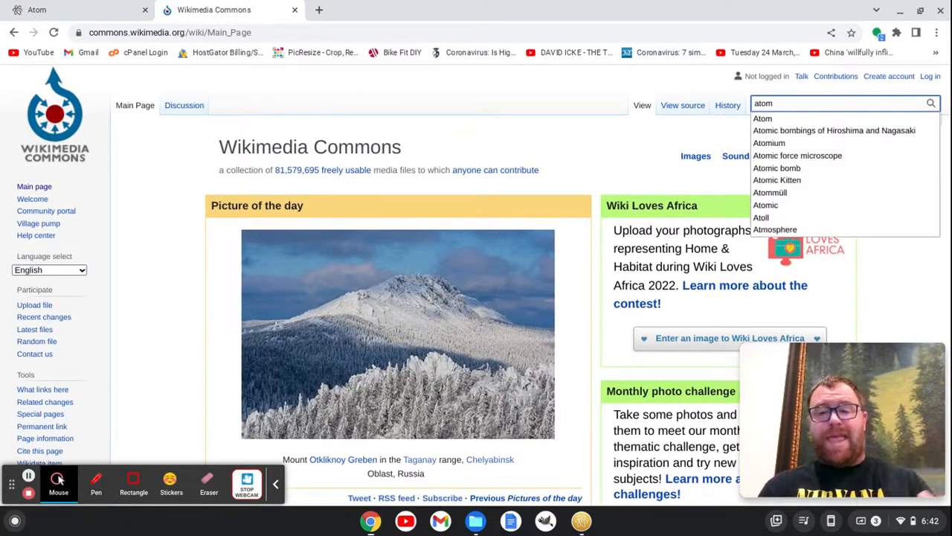
type("text editor")
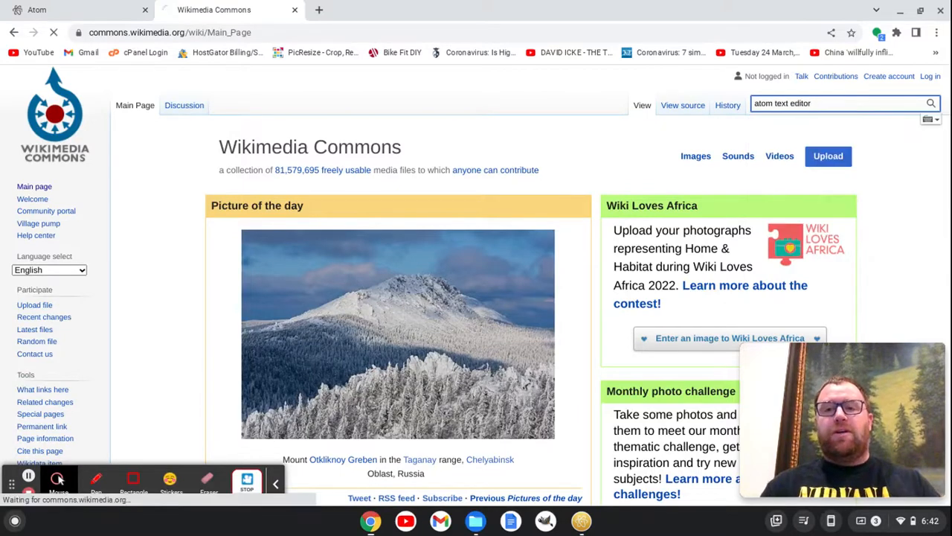
left_click(931, 102)
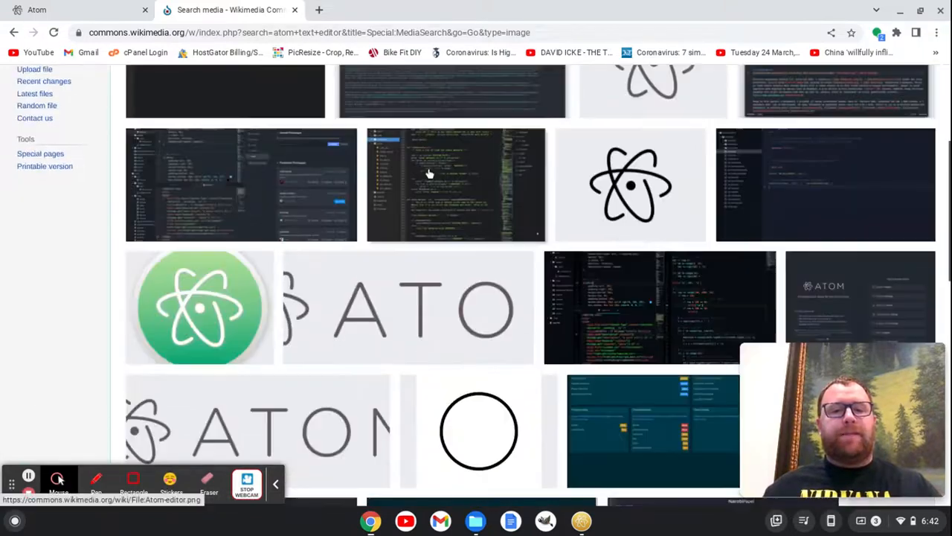
left_click(199, 308)
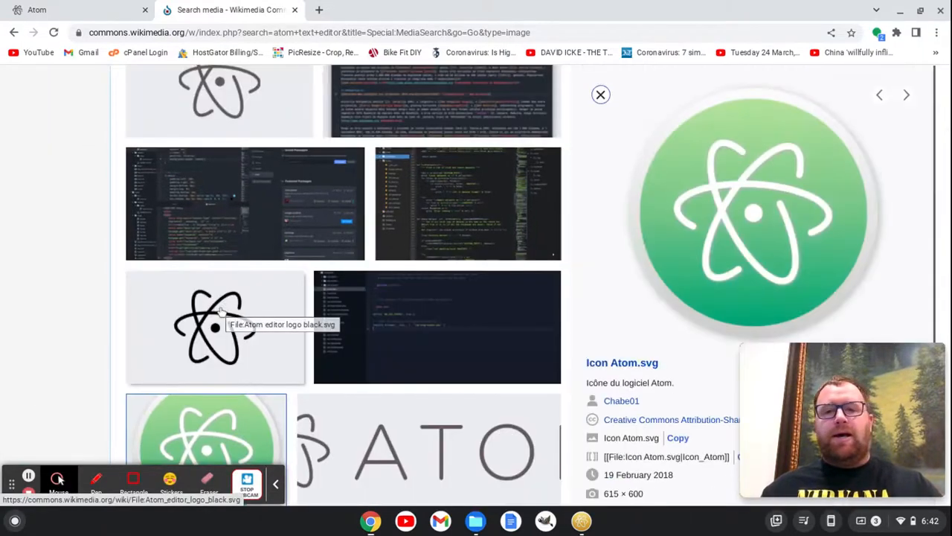
scroll("down", 3)
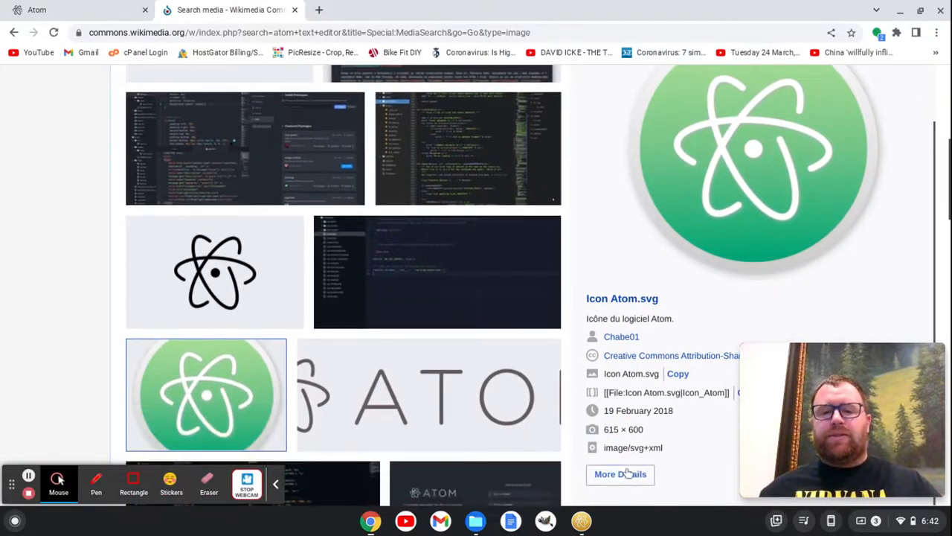
left_click(619, 474)
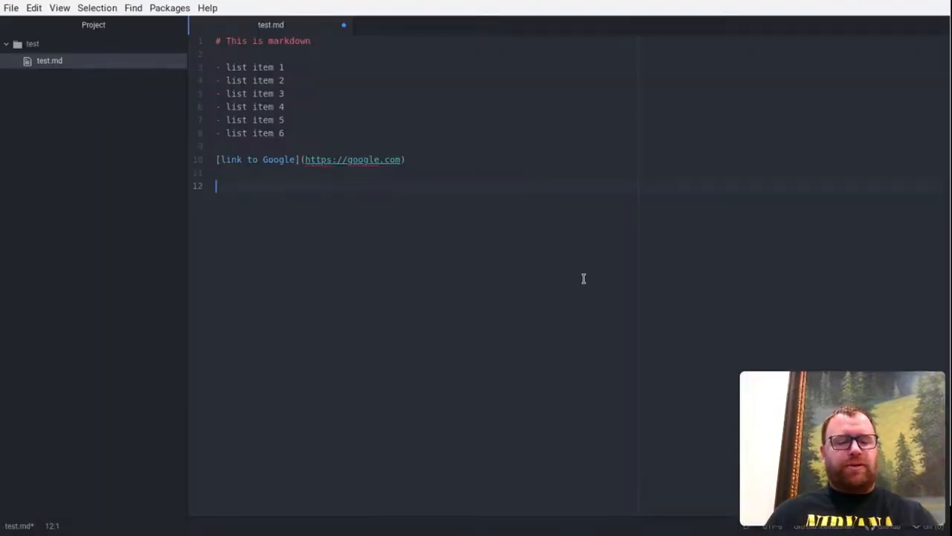
- Embed ![Atom logo] pointing to the Wikimedia Icon_Atom.svg URL
type("![]")
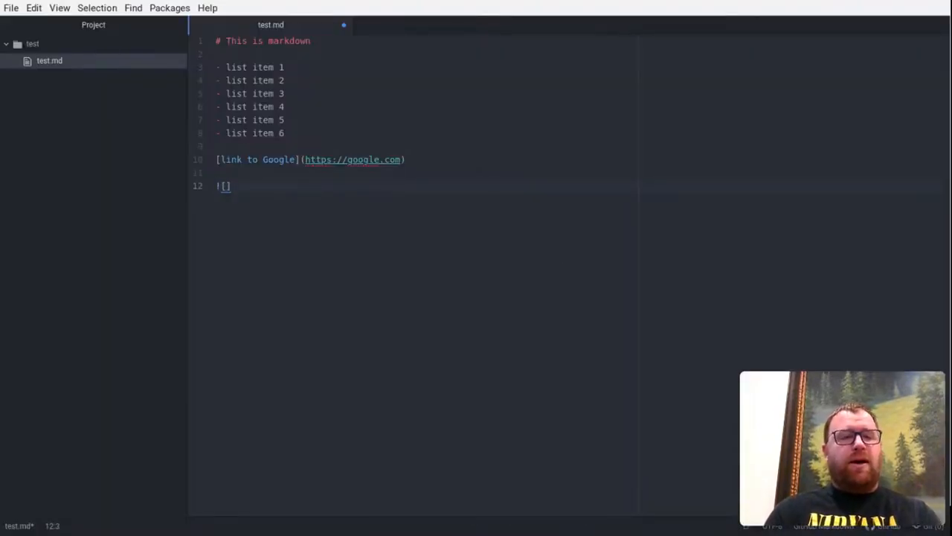
type("Atom lg")
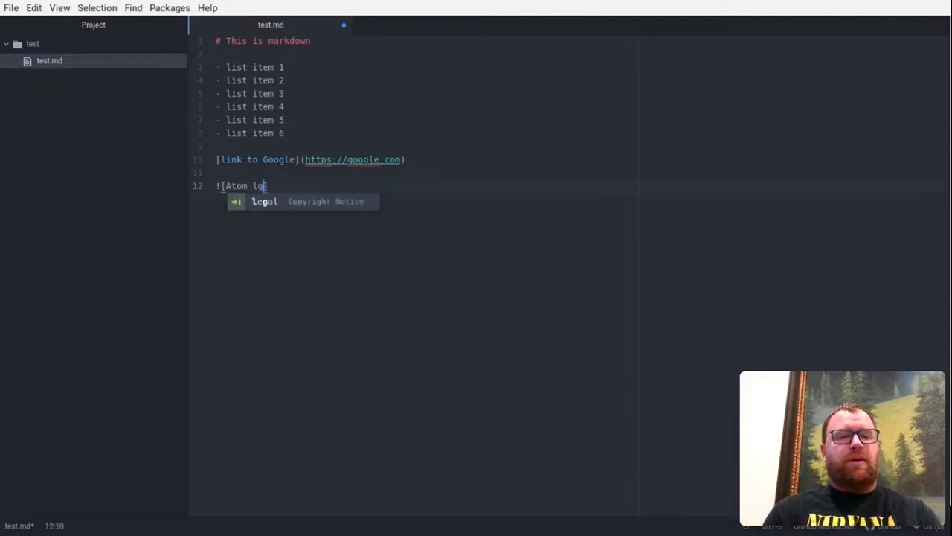
type("go]")
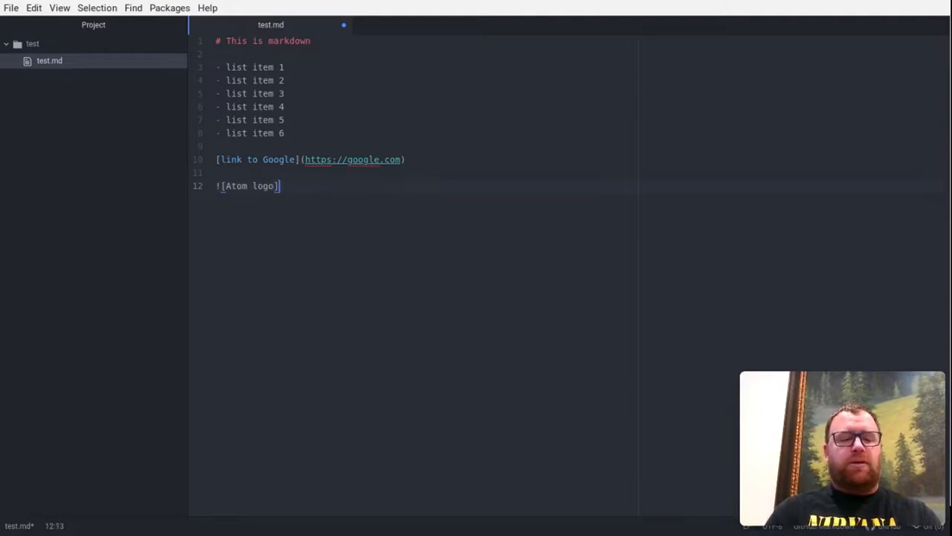
type("()")
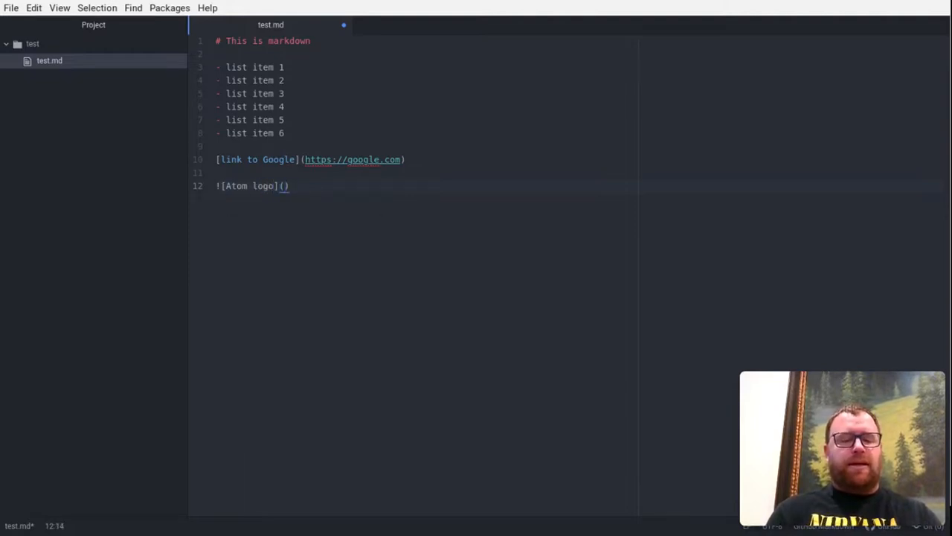
type("https://upload.wikimedia.org/wikipedia/commons/7/7b/Icon_Atom.svg")
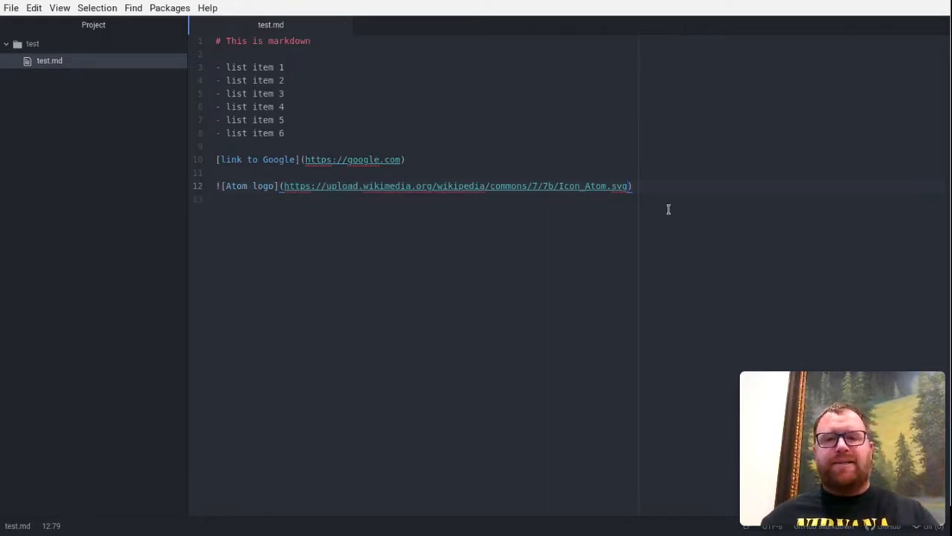
- Type a two-column markdown table with header, separator and data rows
key("Return")
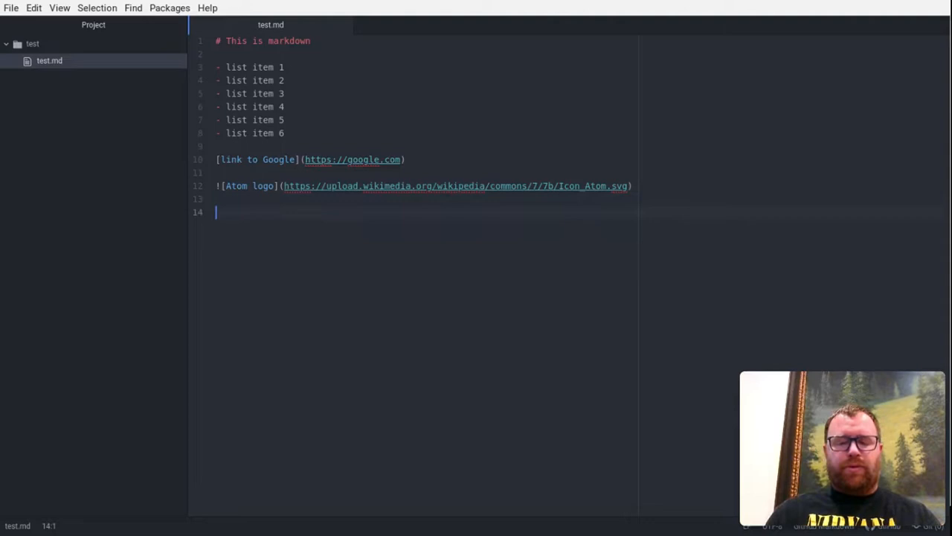
type("| Table Heading 1 | Table Heading")
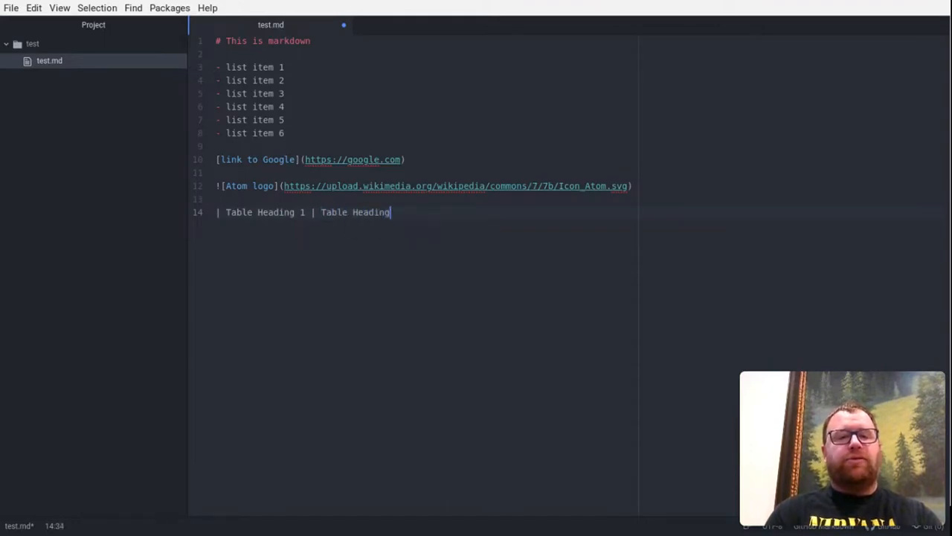
type("2|")
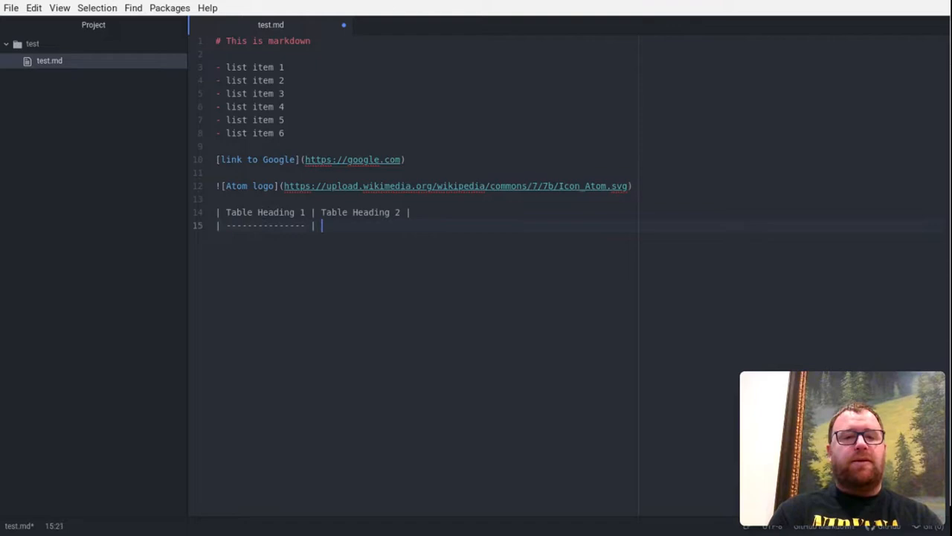
type("---------------- |")
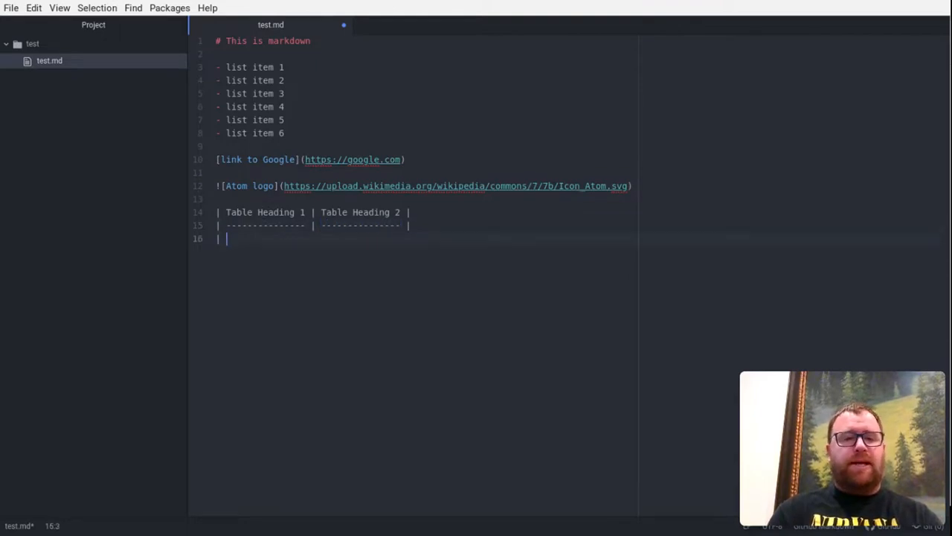
type("Table data 1 | Table data 2 |")
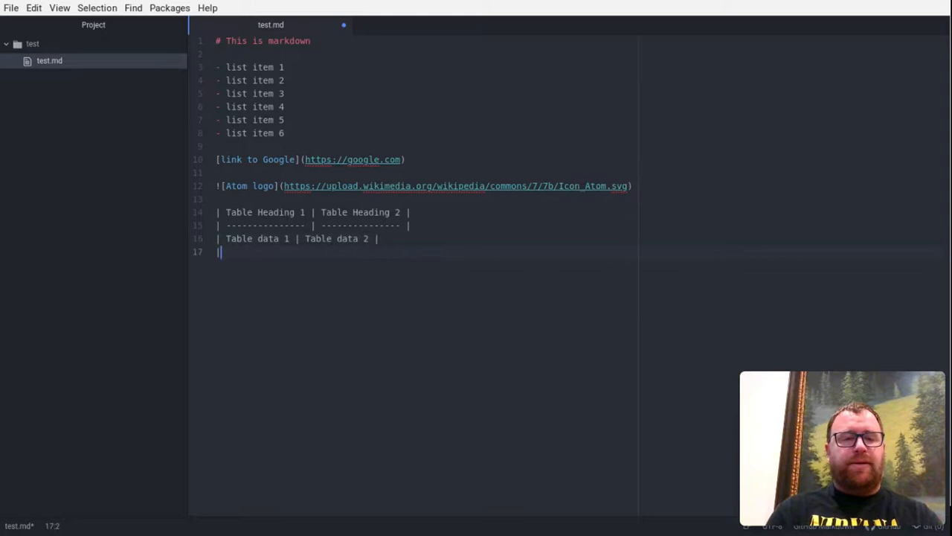
type("ant | bee |")
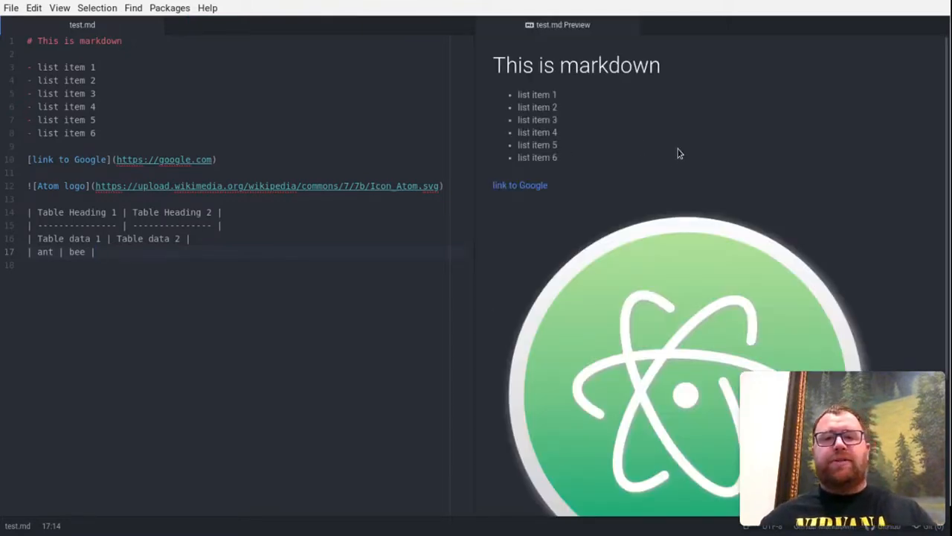
- Scroll through the rendered markdown preview and right-click it for its actions
scroll("down", 3)
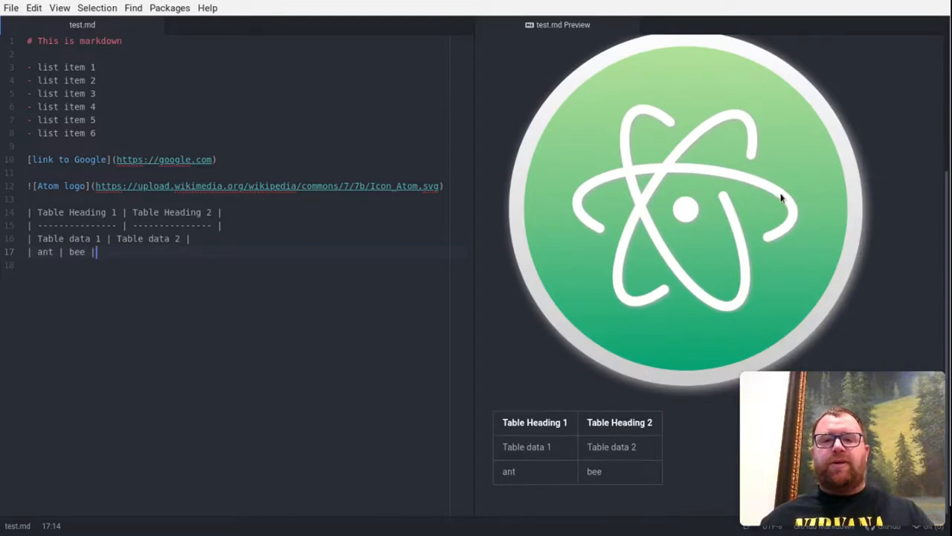
scroll("up", 3)
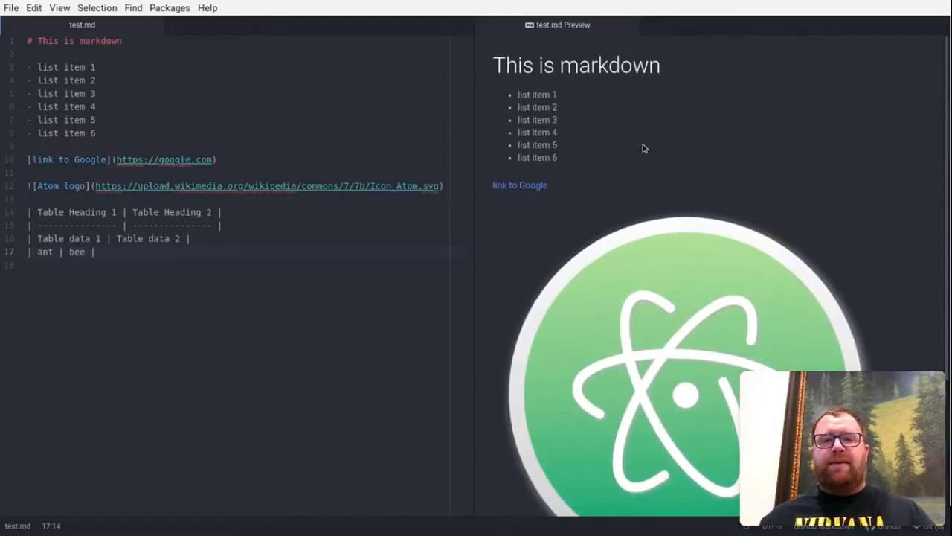
scroll("down", 3)
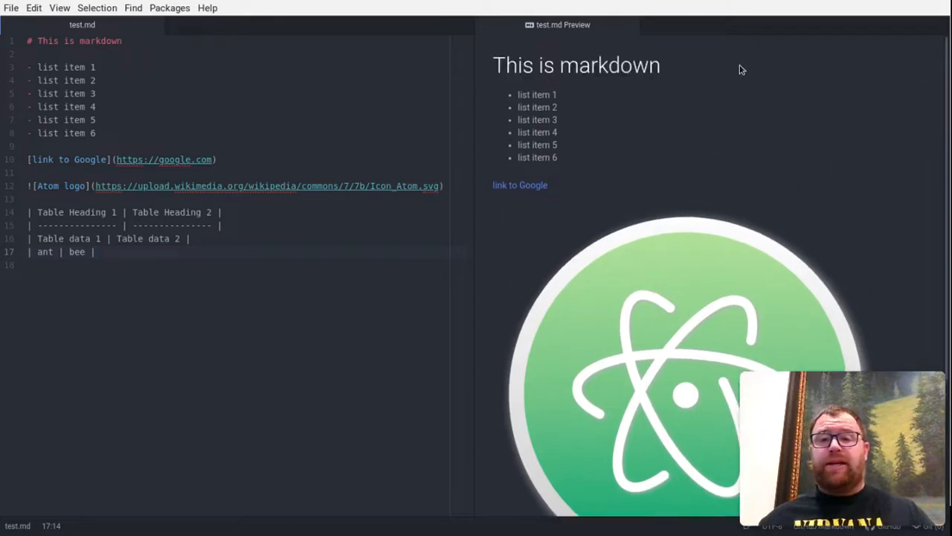
right_click(742, 69)
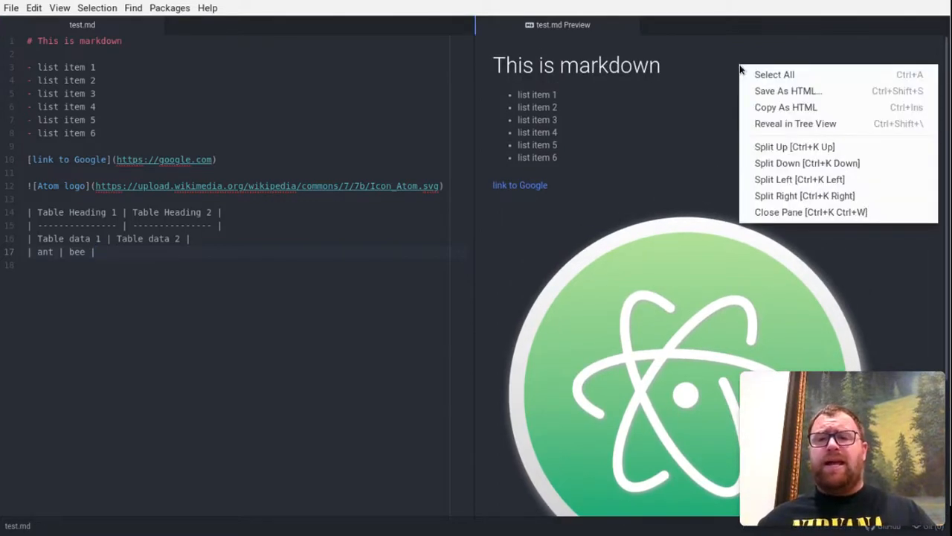
mouse_move(785, 107)
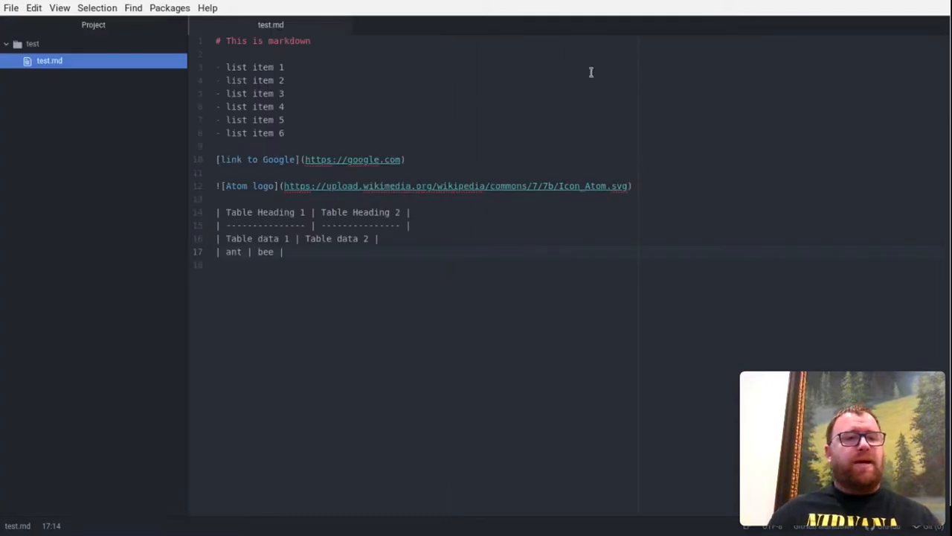
- Create a new file named test.html for the converted HTML
left_click(32, 43)
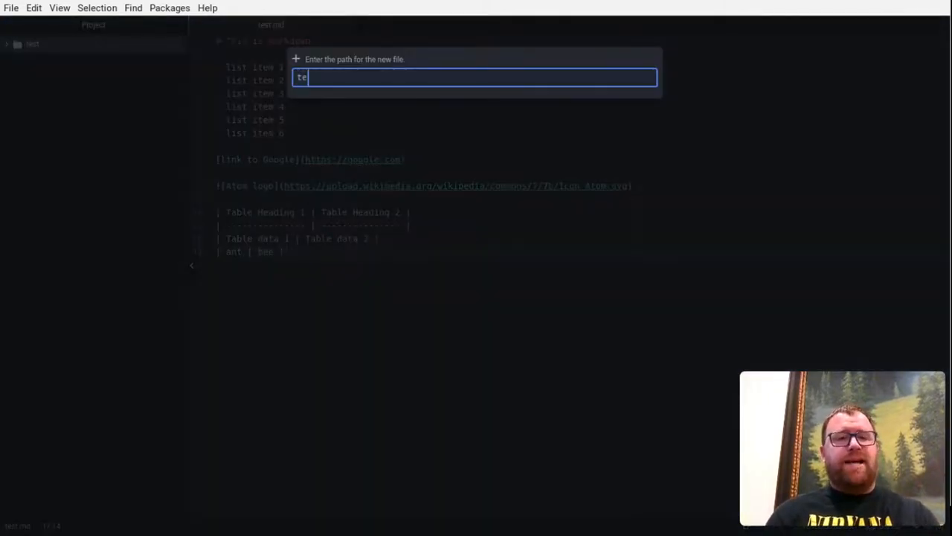
type("st.html")
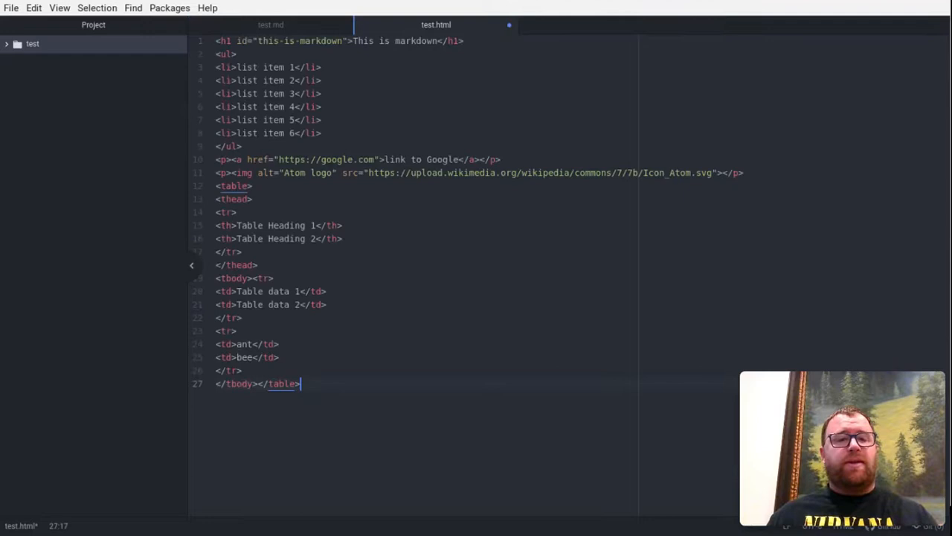
mouse_move(143, 275)
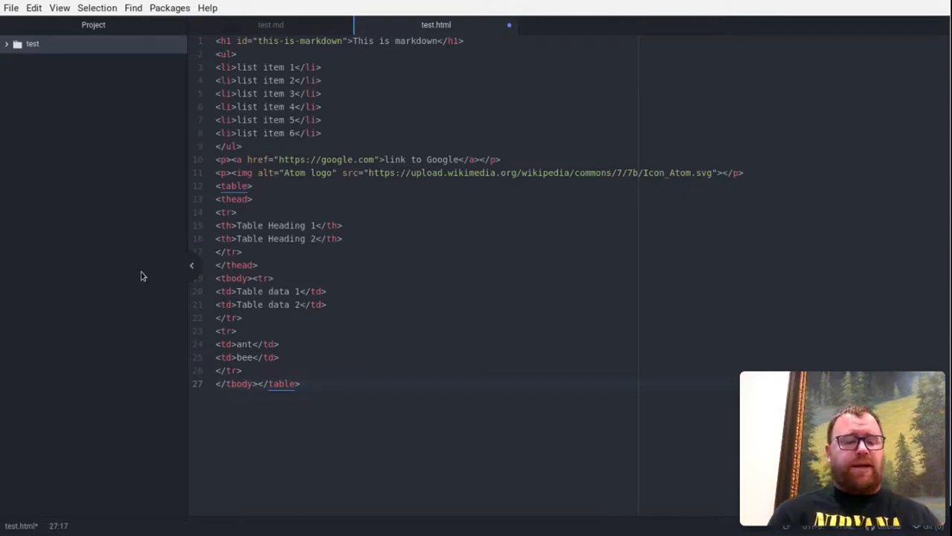
key("ctrl+a")
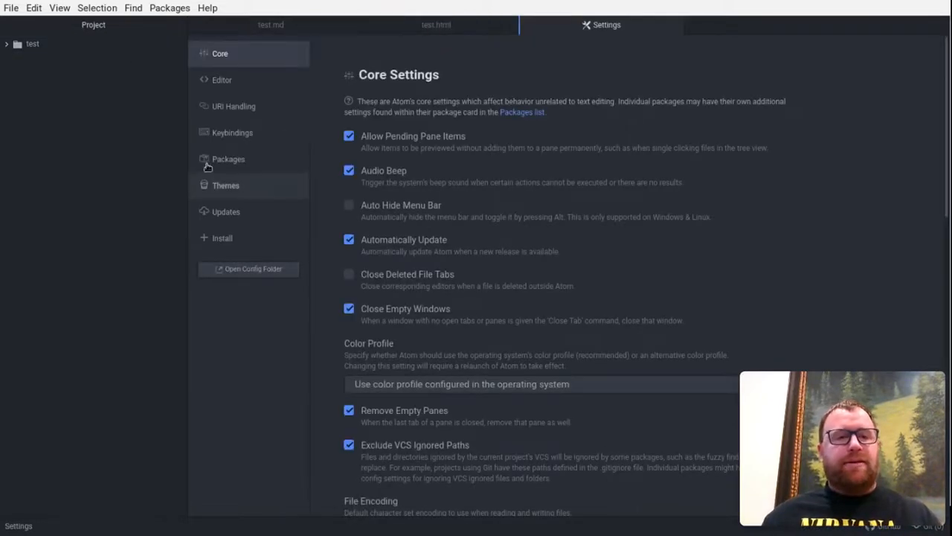
- Set the editor Font Size to 18 in Settings > Editor
left_click(222, 79)
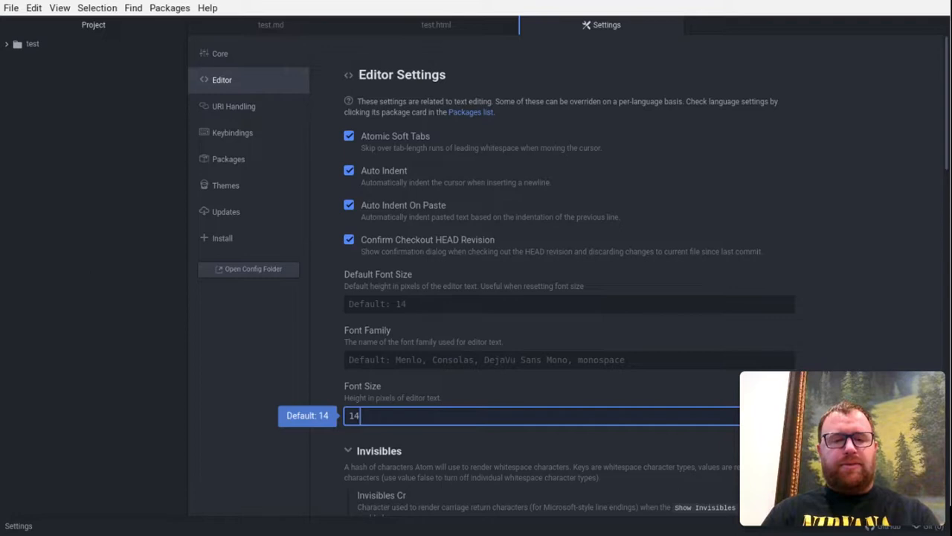
type("18")
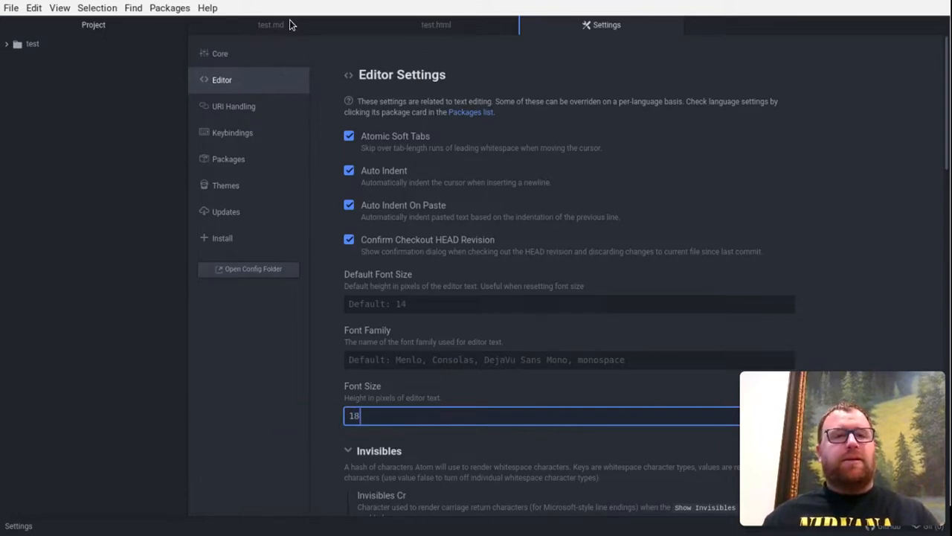
left_click(270, 25)
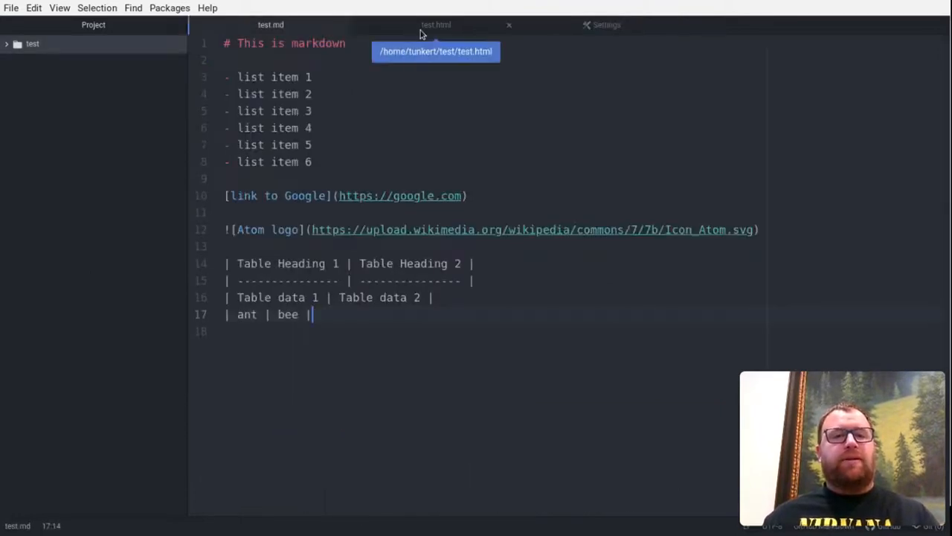
left_click(436, 25)
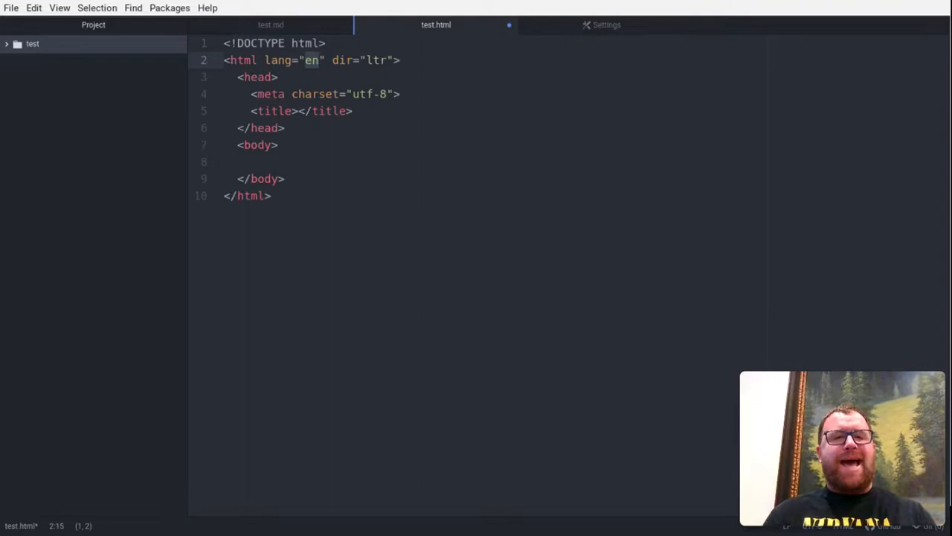
mouse_move(379, 239)
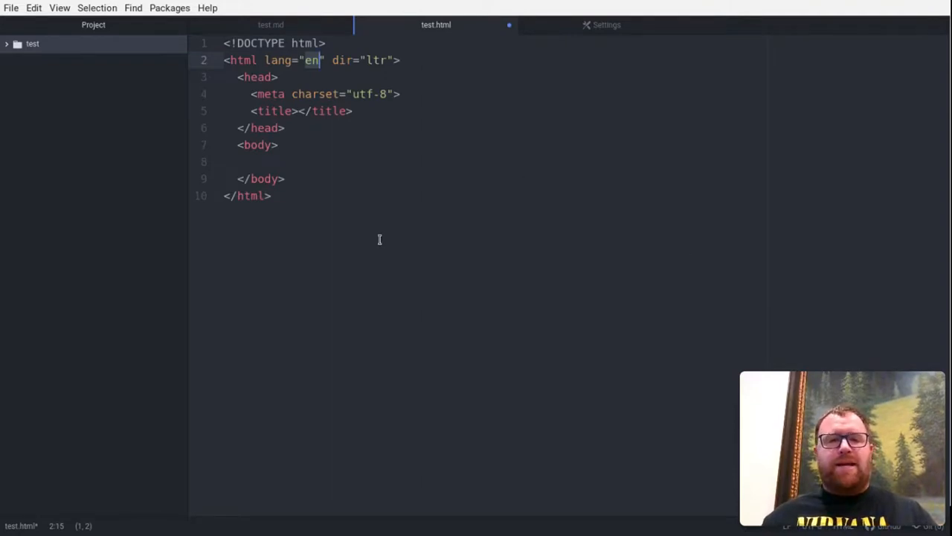
- Place the cursor on the empty body line of test.html for the converted markup
left_click(292, 162)
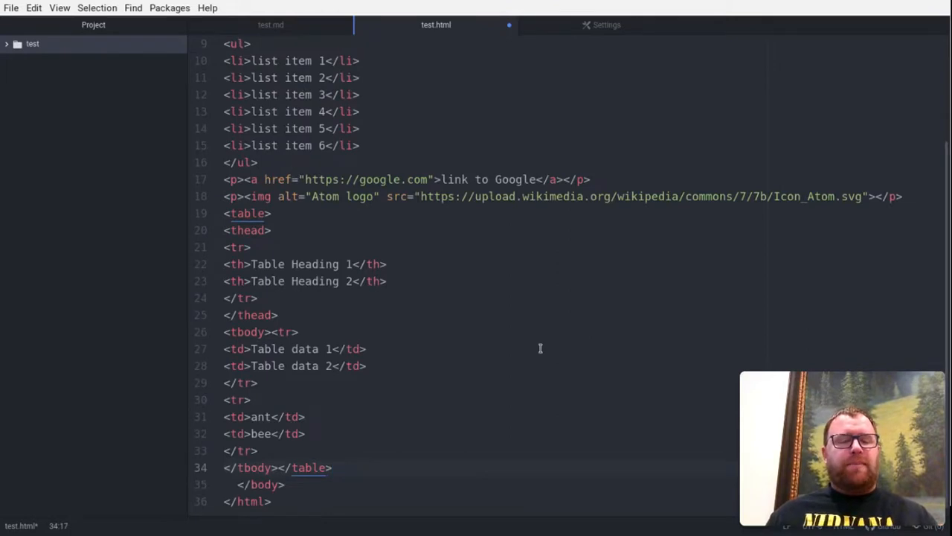
scroll("up", 3)
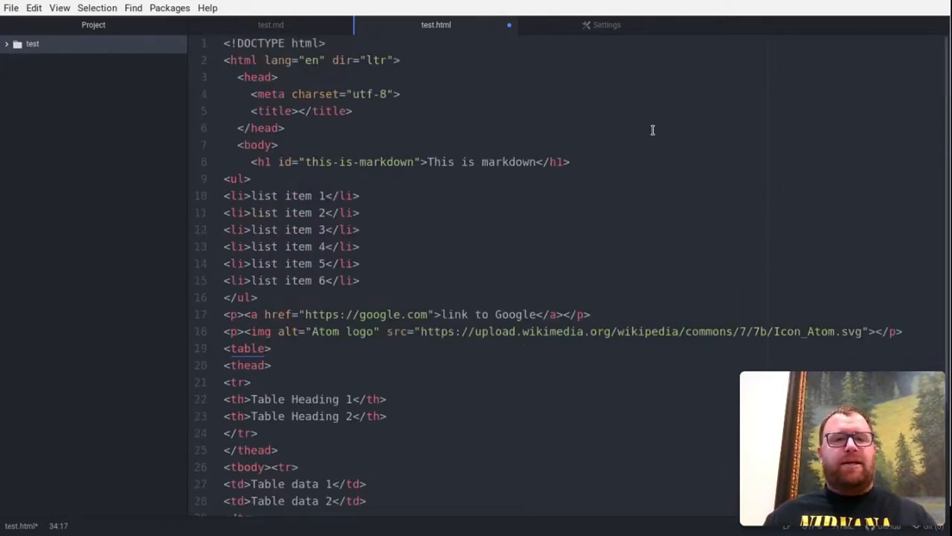
scroll("down", 3)
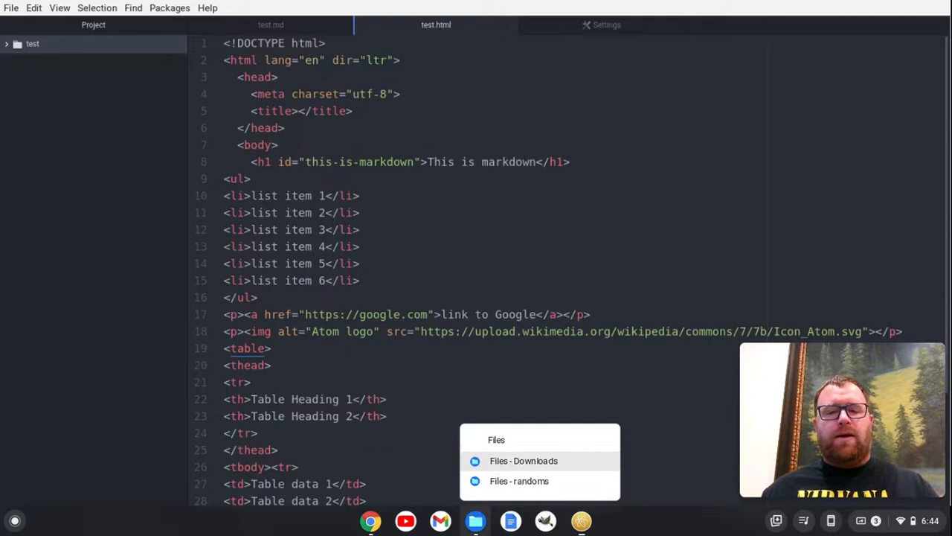
mouse_move(506, 464)
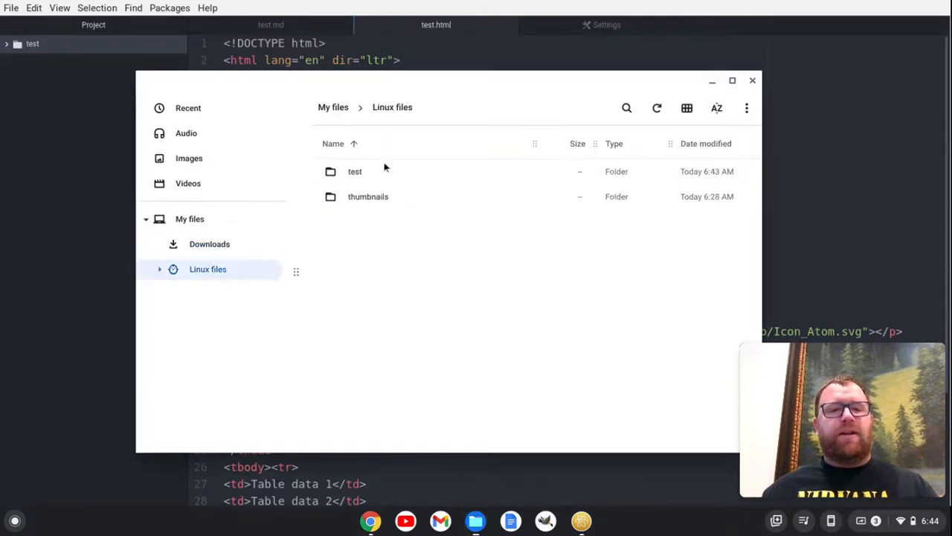
- Open test.html from the test folder in Chrome, showing the Atom logo and table
double_click(355, 172)
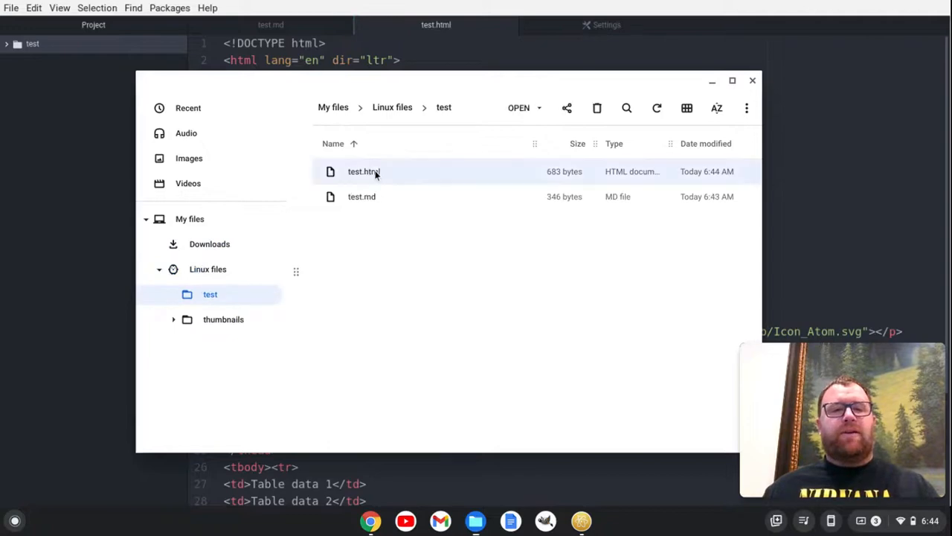
double_click(364, 171)
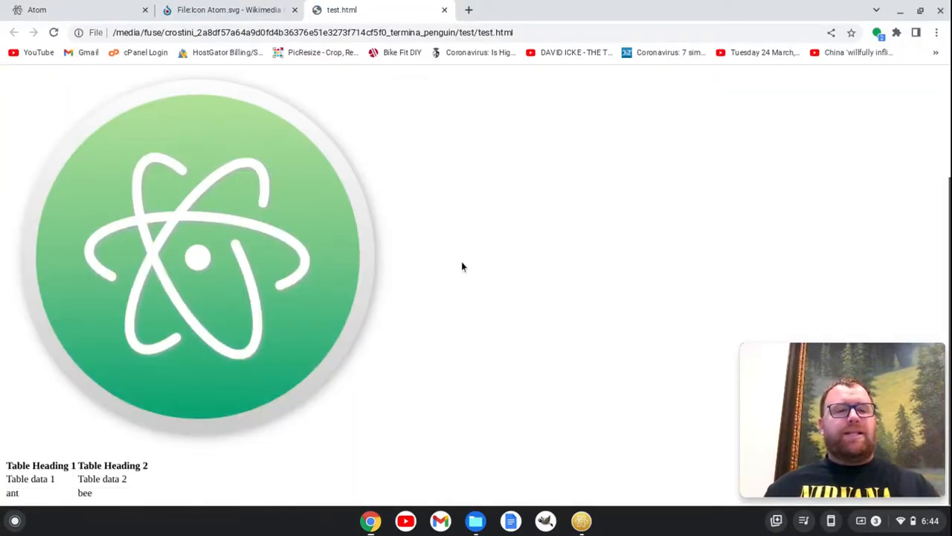
mouse_move(294, 297)
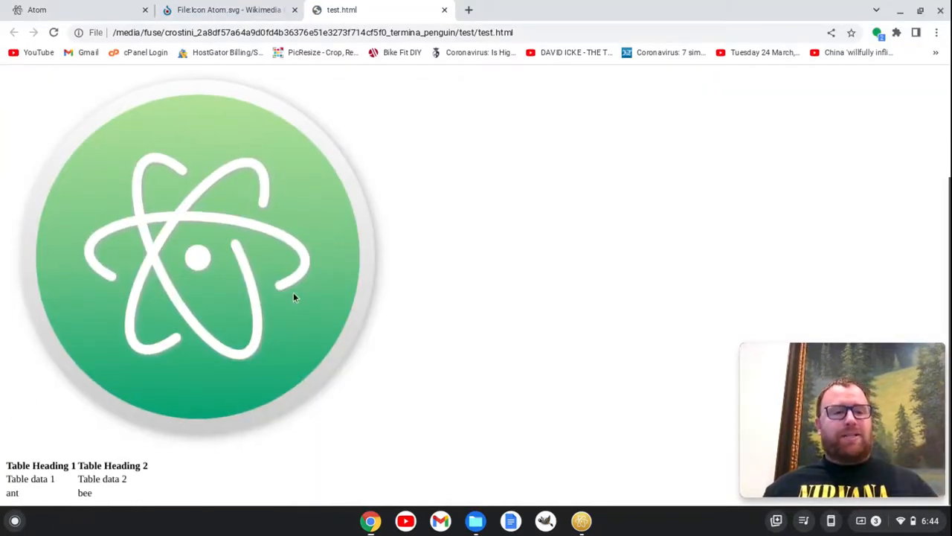
scroll("up", 3)
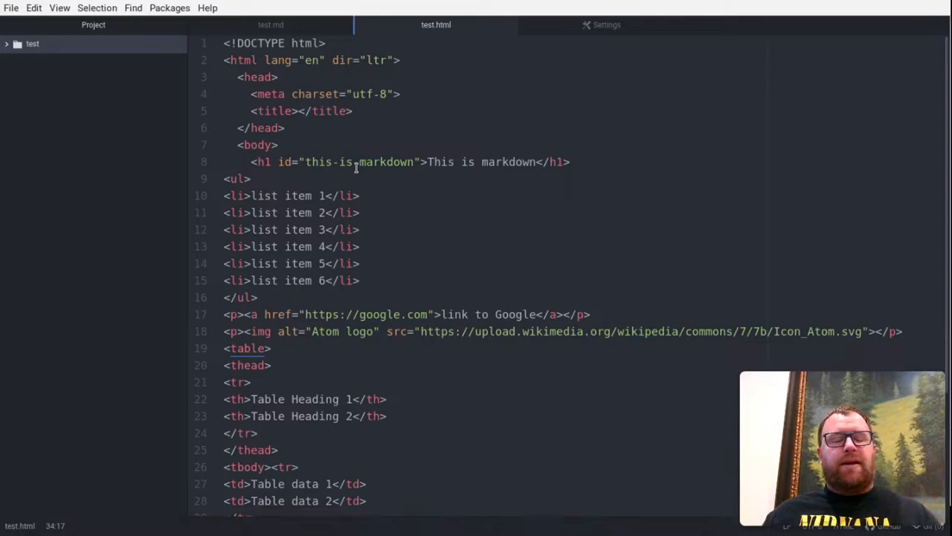
mouse_move(634, 104)
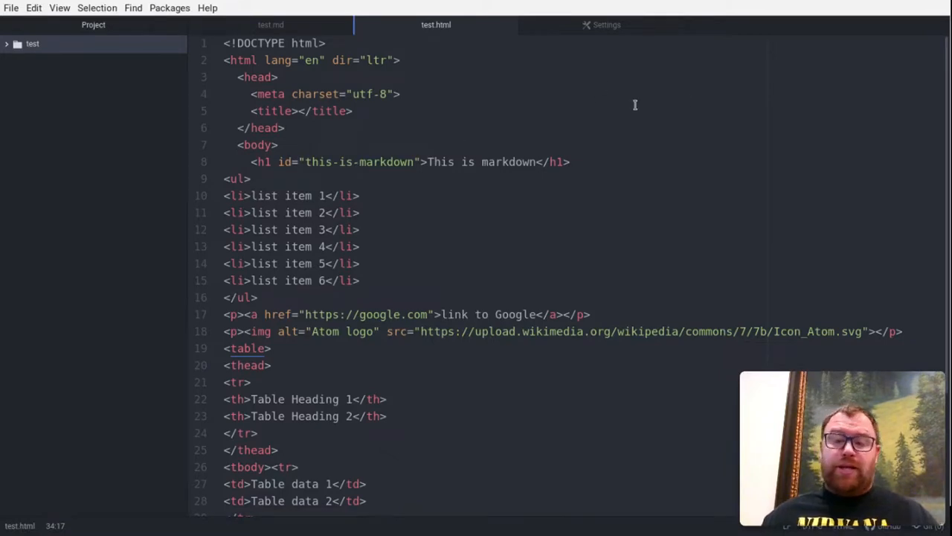
mouse_move(628, 138)
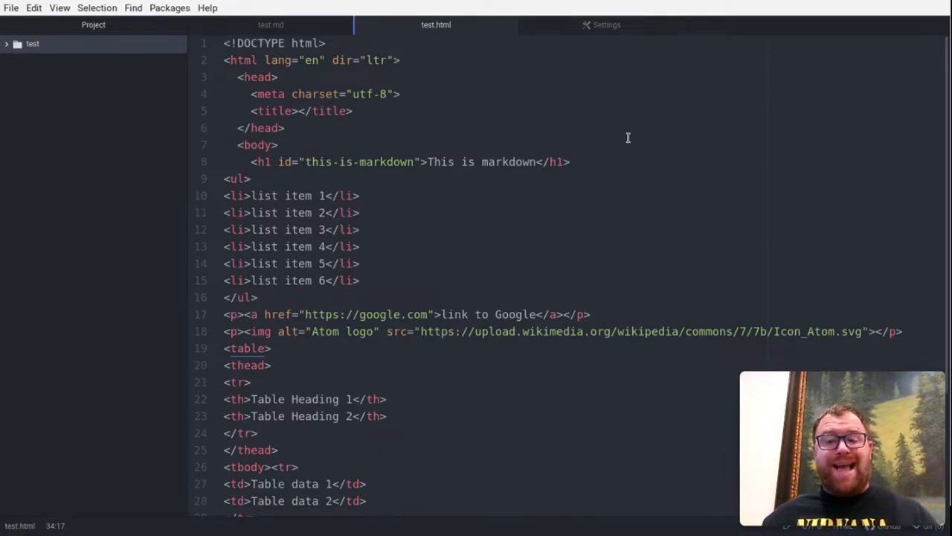
mouse_move(633, 117)
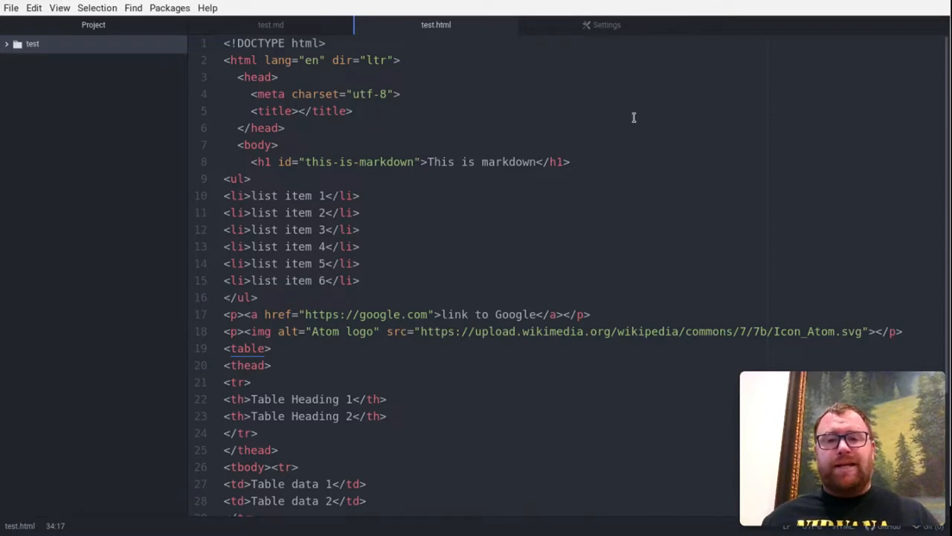
- Dismiss the editor's context menu and return to the Settings tab
right_click(633, 118)
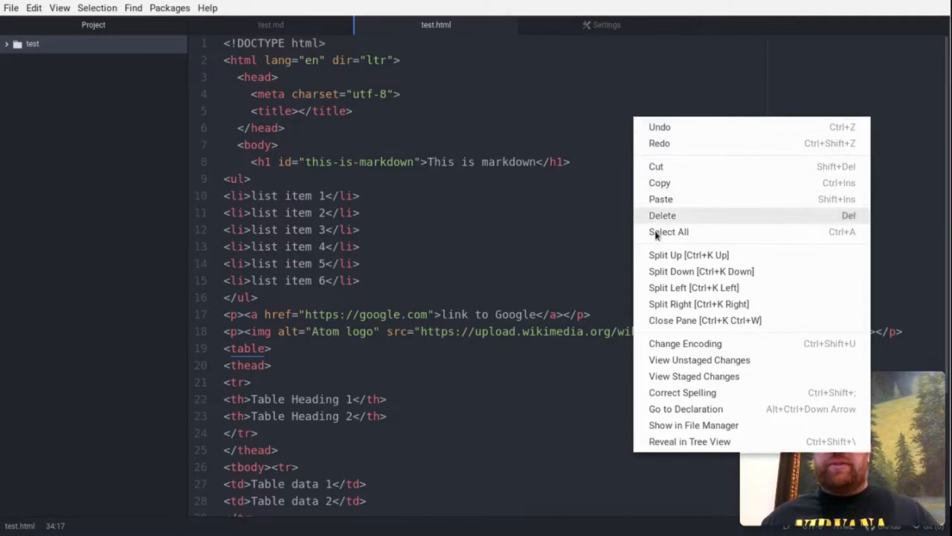
left_click(564, 227)
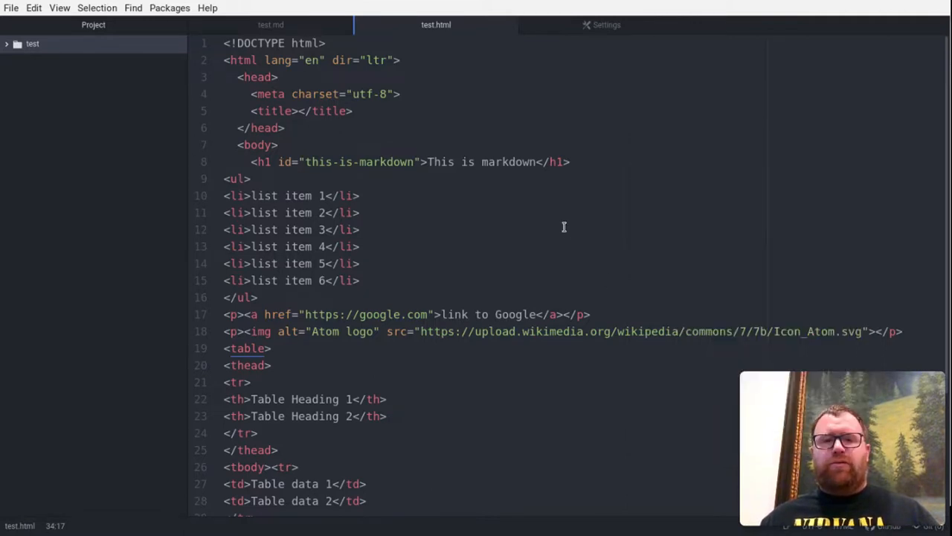
left_click(607, 24)
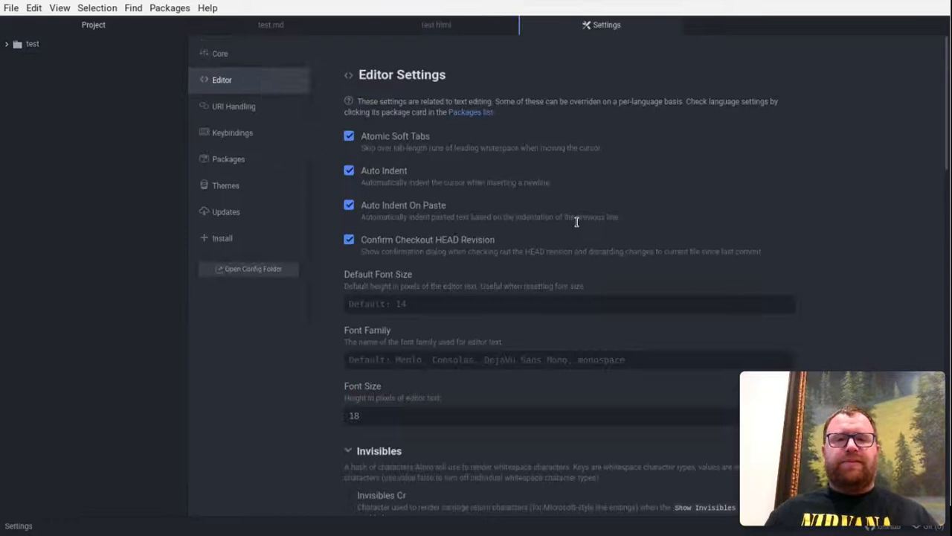
- Search Atom's package installer for 'beautify' and browse the results
left_click(222, 237)
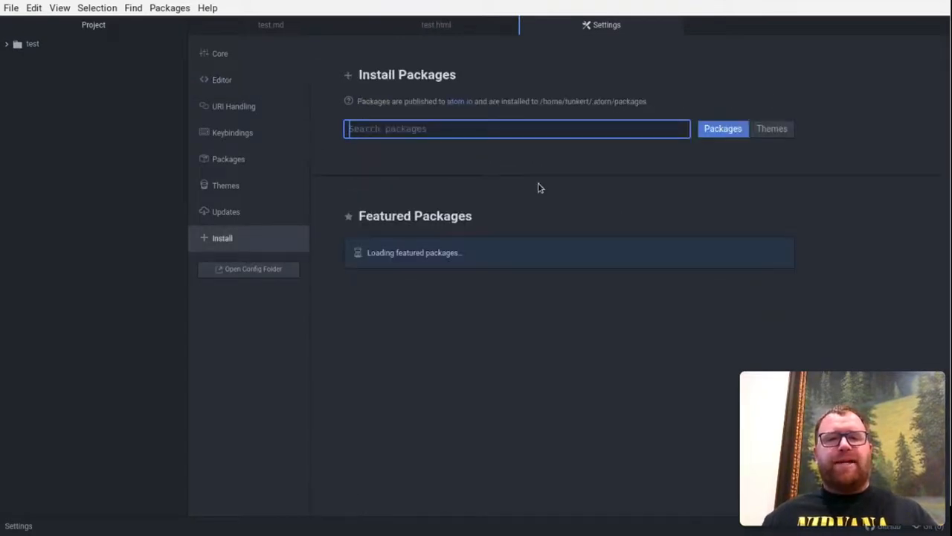
type("be")
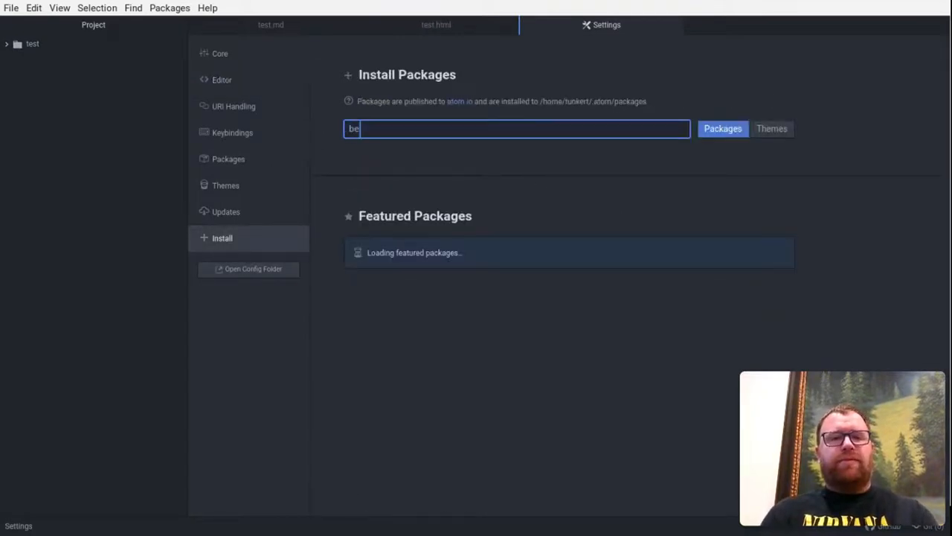
type("au")
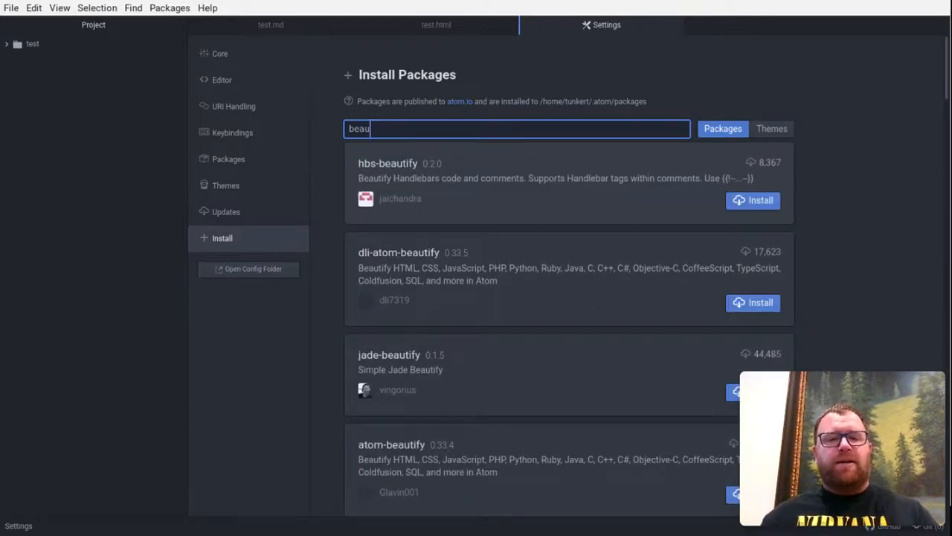
type("t")
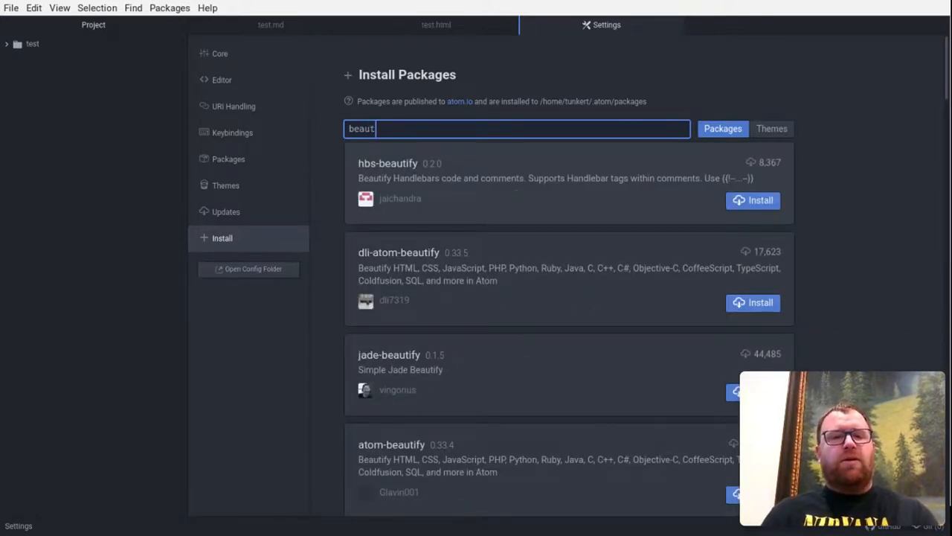
type("ify")
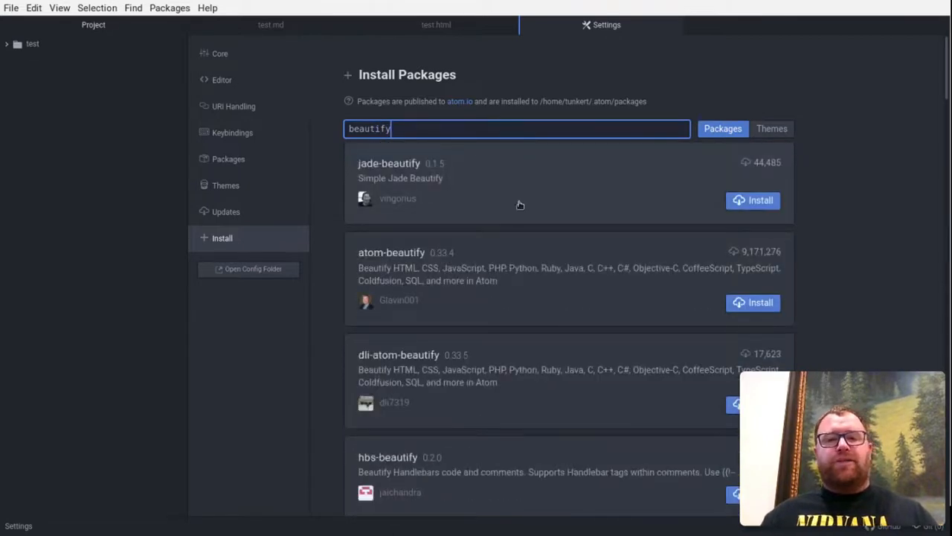
scroll("down", 3)
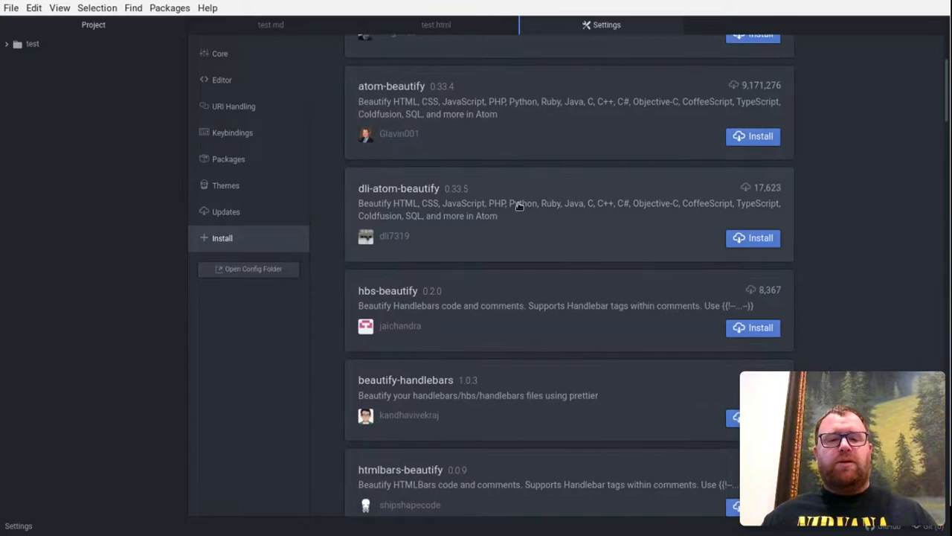
scroll("down", 3)
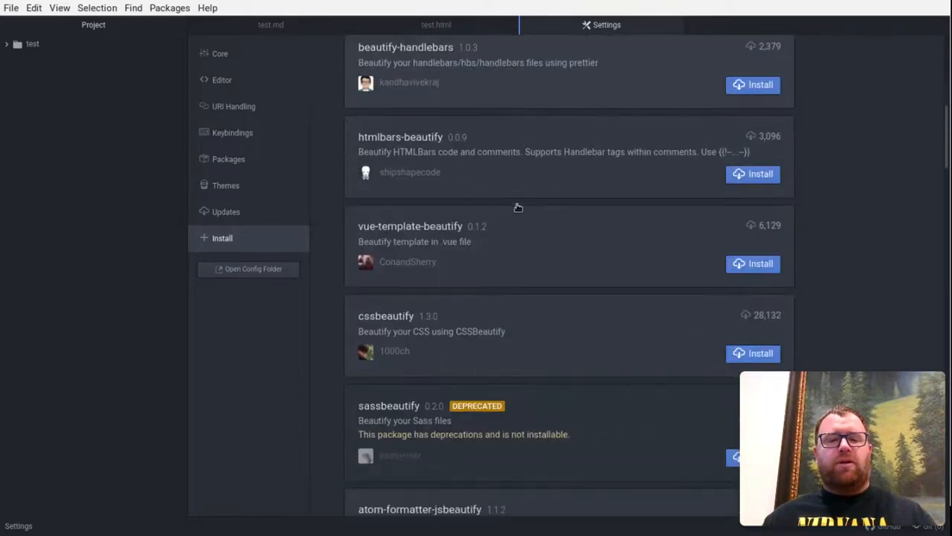
scroll("up", 3)
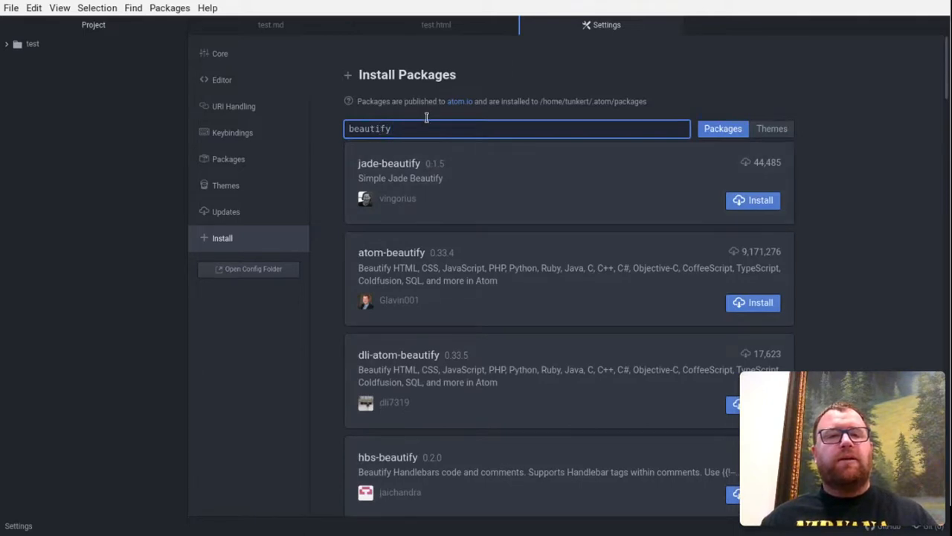
mouse_move(528, 165)
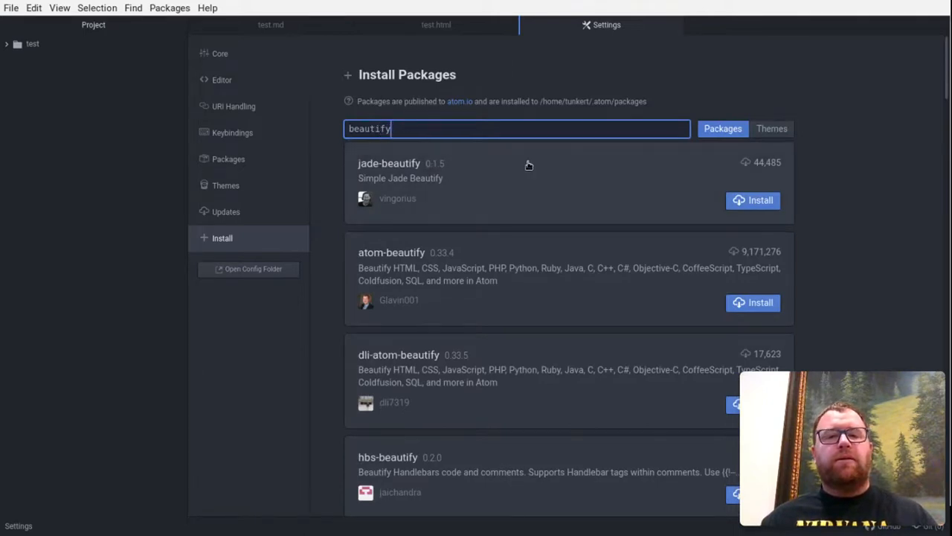
- Look further through the beautify packages, then change the search query to 'prettier'
scroll("down", 3)
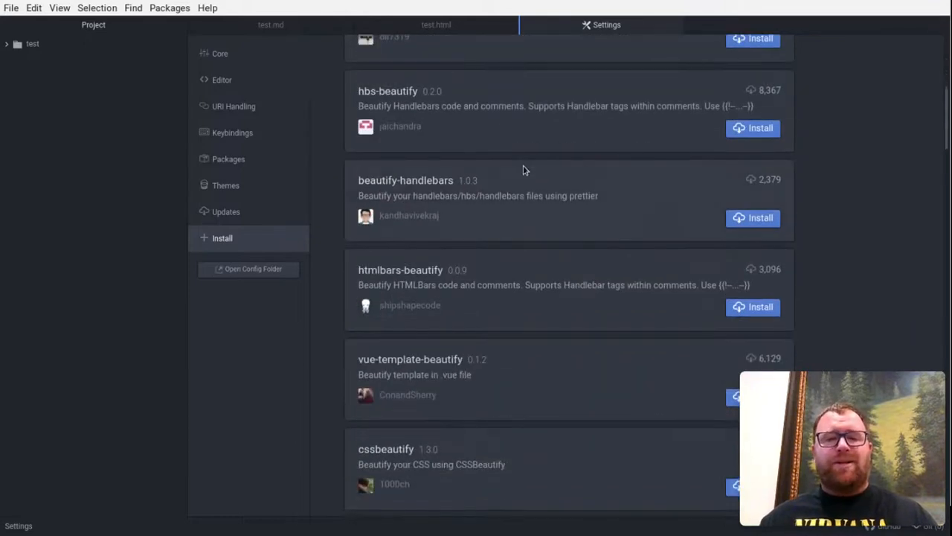
scroll("down", 3)
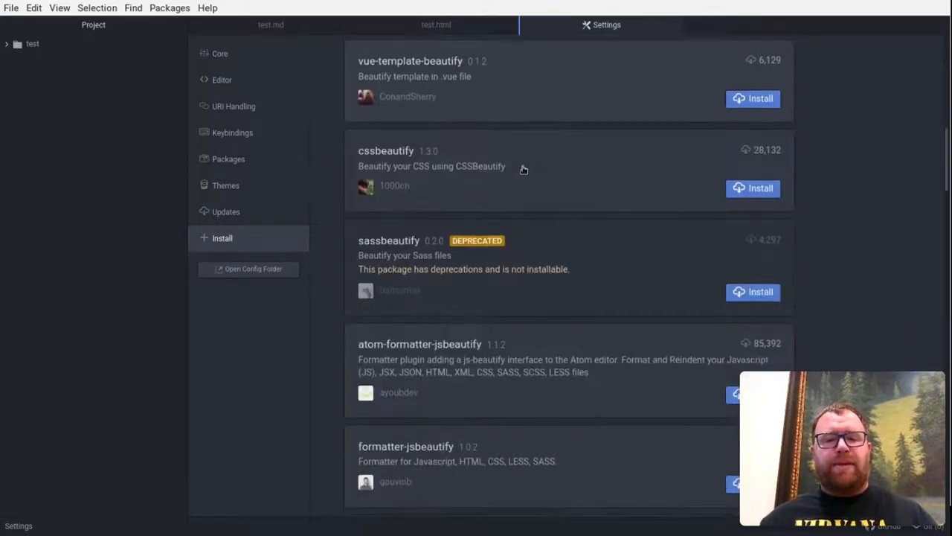
scroll("down", 3)
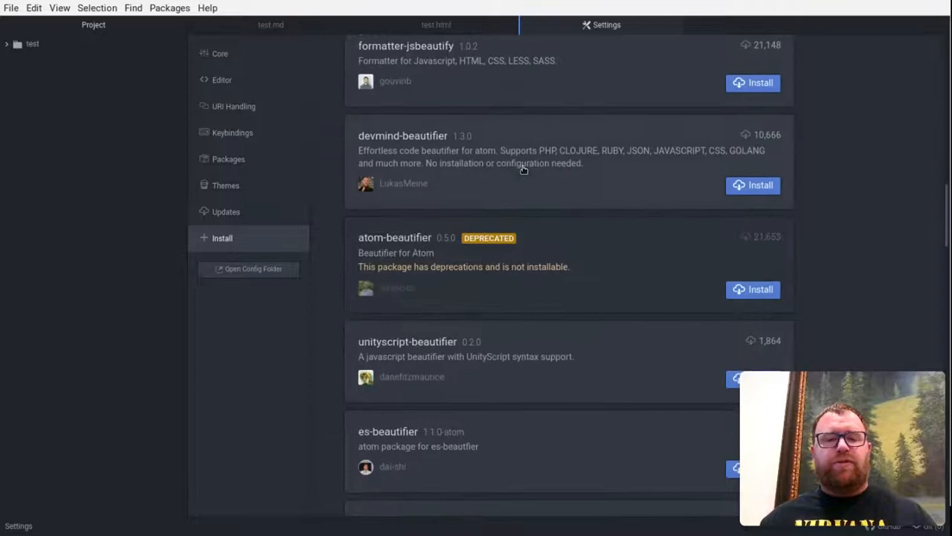
scroll("down", 3)
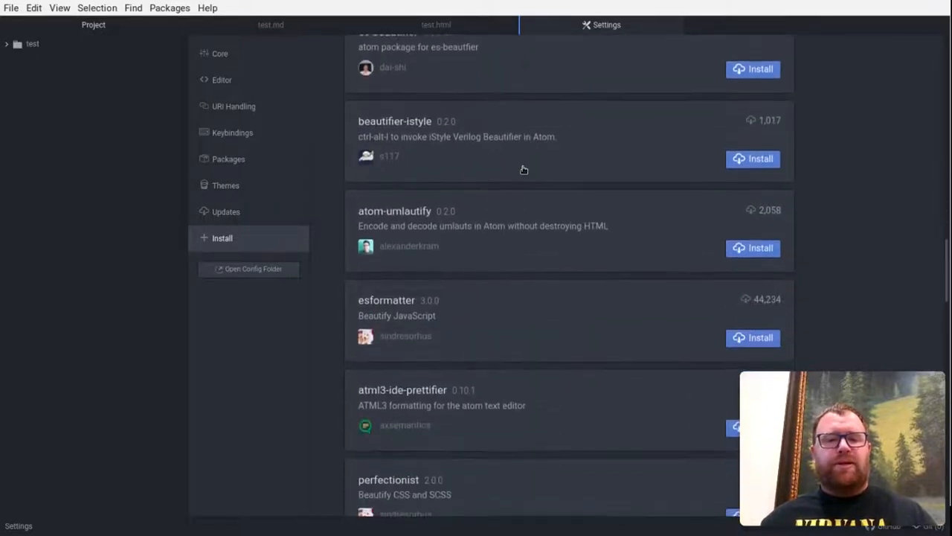
scroll("up", 3)
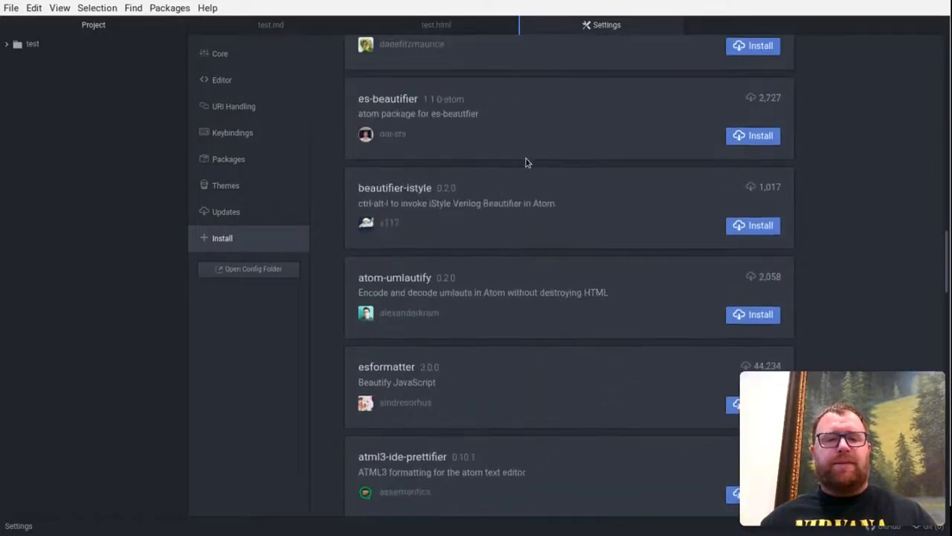
type("beautify")
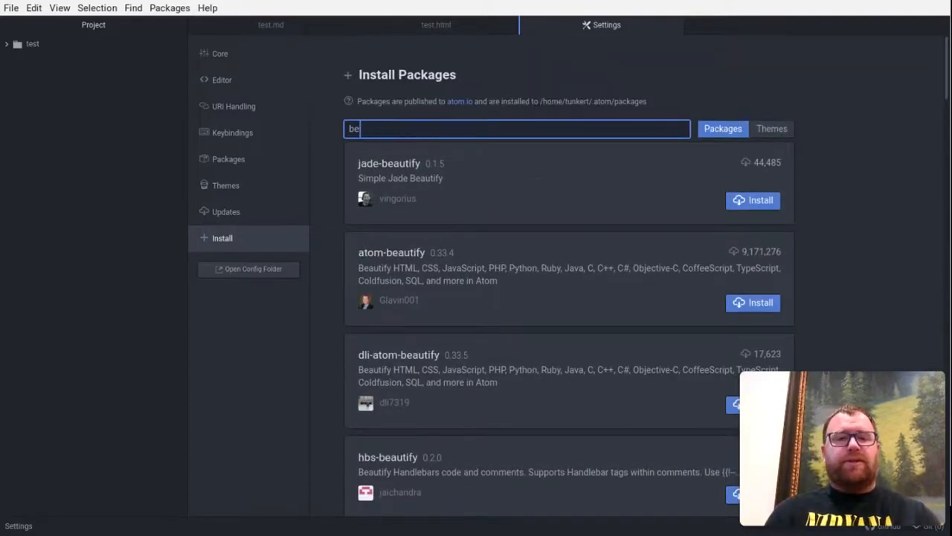
type("prettier")
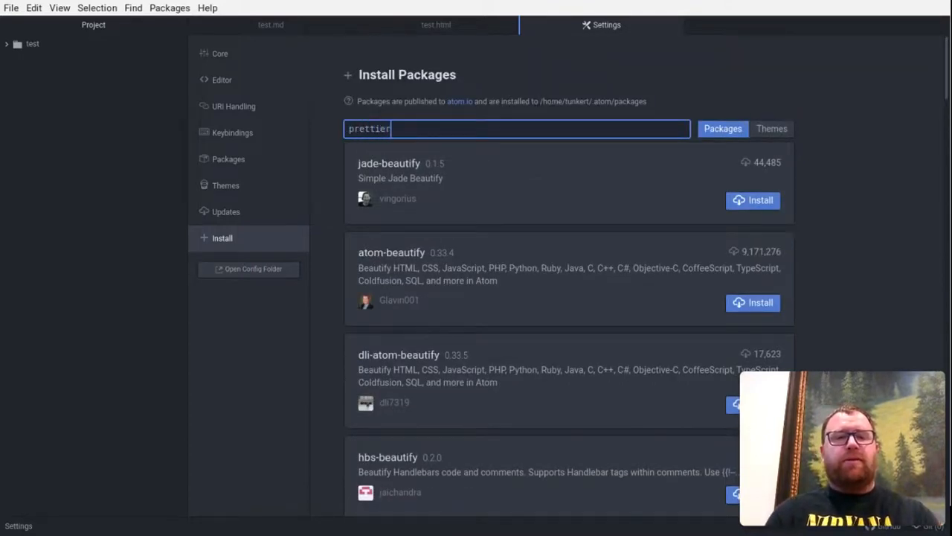
- Run the 'prettier' package search and open the prettier-atom package page
key("Return")
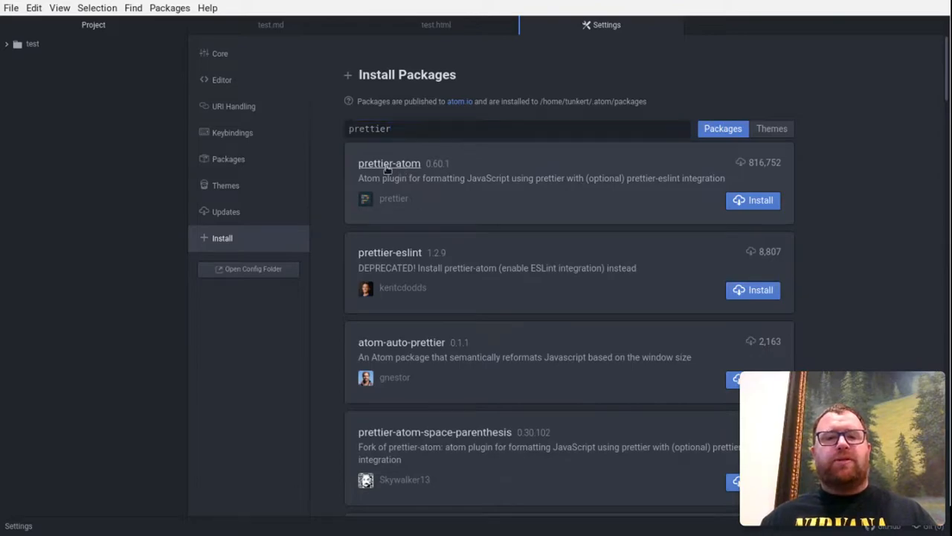
left_click(389, 163)
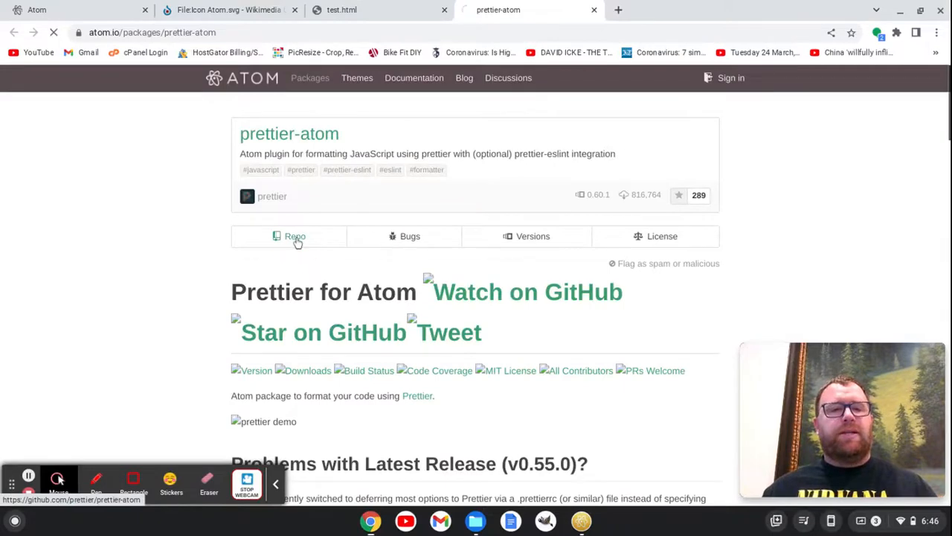
- Open prettier-atom's GitHub repository from its atom.io page
left_click(295, 235)
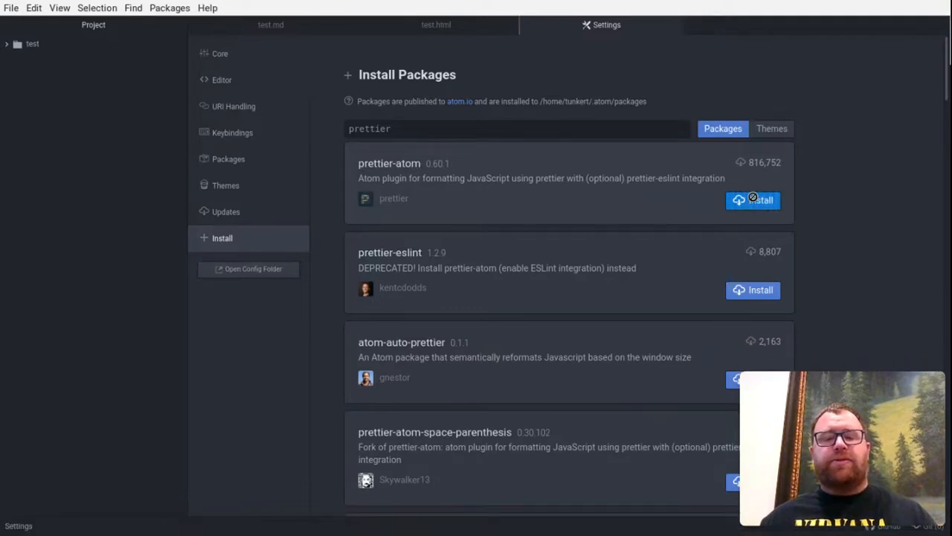
mouse_move(753, 199)
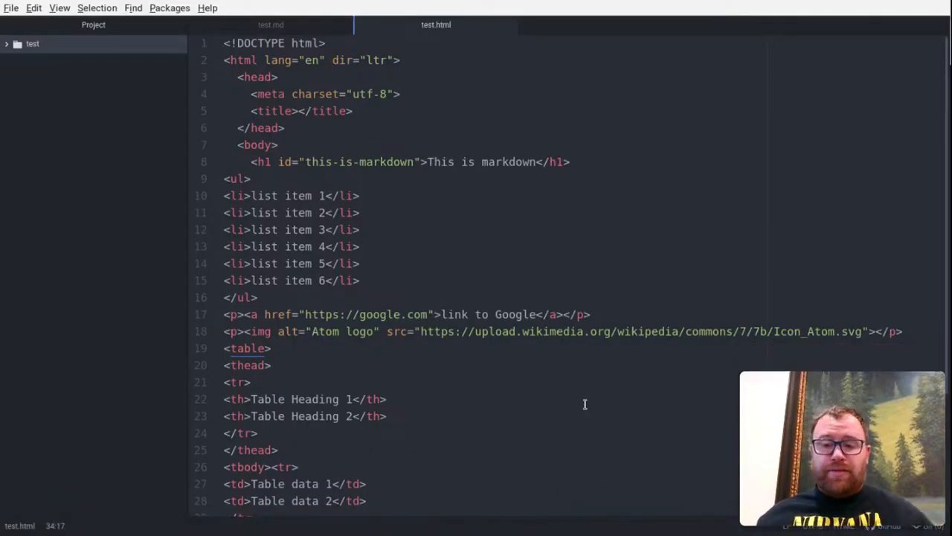
mouse_move(572, 397)
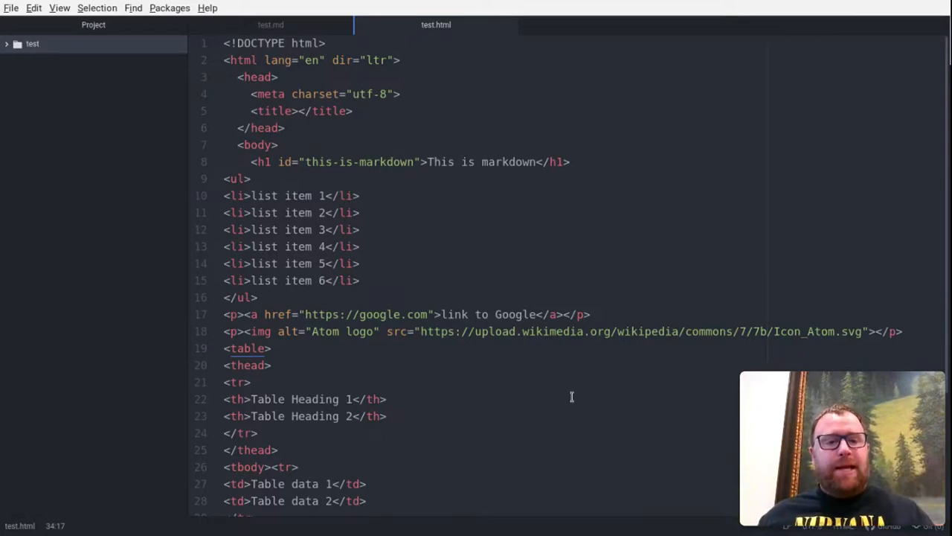
mouse_move(640, 405)
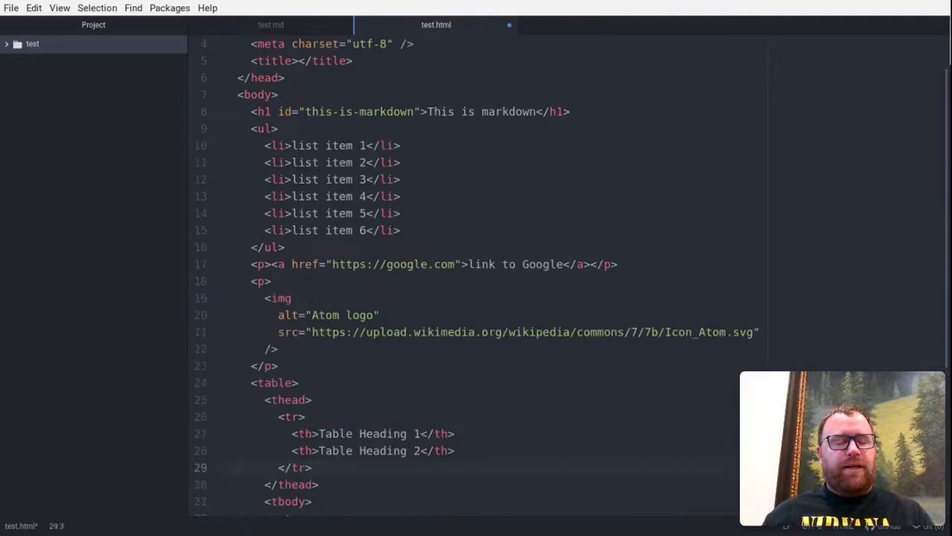
- Scroll up to review the reformatted markup in test.html
scroll("up", 3)
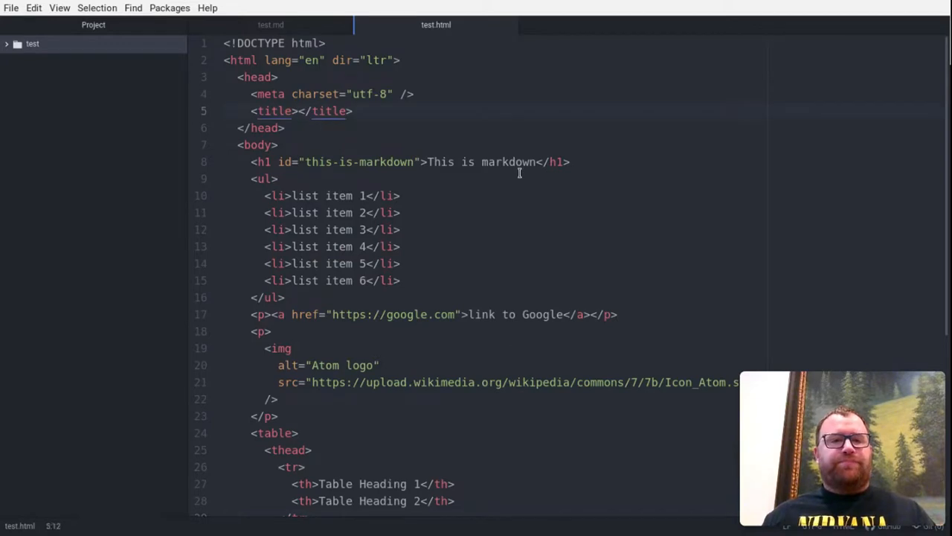
- Title the page 'Sample Blog' and link it to the style.css stylesheet
type("Sample")
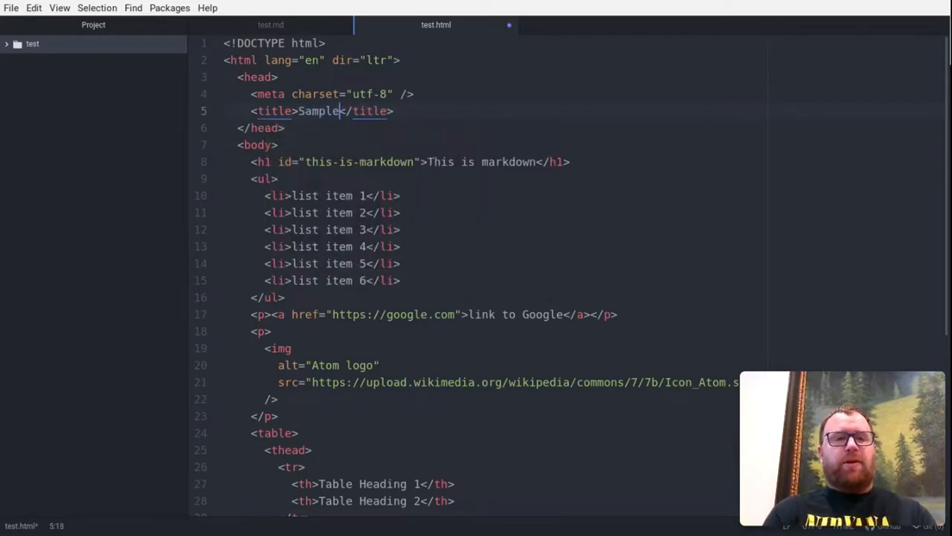
type("Blog")
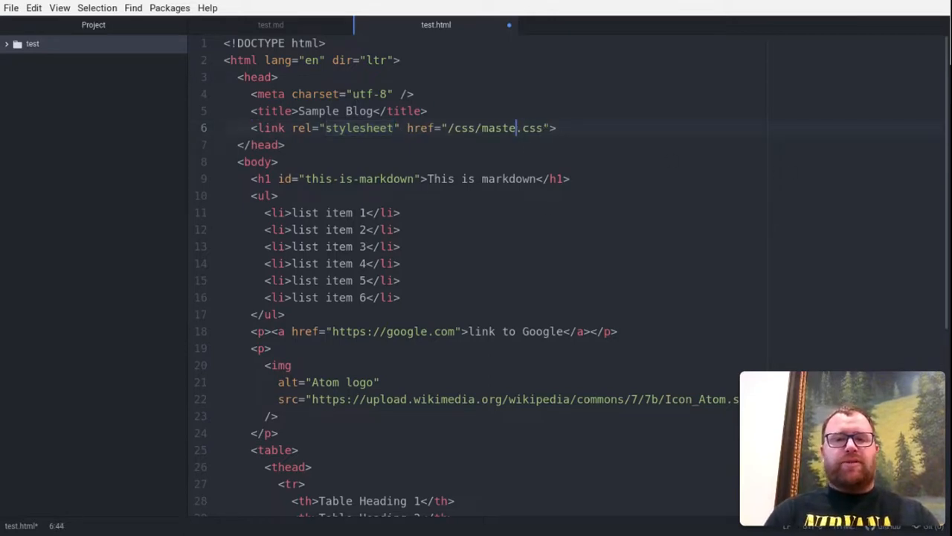
key("Backspace")
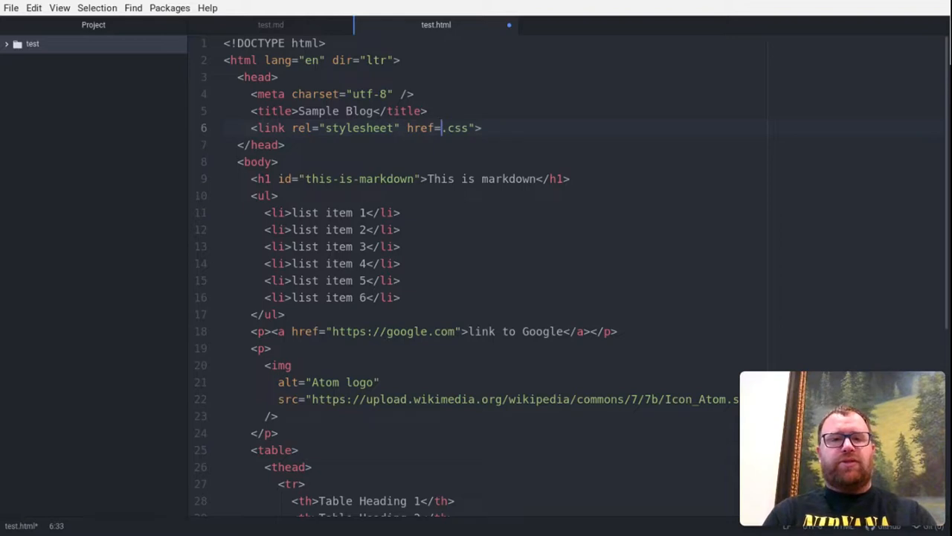
type("\"style")
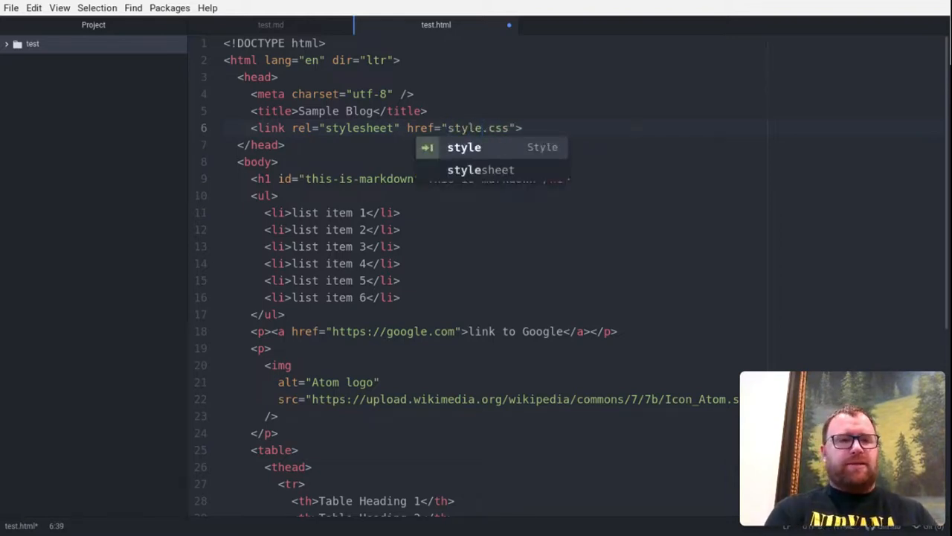
left_click(33, 43)
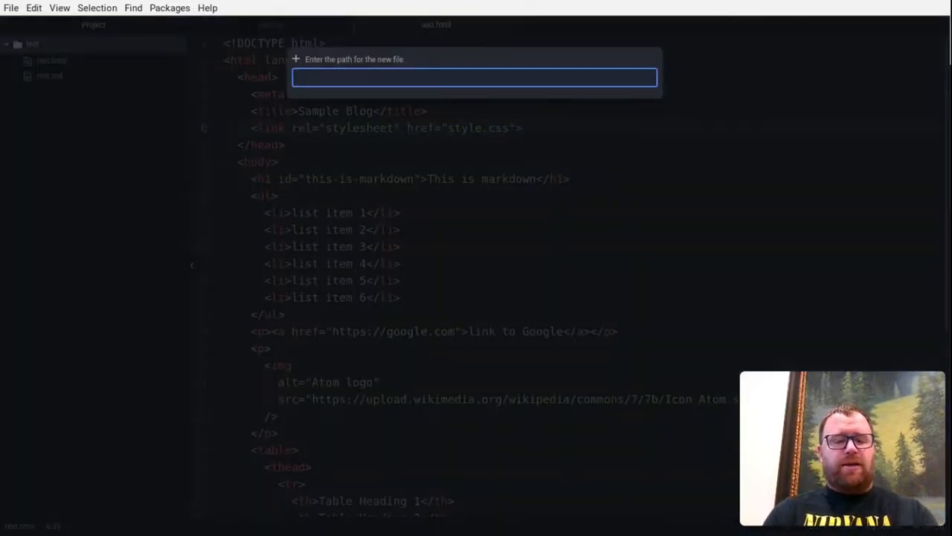
- Create style.css with a * border-box rule and body max-width 600px, padding 20px
type("style.cs")
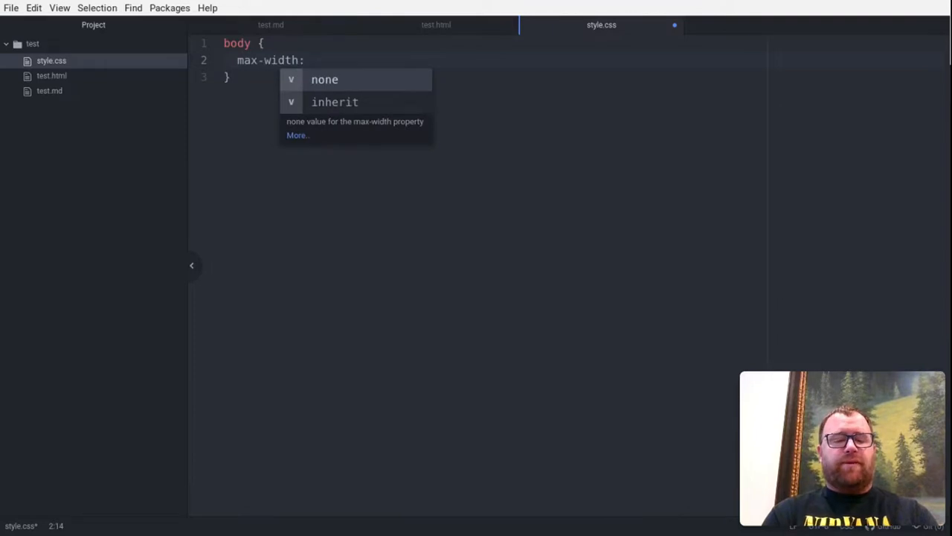
type("600px;")
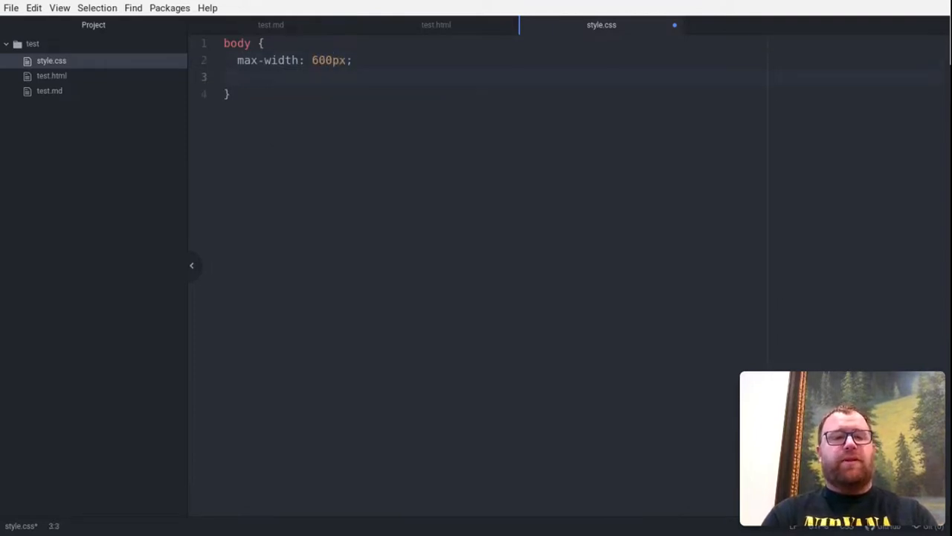
type("padding; 20px")
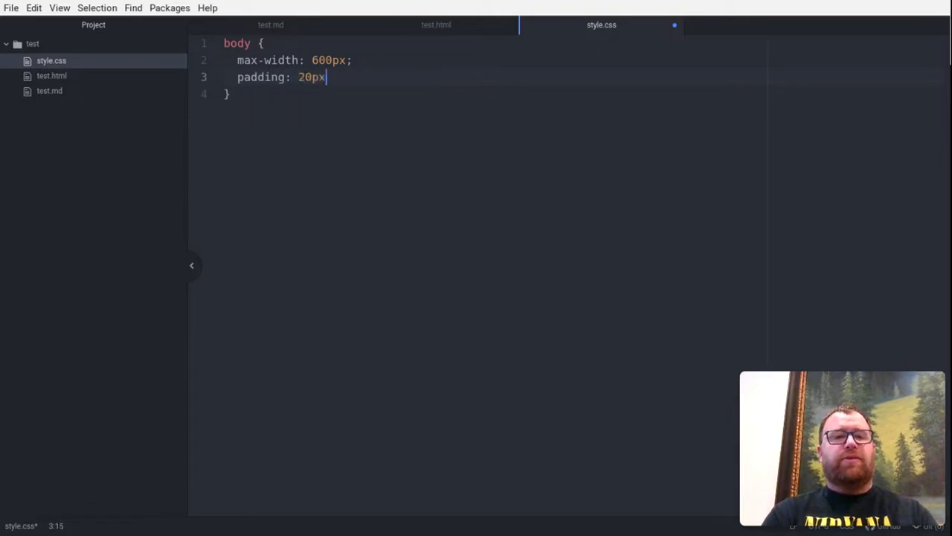
type(";")
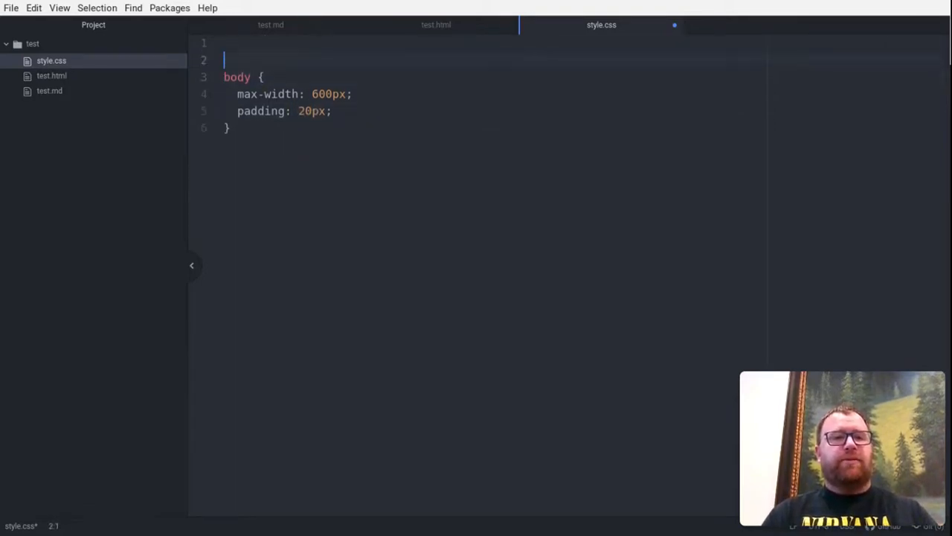
type("* {}")
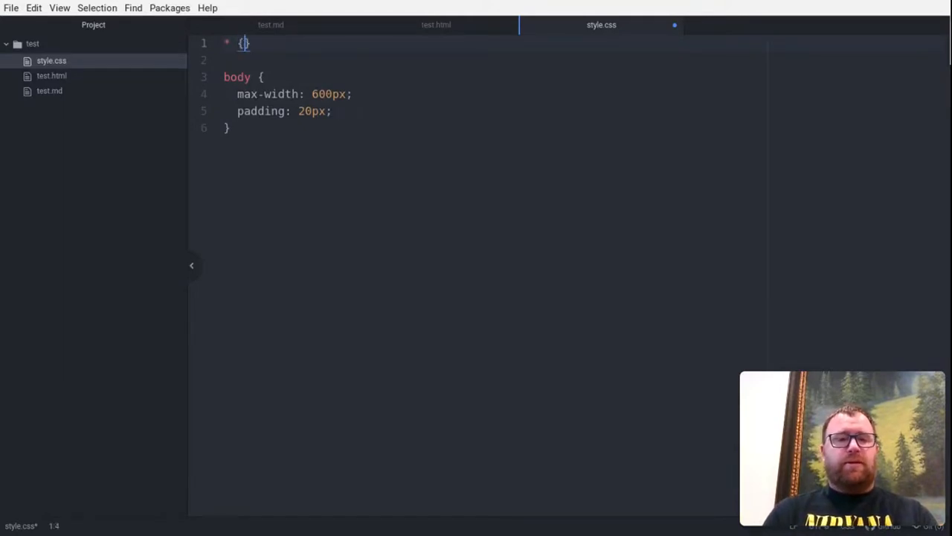
type("box-sizing: border-box;")
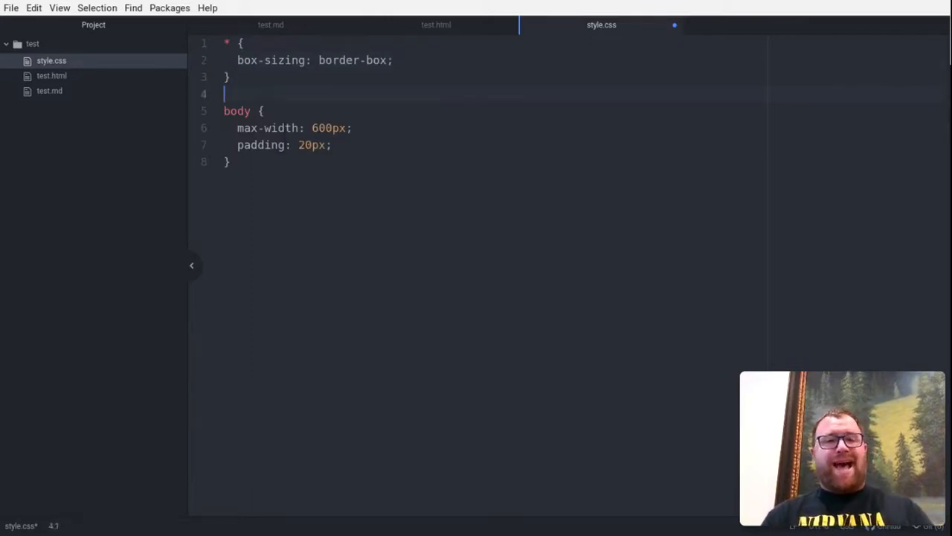
left_click(230, 162)
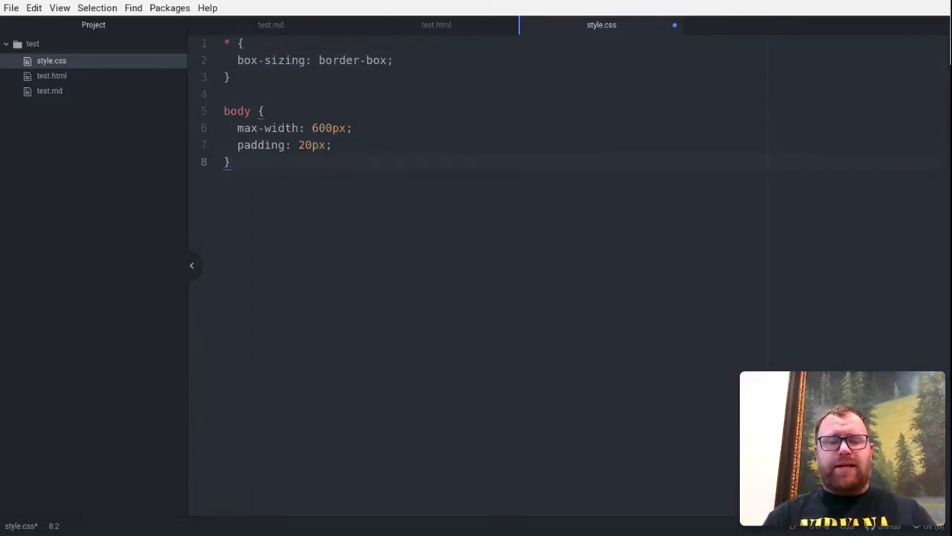
mouse_move(86, 138)
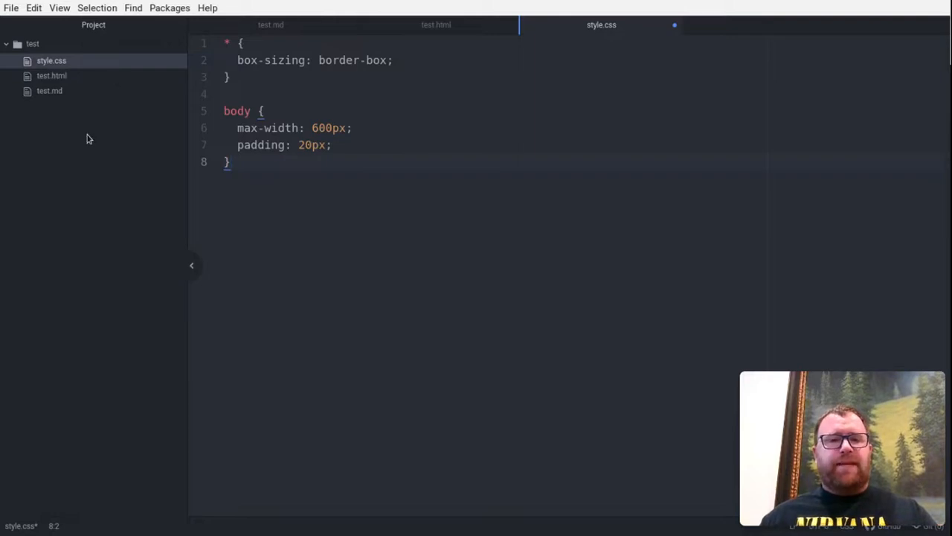
mouse_move(369, 520)
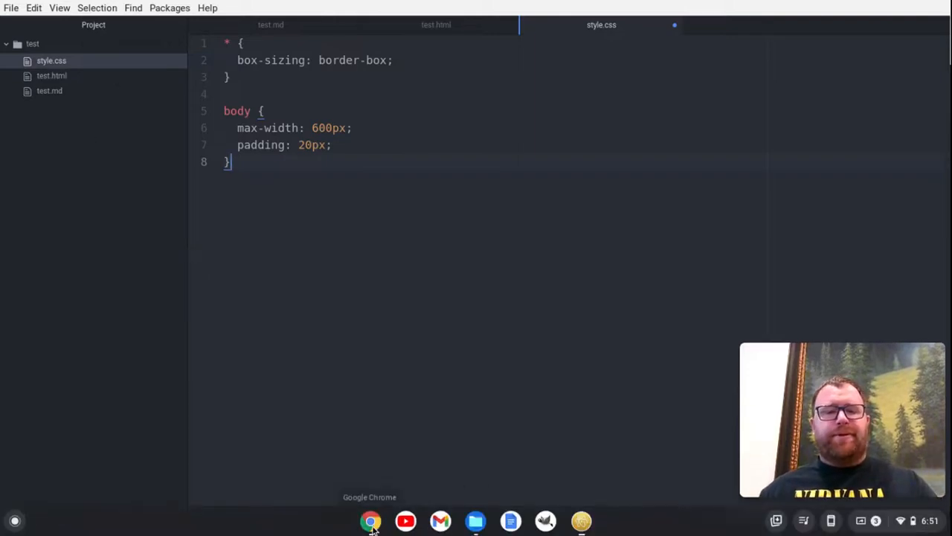
- Search the web for Google Fonts and open the site
left_click(369, 520)
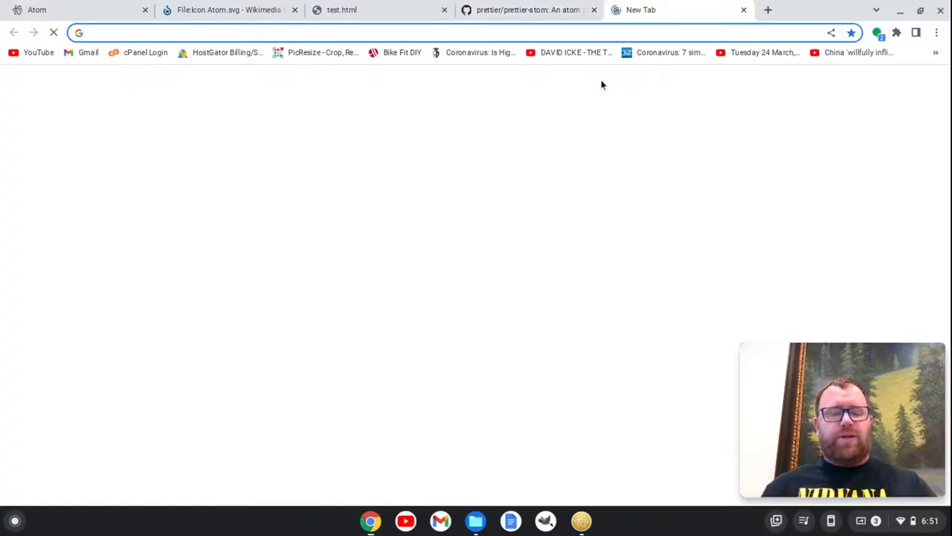
type("google fon")
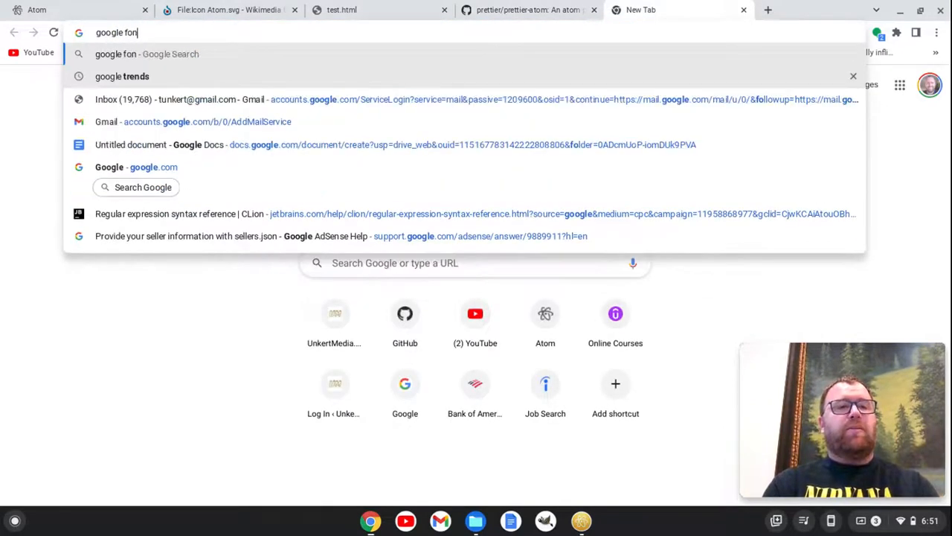
key("Return")
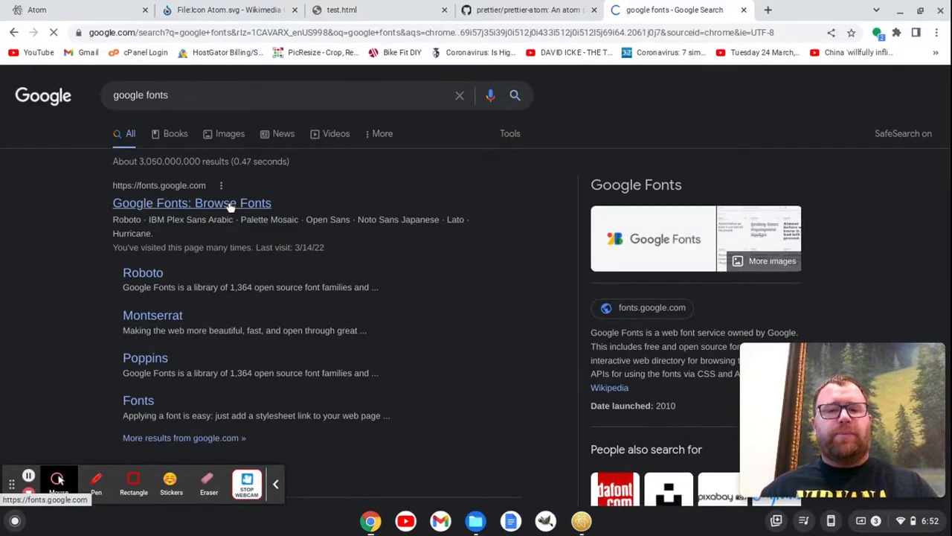
left_click(191, 203)
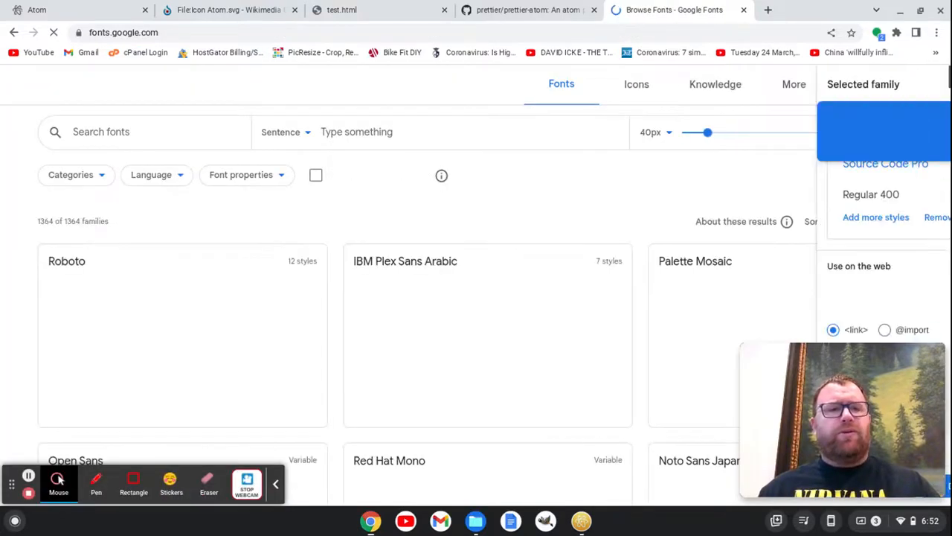
- Add the Open Sans Bold 700 style to the selected family
scroll("down", 3)
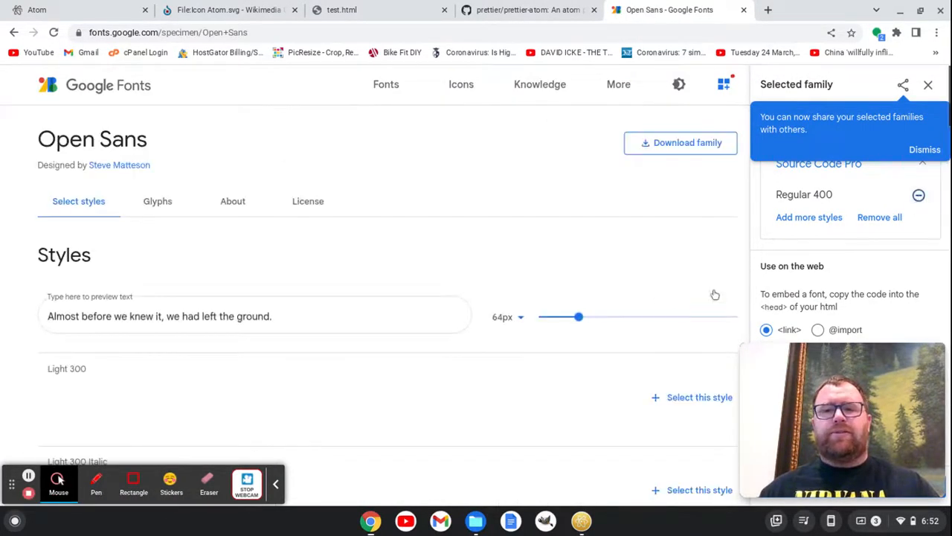
scroll("down", 3)
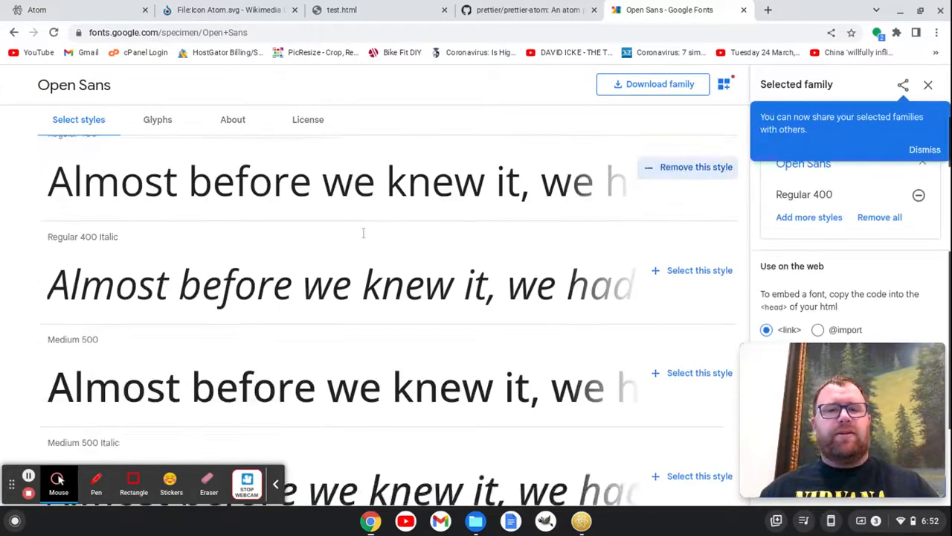
scroll("down", 3)
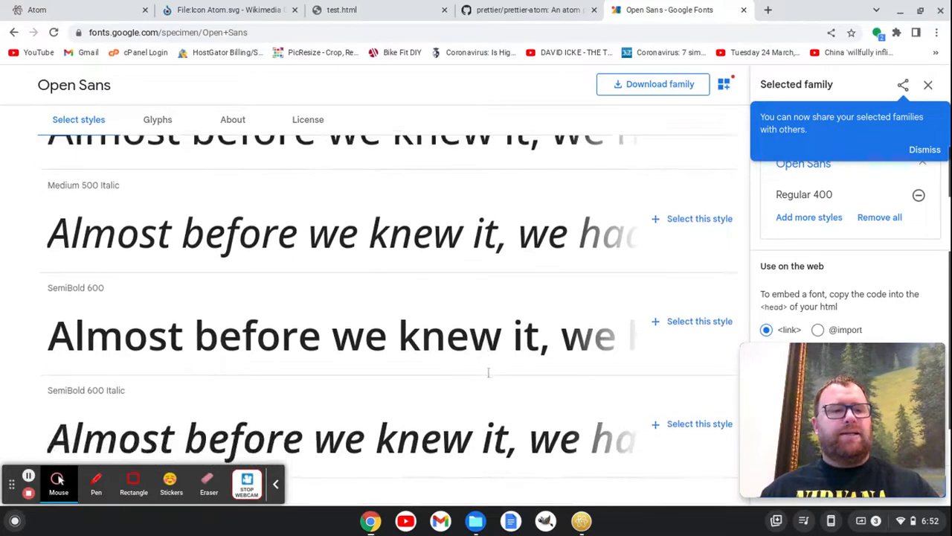
scroll("down", 3)
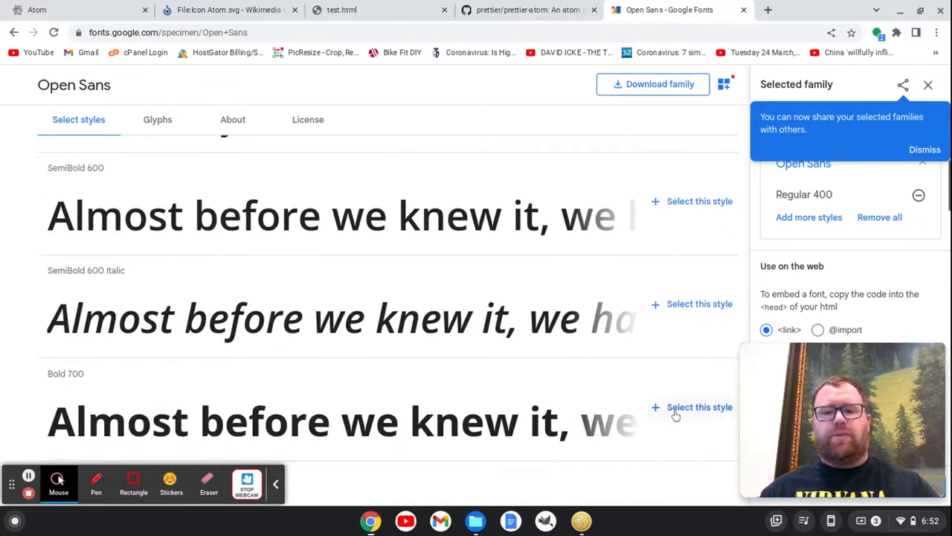
left_click(690, 407)
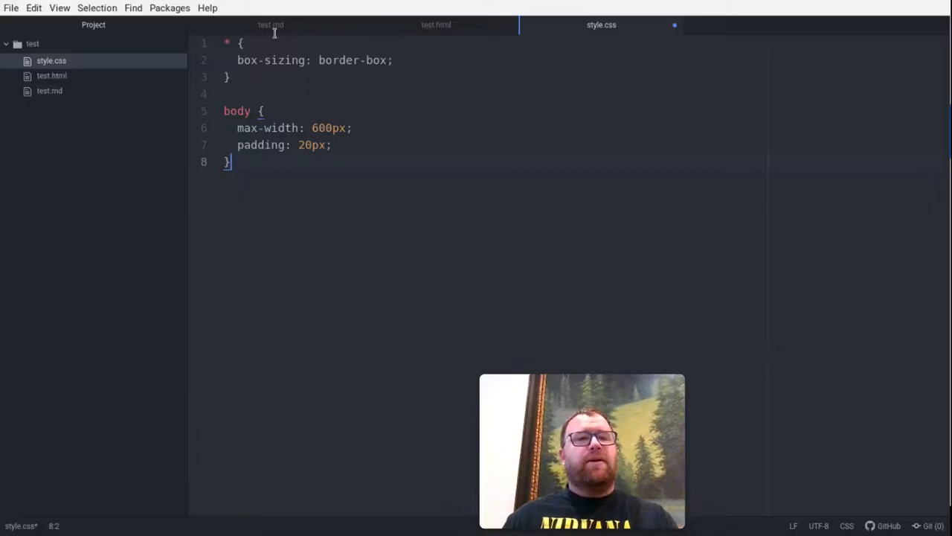
- Add Google Fonts preconnect and Open Sans 400/700 stylesheet links to test.html's head, neatly formatted
left_click(436, 24)
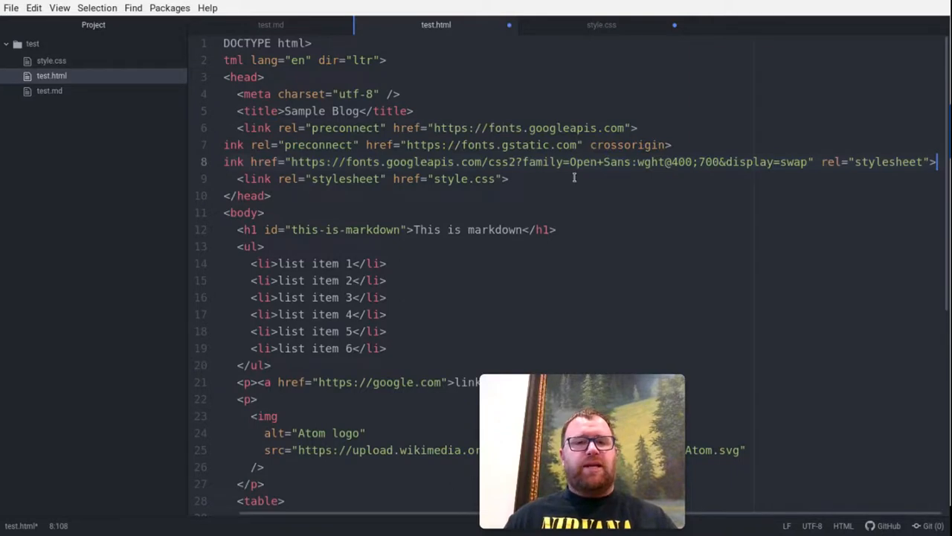
mouse_move(773, 300)
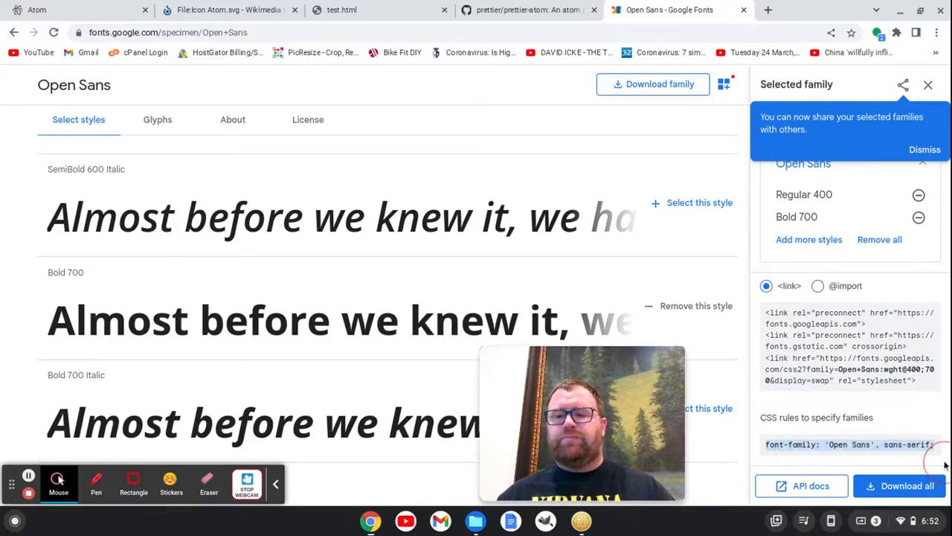
left_click(340, 10)
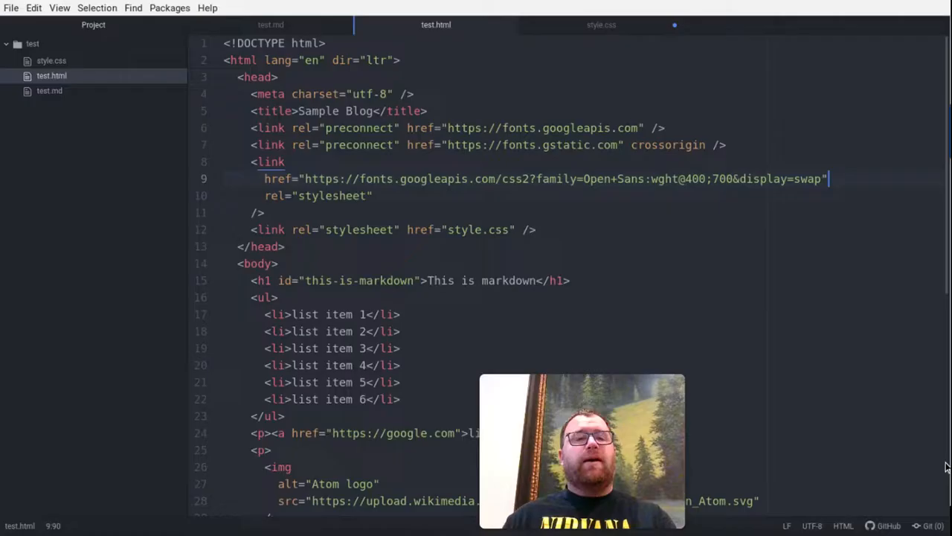
left_click(601, 25)
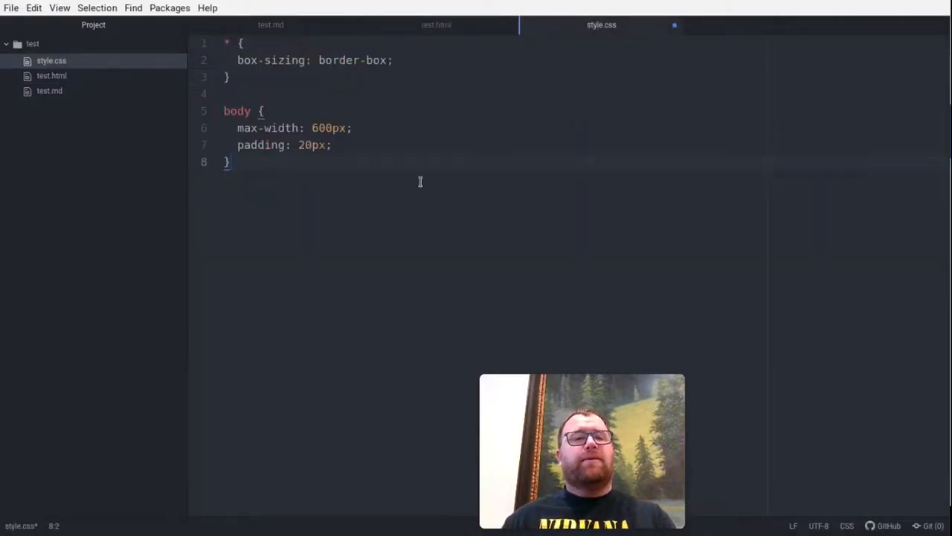
- Give body font-family 'Open Sans', sans-serif and add an img rule with max-width: 100%
key("Return")
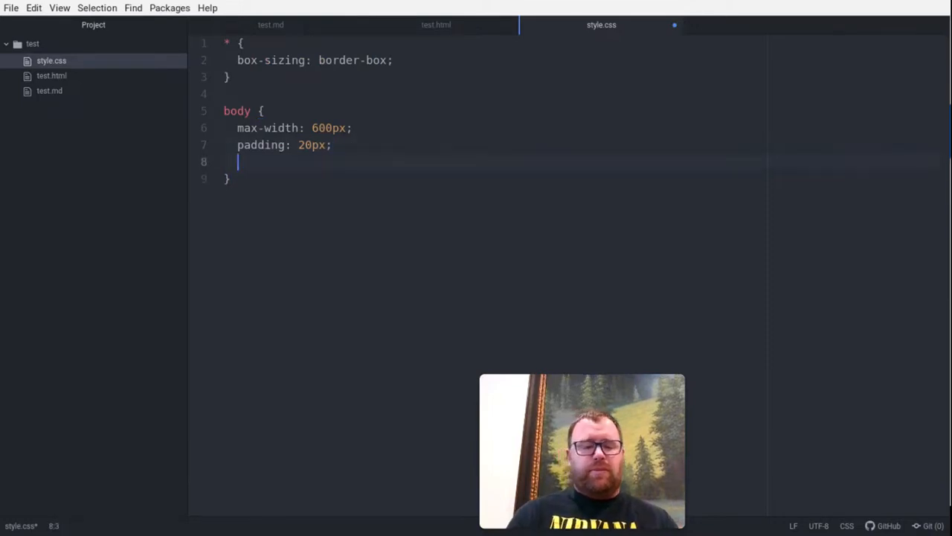
type("font-family: 'Open Sans', sans-serif;")
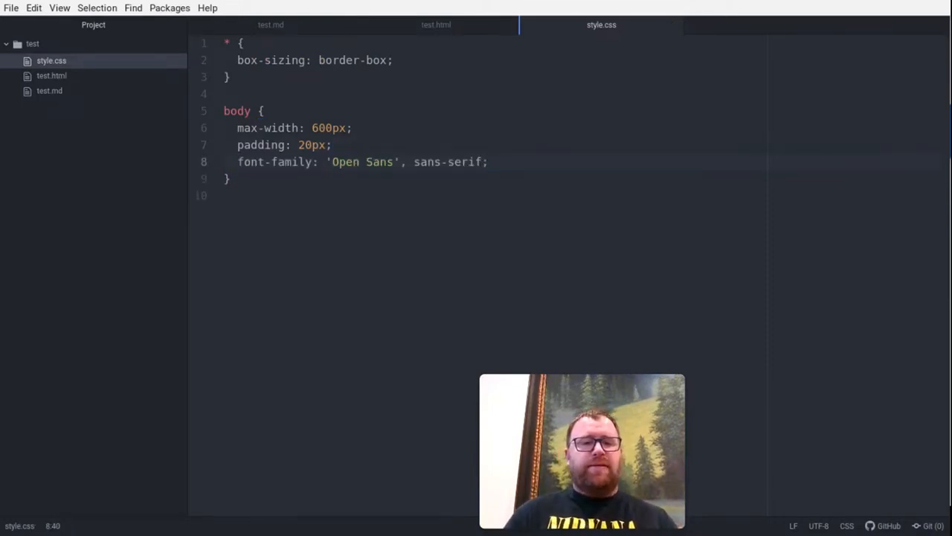
type("img {")
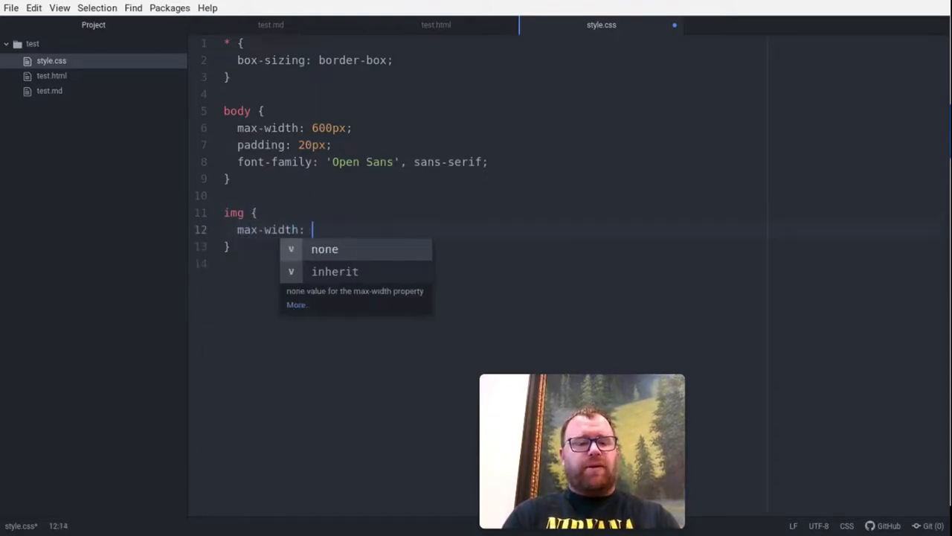
type("10-")
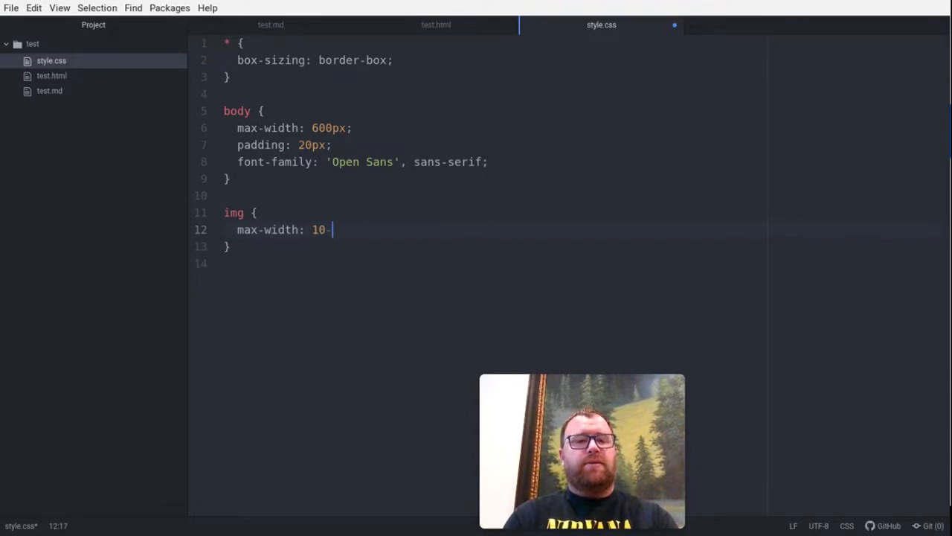
type("0%")
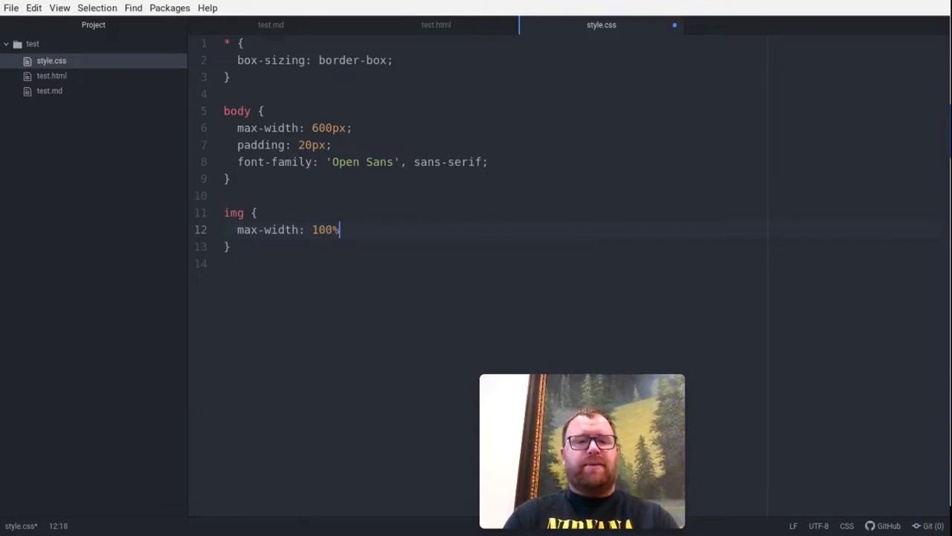
type(";")
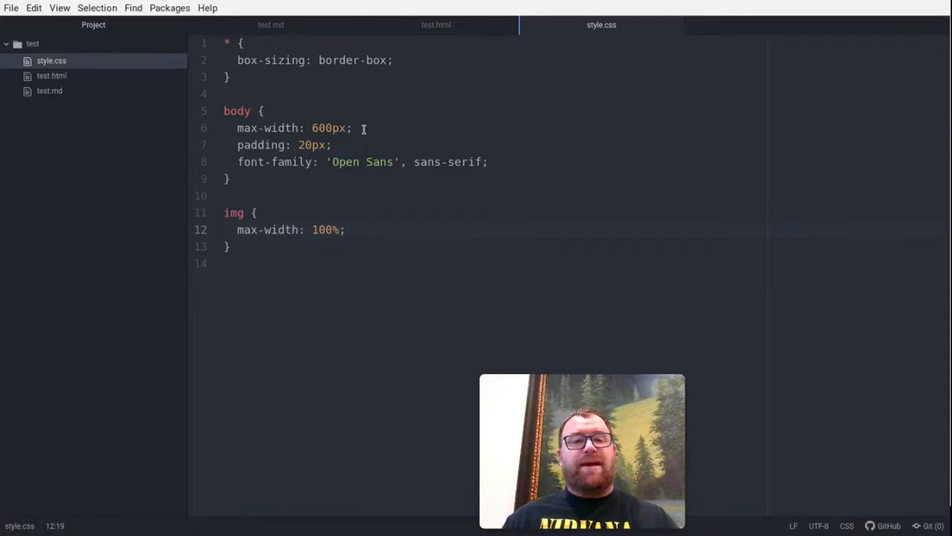
- Add margin-left and margin-right: auto so the body centres
left_click(365, 127)
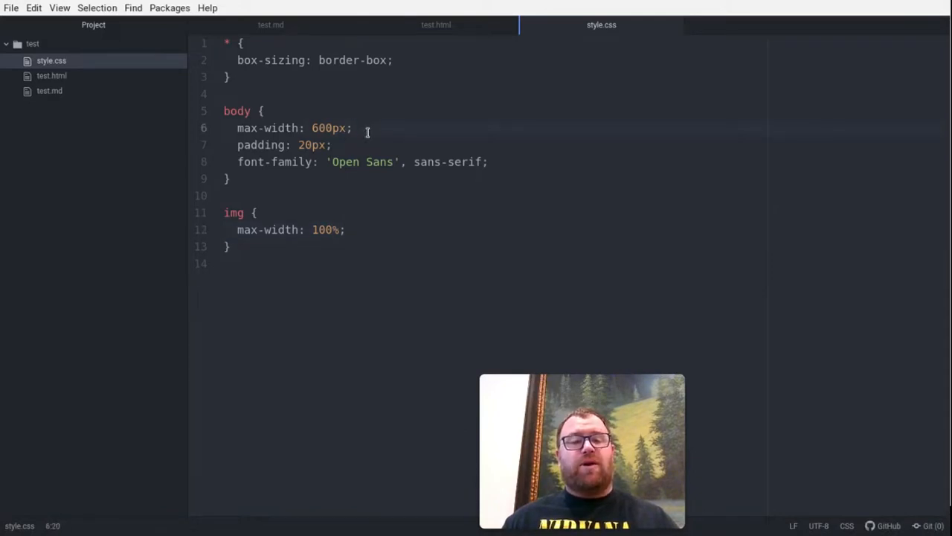
type("margin-right:")
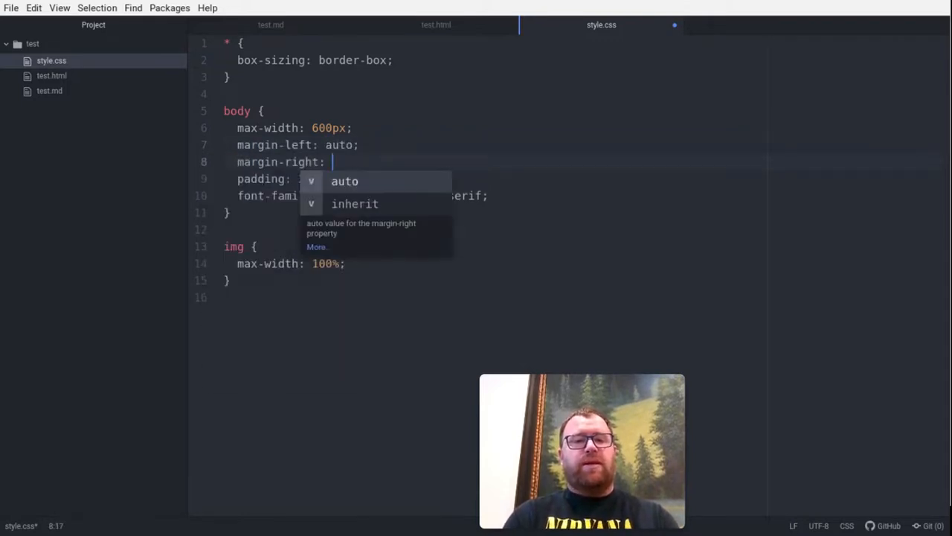
type("a")
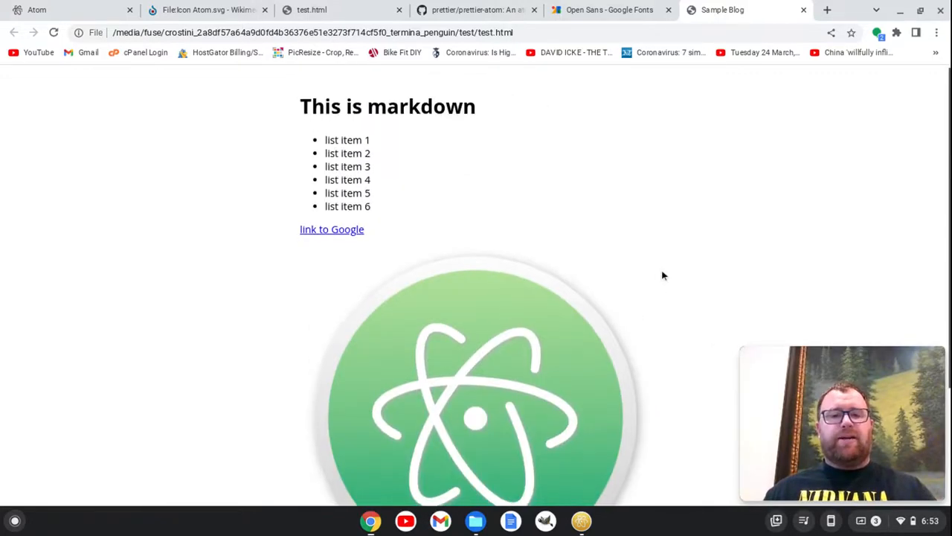
- Scroll the centred Sample Blog page in Chrome down to the logo and table, then return to Atom
scroll("down", 3)
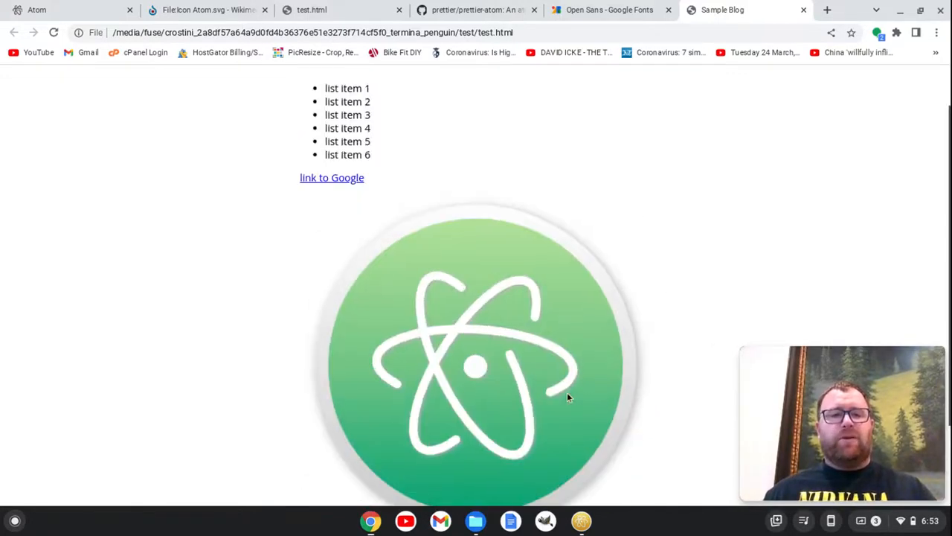
scroll("up", 3)
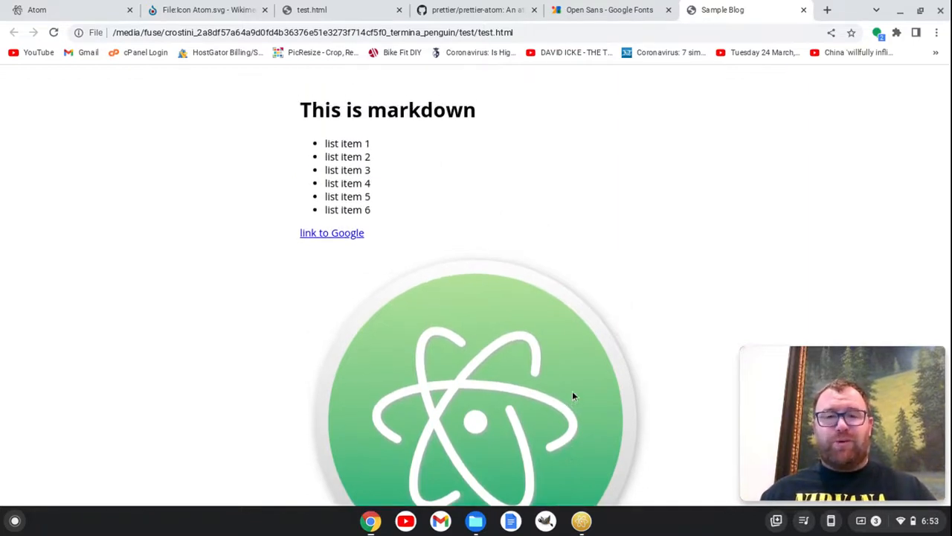
mouse_move(499, 283)
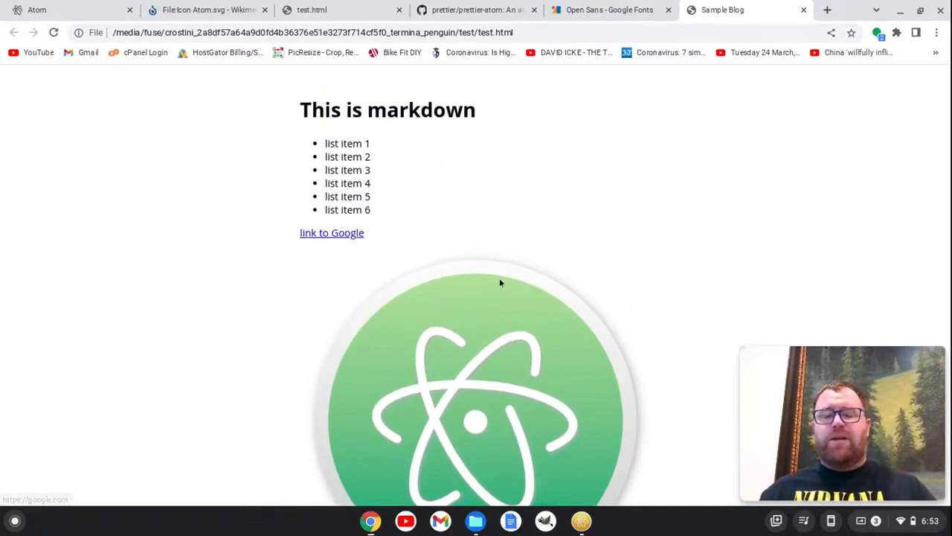
scroll("down", 3)
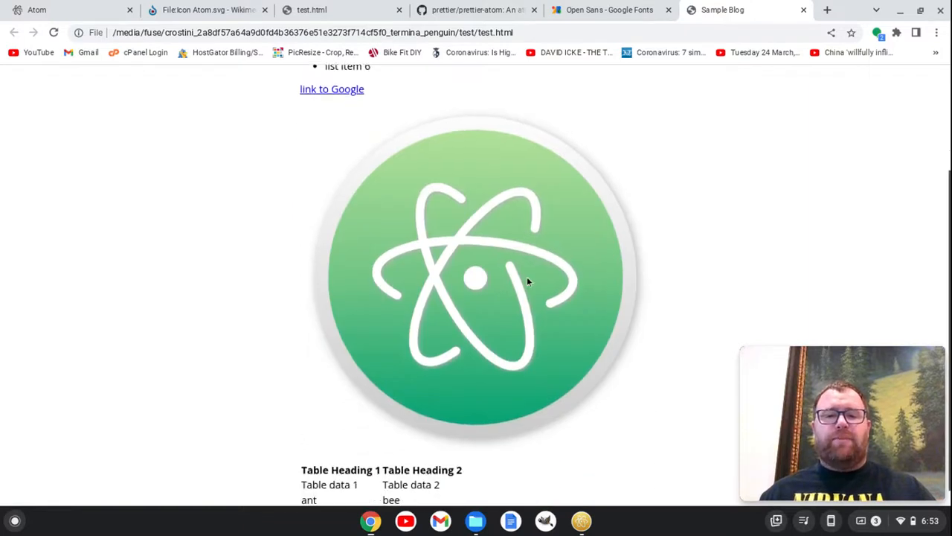
scroll("down", 3)
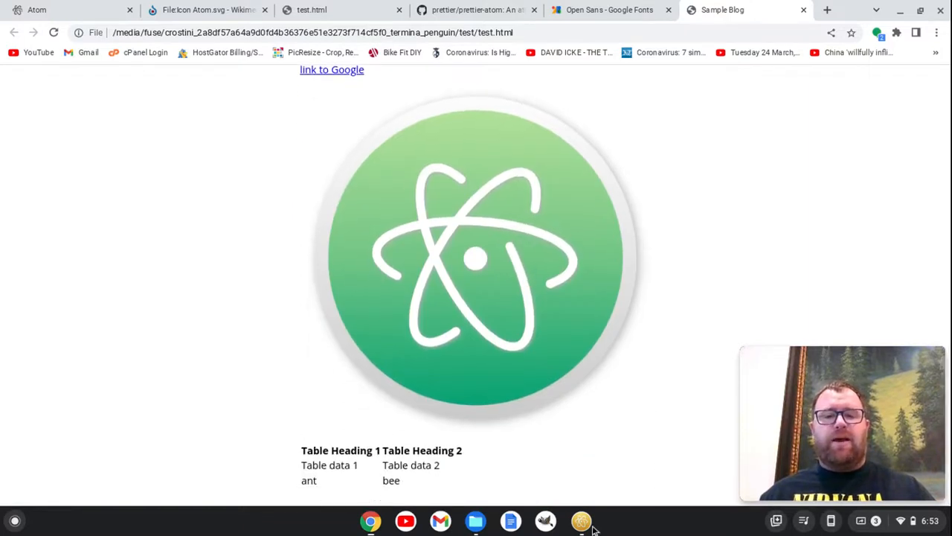
left_click(582, 520)
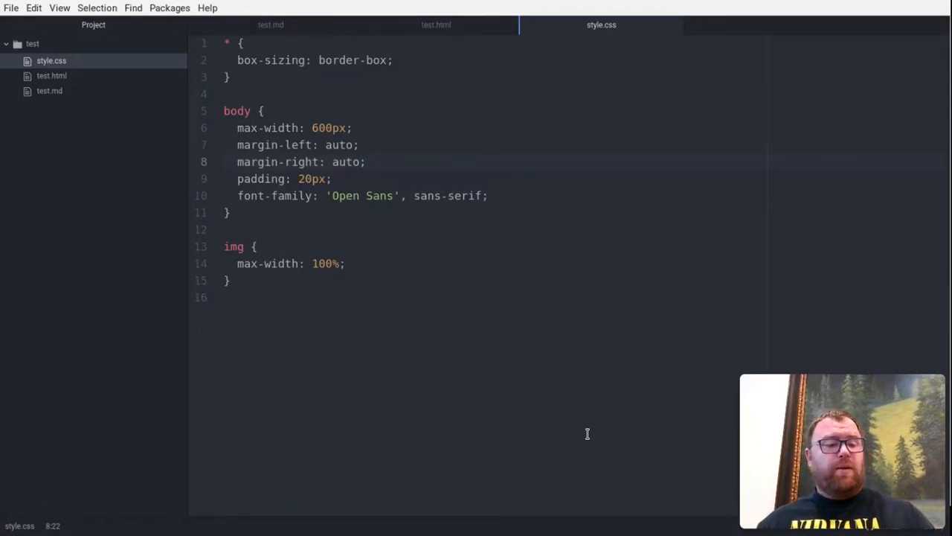
left_click(365, 161)
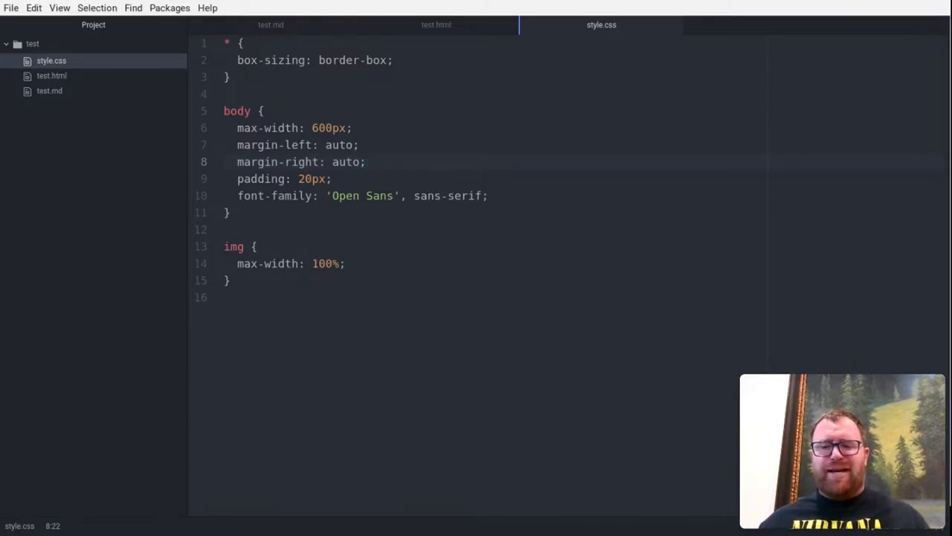
left_click(365, 162)
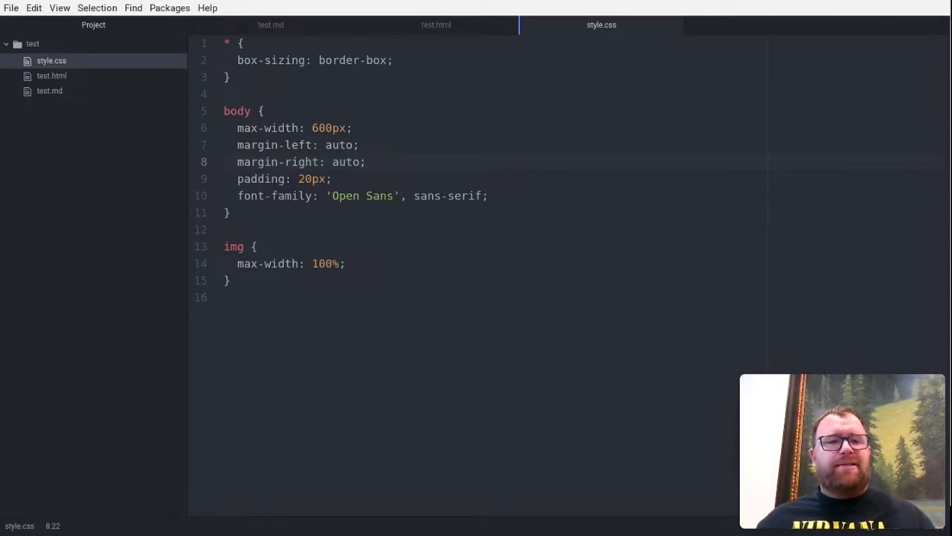
left_click(365, 161)
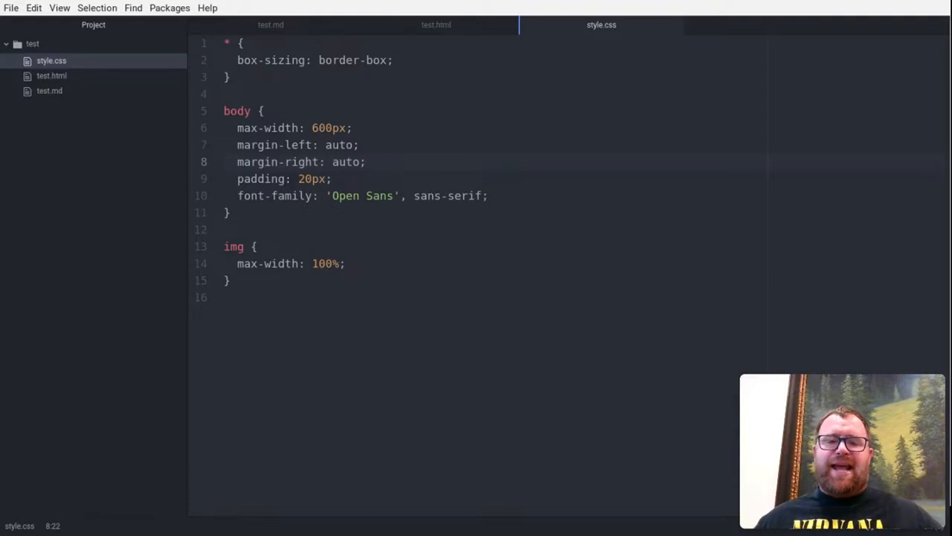
left_click(366, 161)
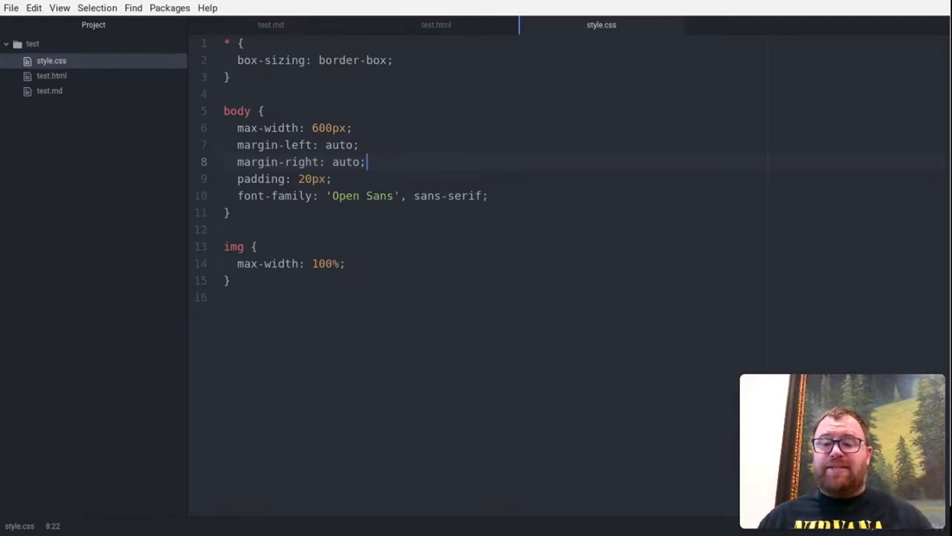